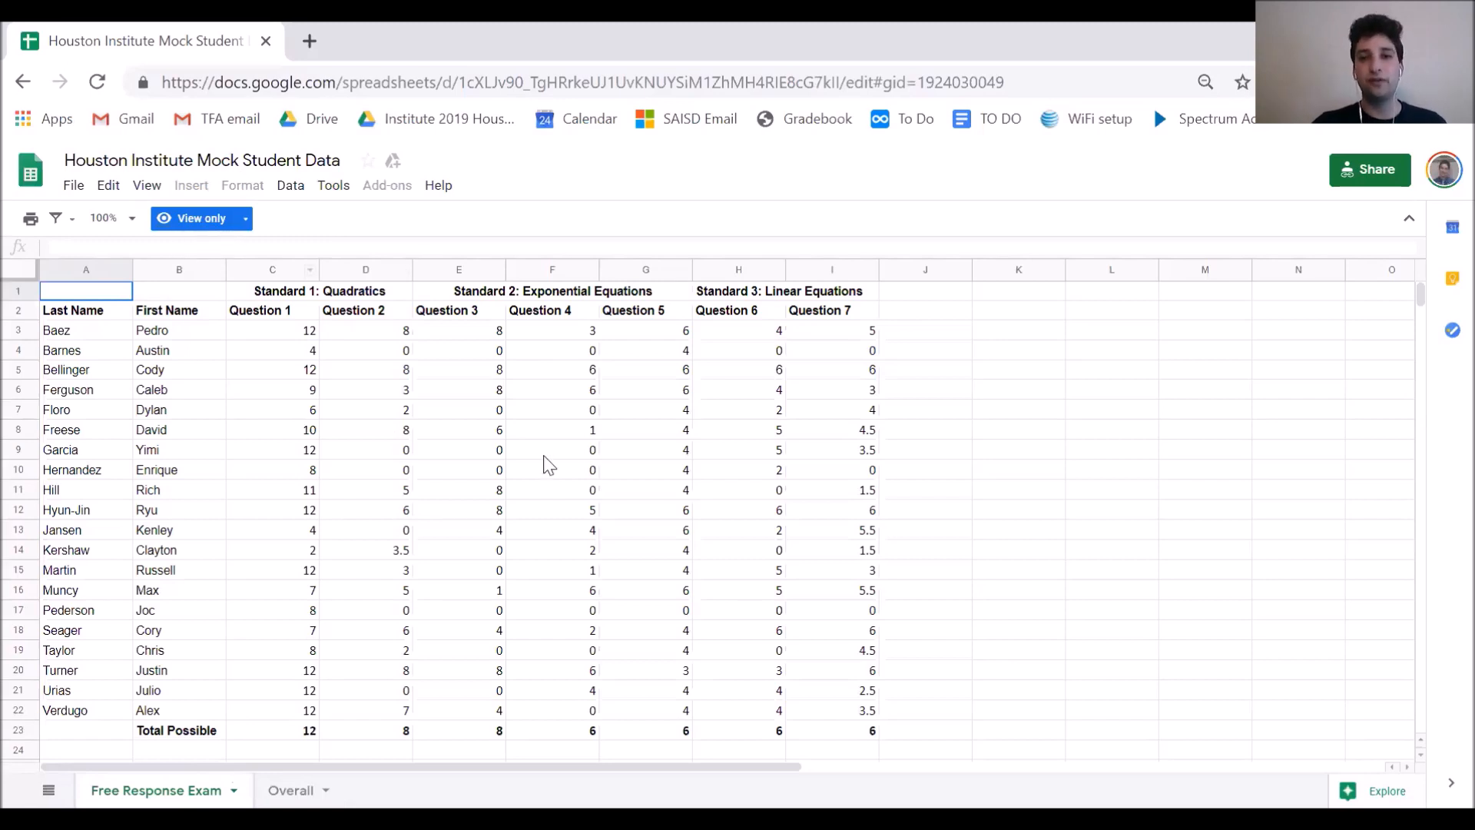
pyautogui.moveTo(569, 470)
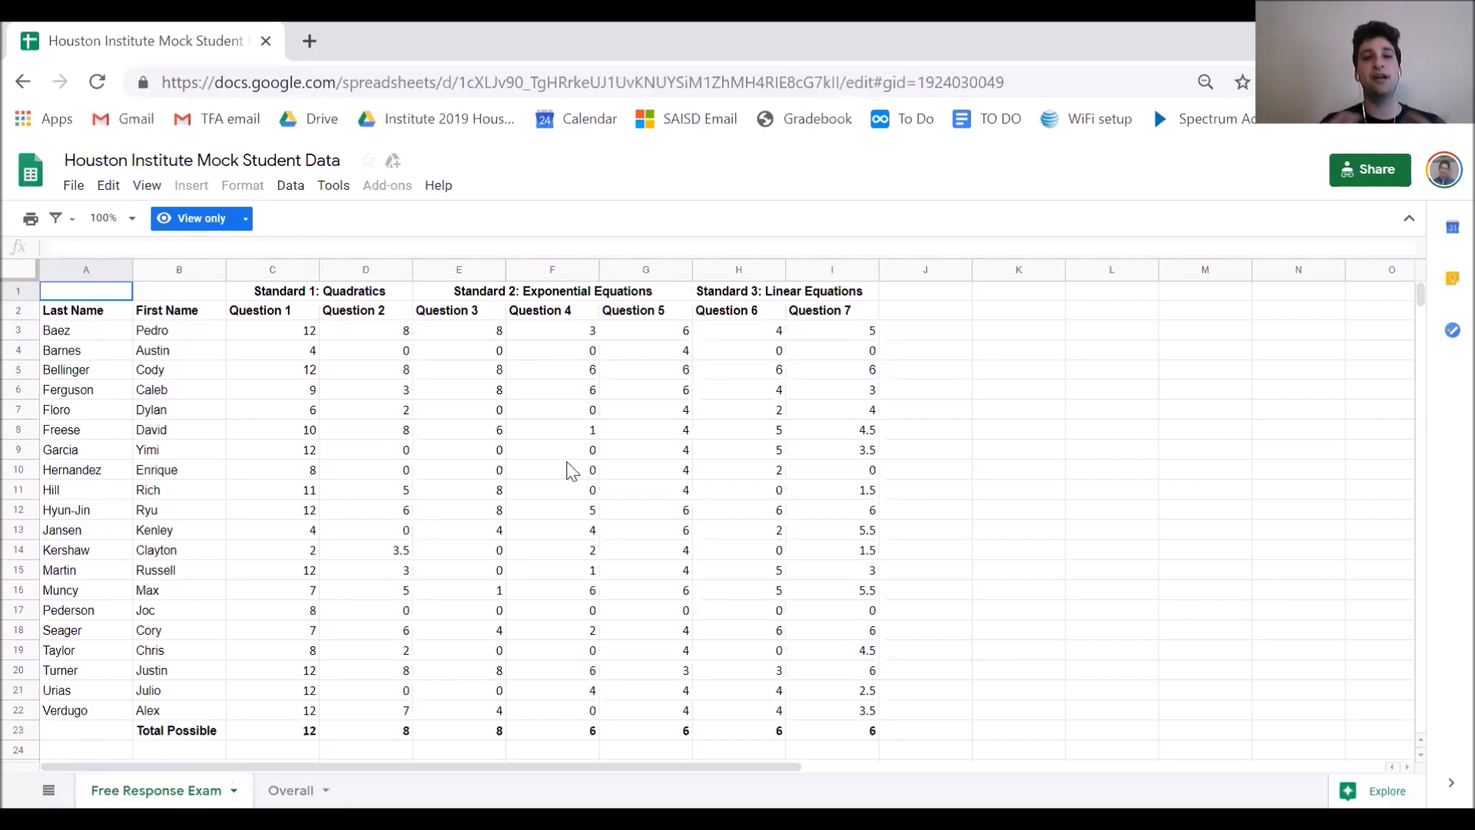
# - Make an editable copy of the Houston Institute Mock Student Data spreadsheet under its default name
pyautogui.click(553, 429)
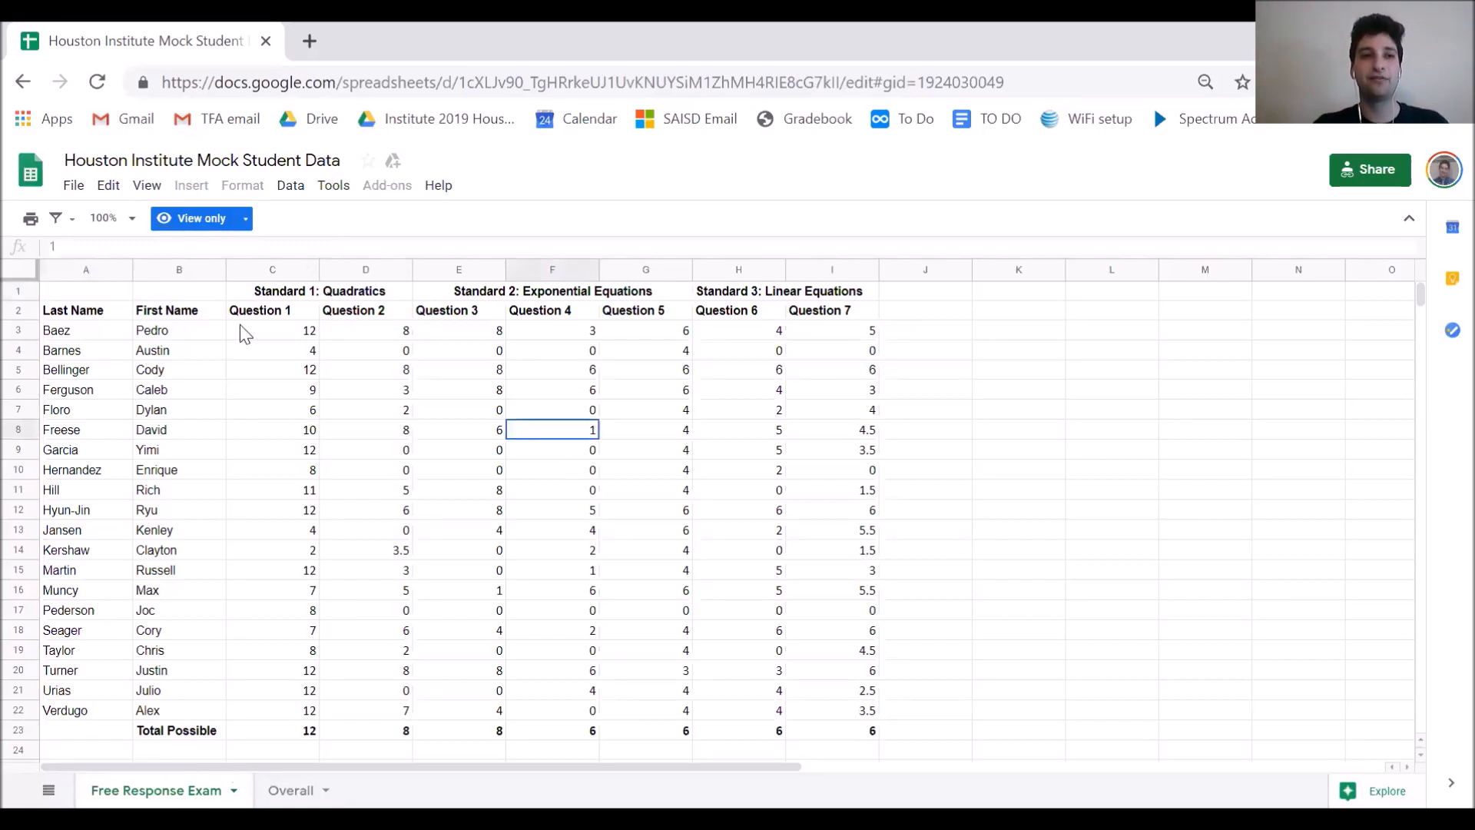
pyautogui.click(72, 185)
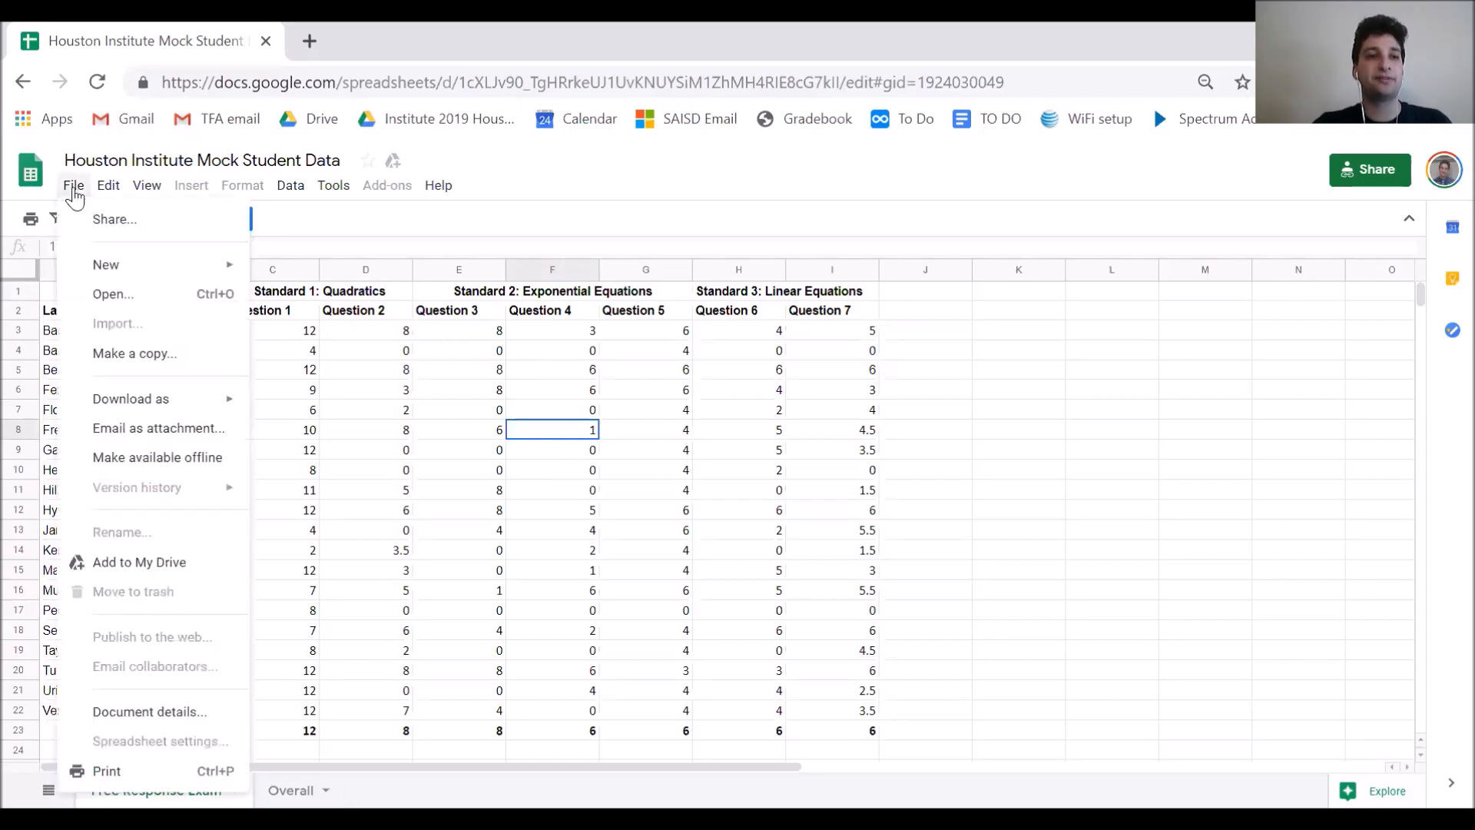
pyautogui.click(134, 352)
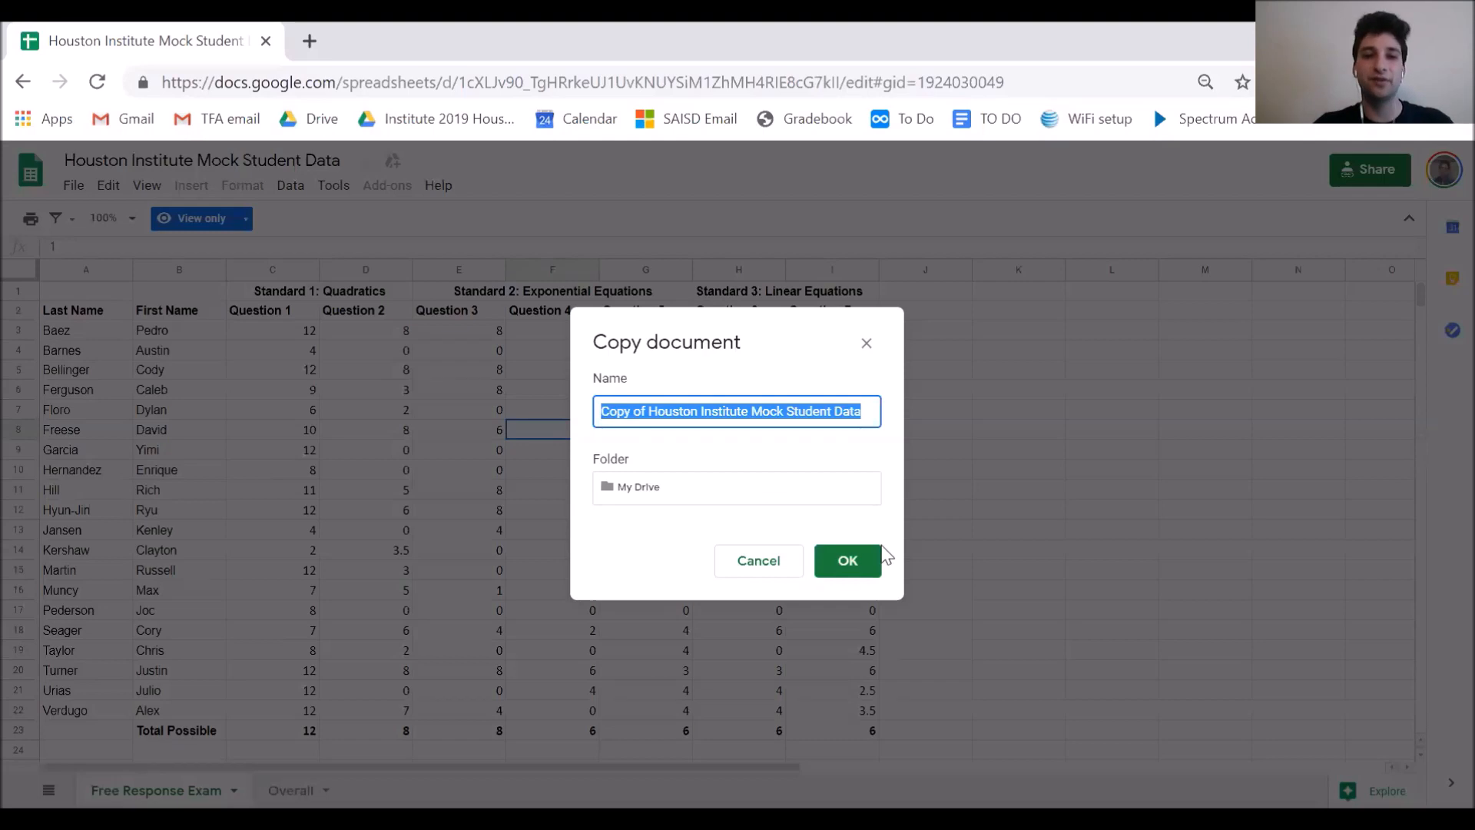
pyautogui.click(847, 561)
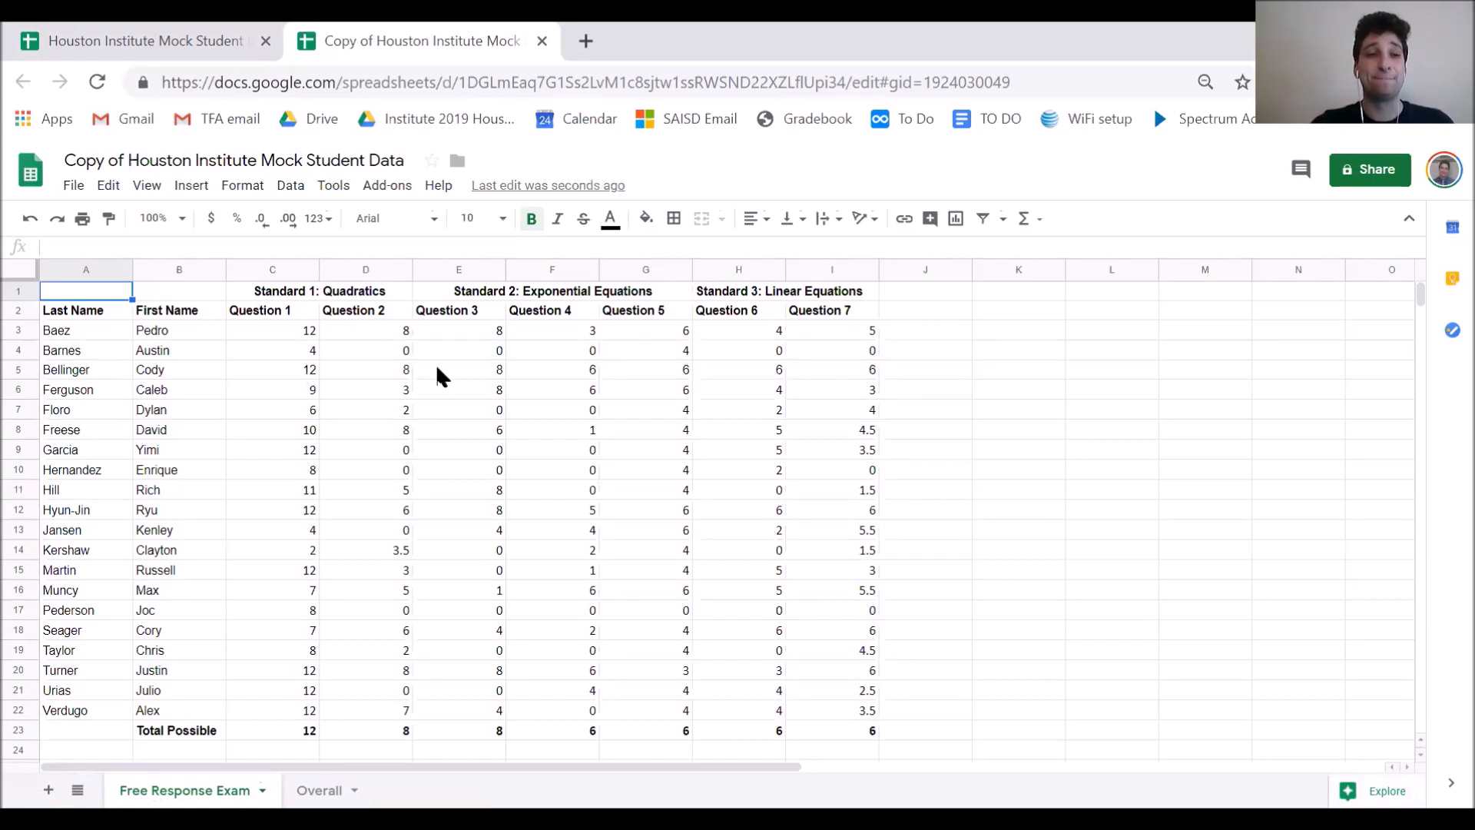
pyautogui.click(272, 310)
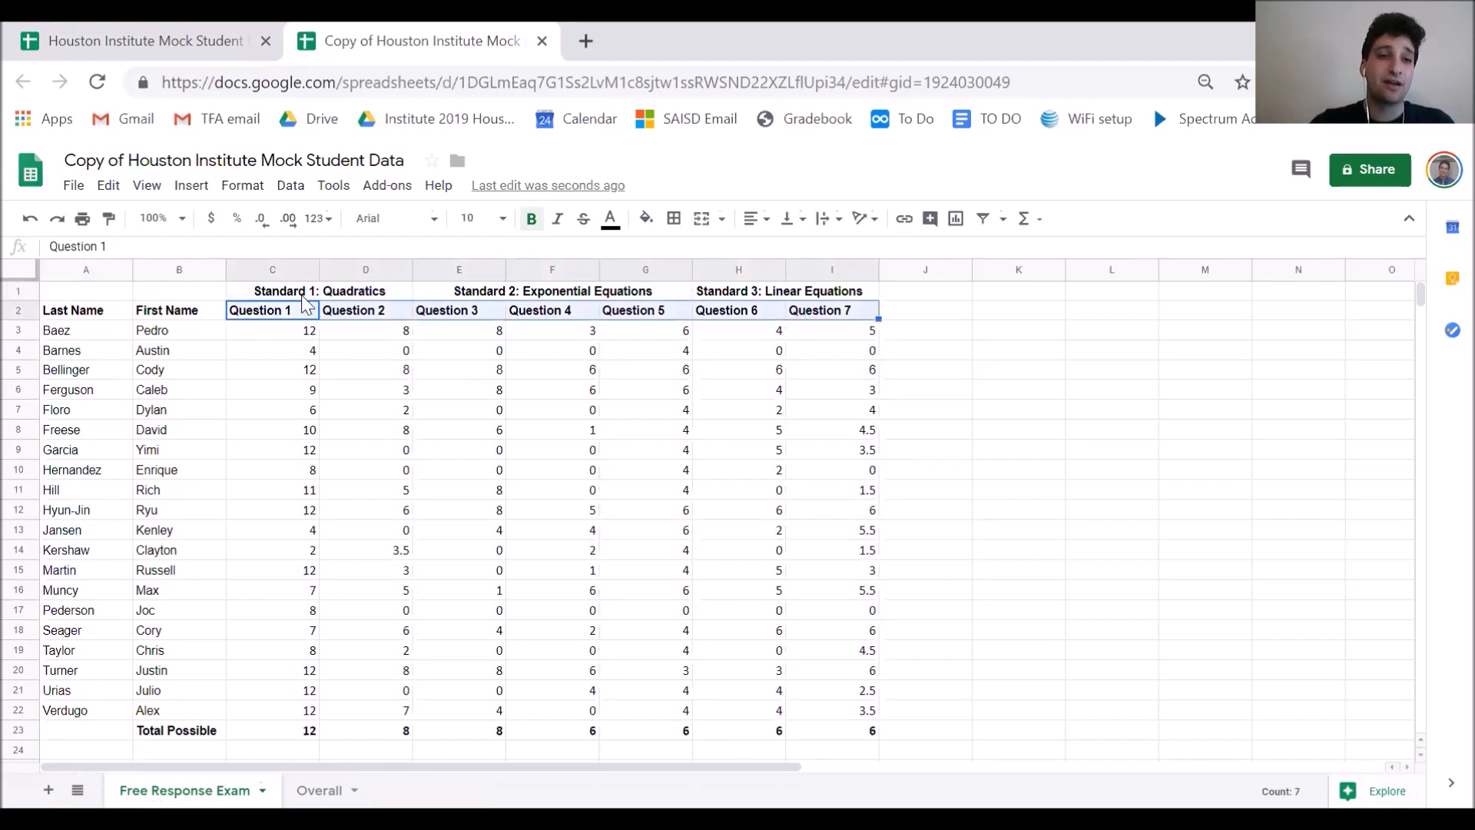
pyautogui.click(552, 290)
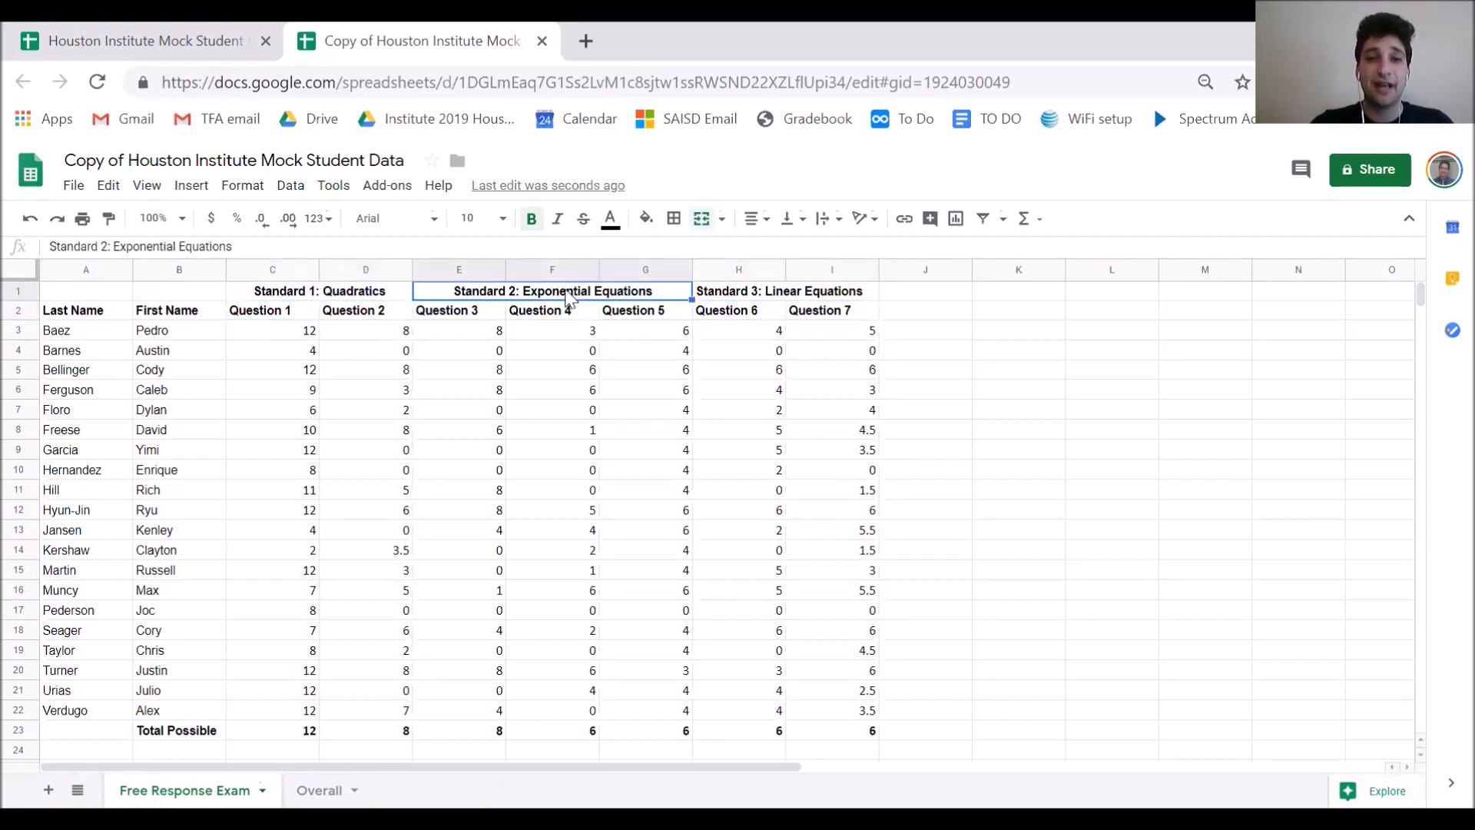
pyautogui.click(779, 290)
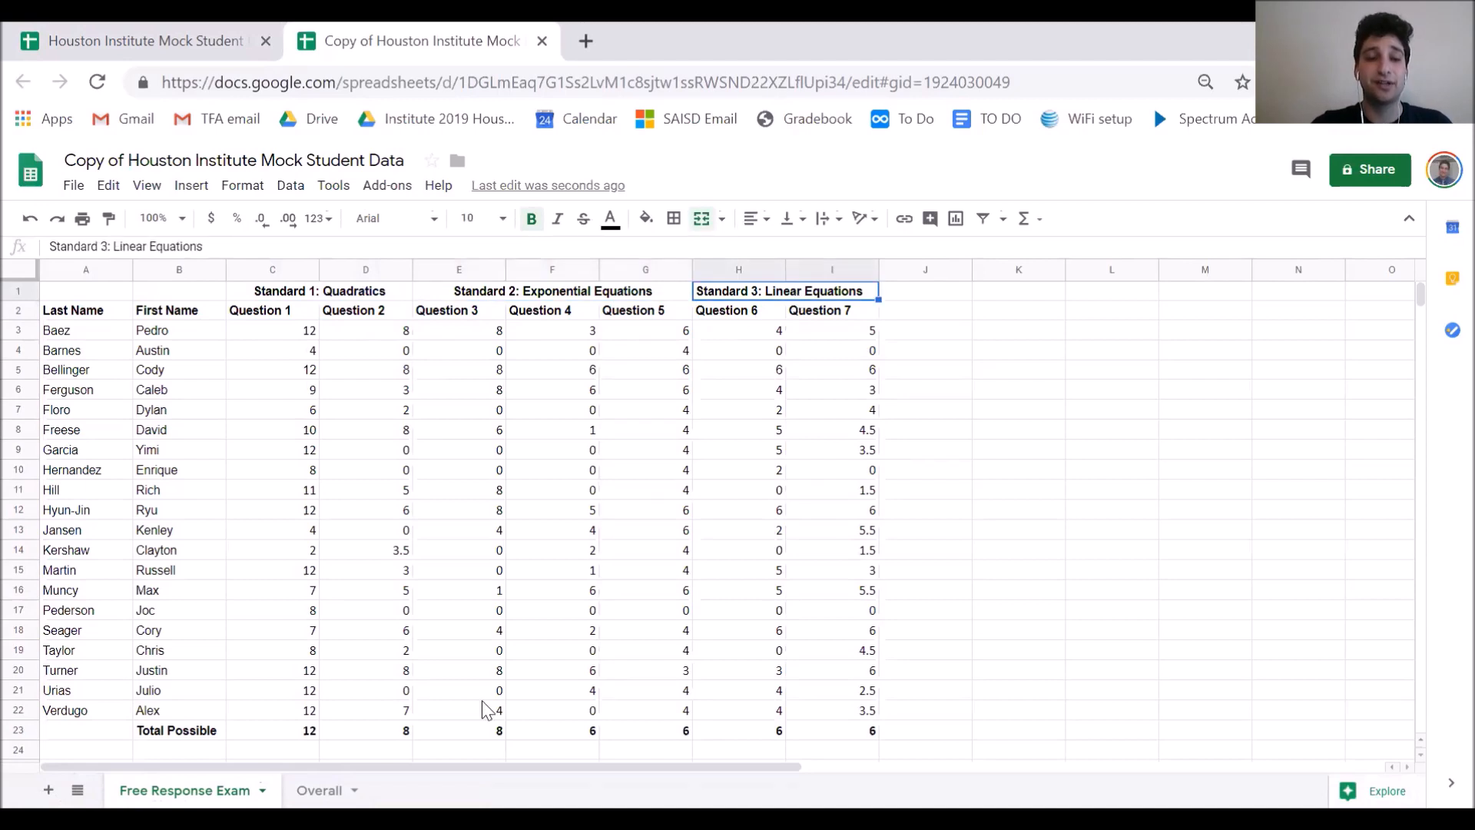
pyautogui.click(272, 729)
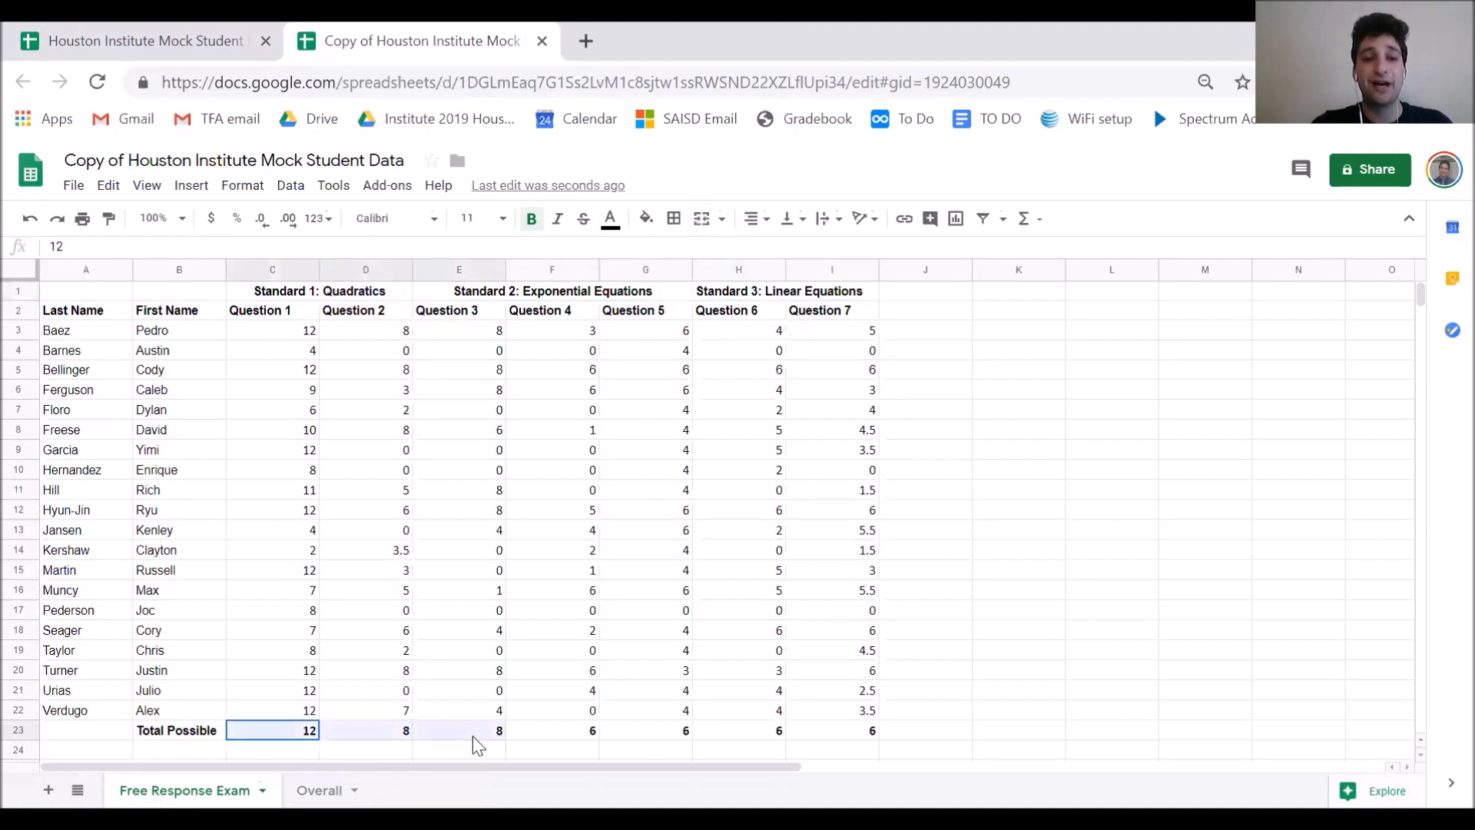
pyautogui.click(925, 670)
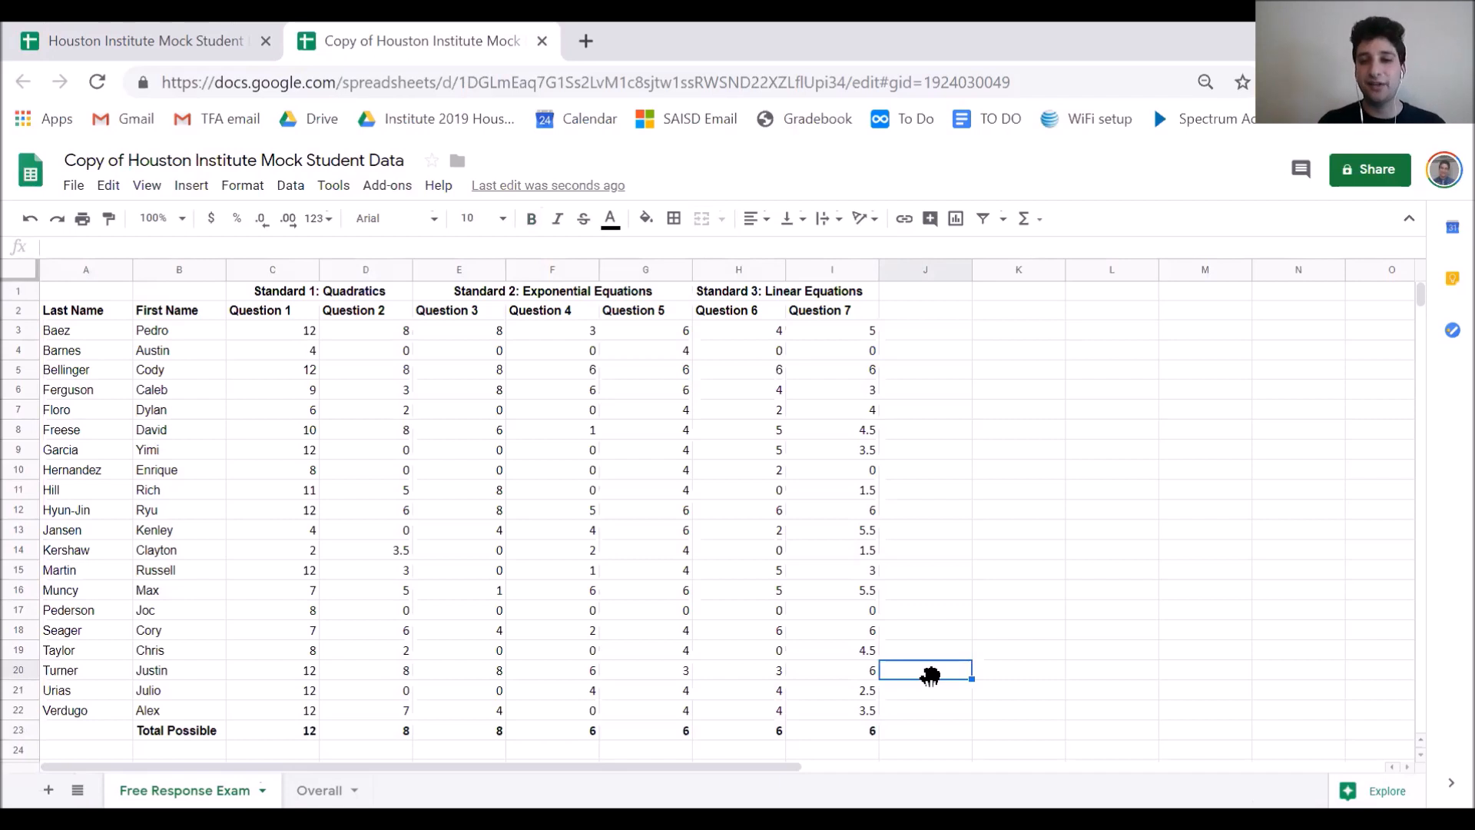
pyautogui.moveTo(950, 523)
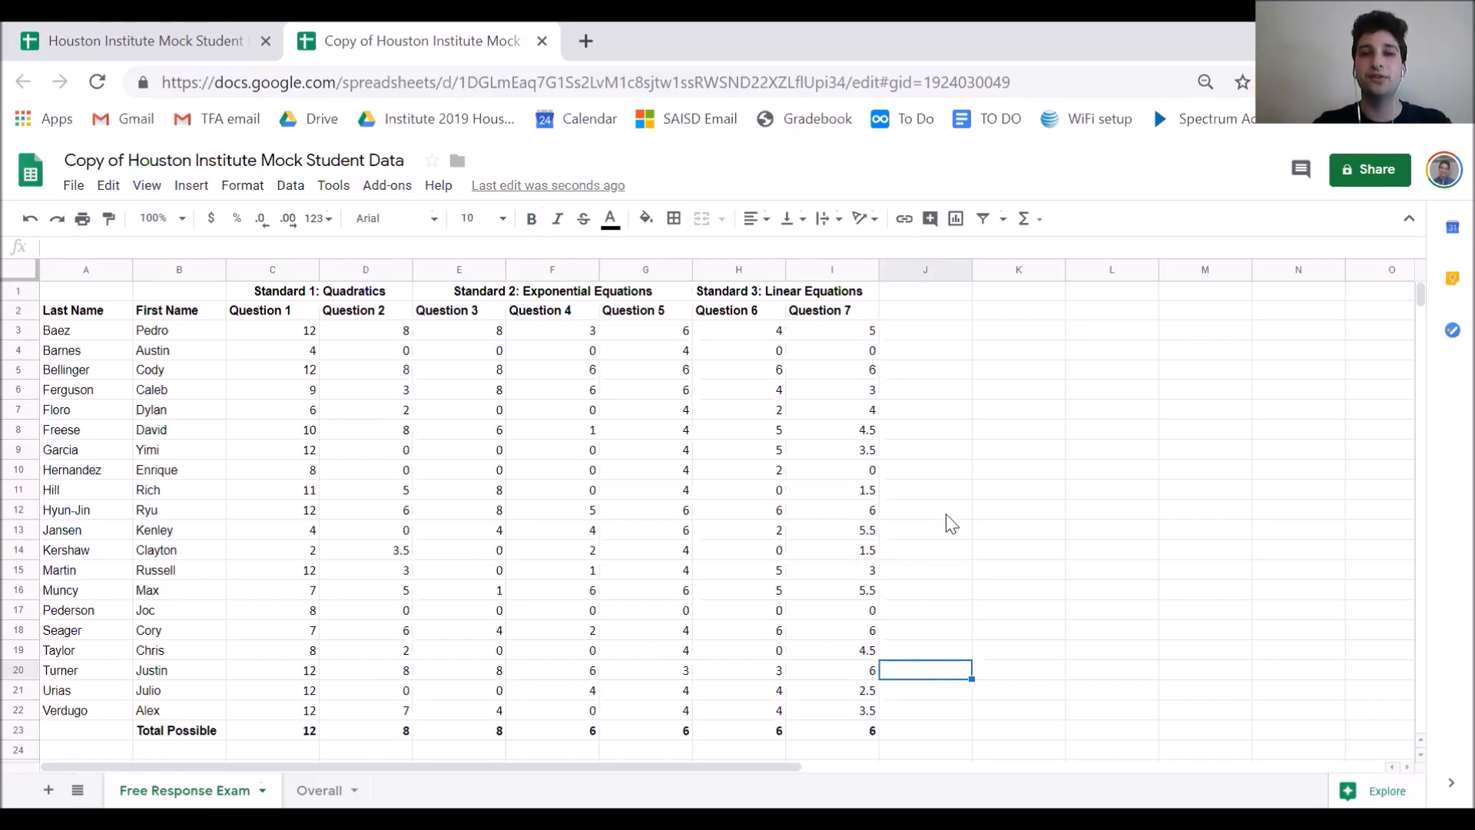
pyautogui.moveTo(904, 342)
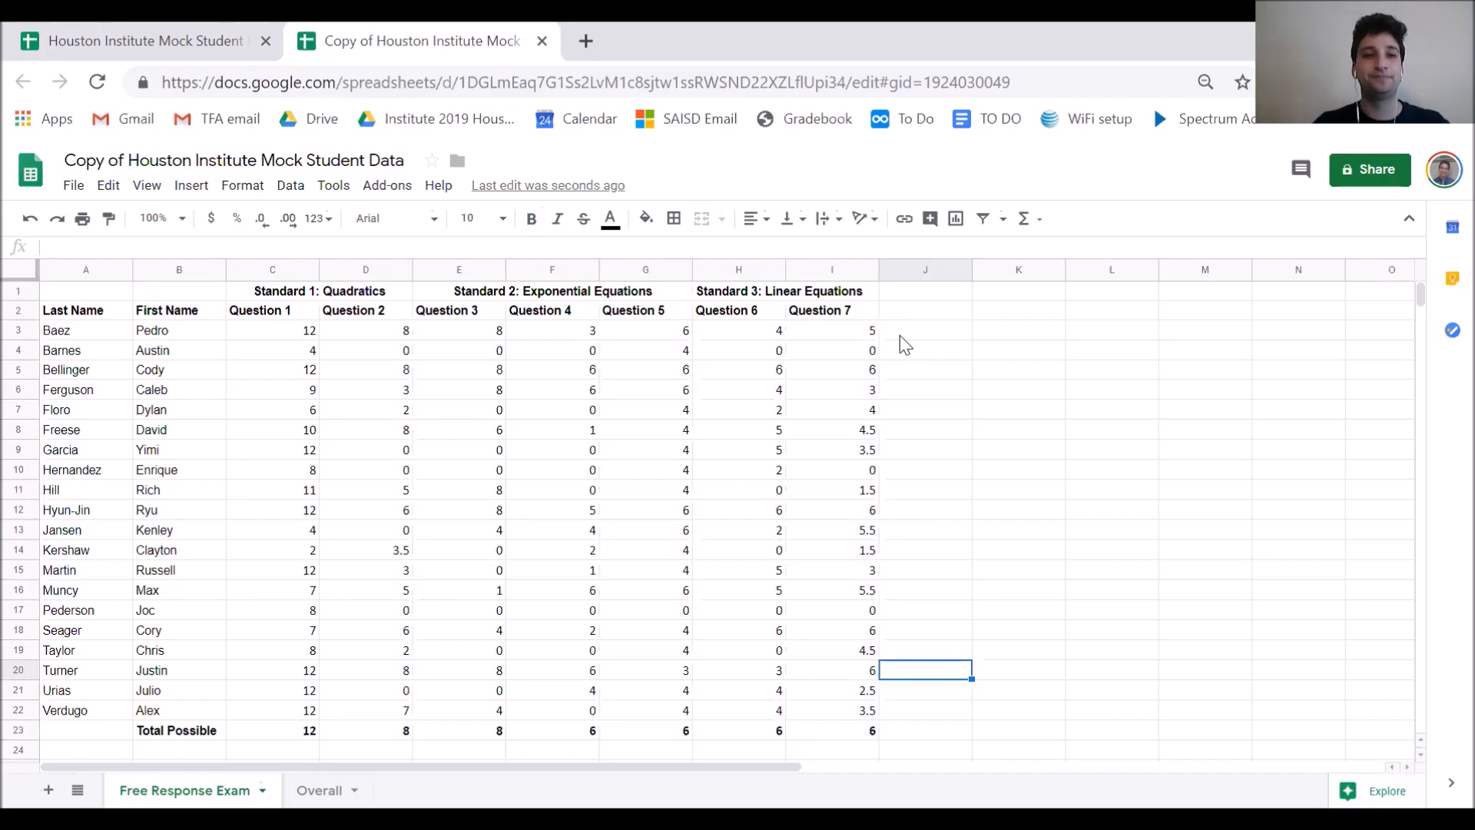
pyautogui.moveTo(583, 365)
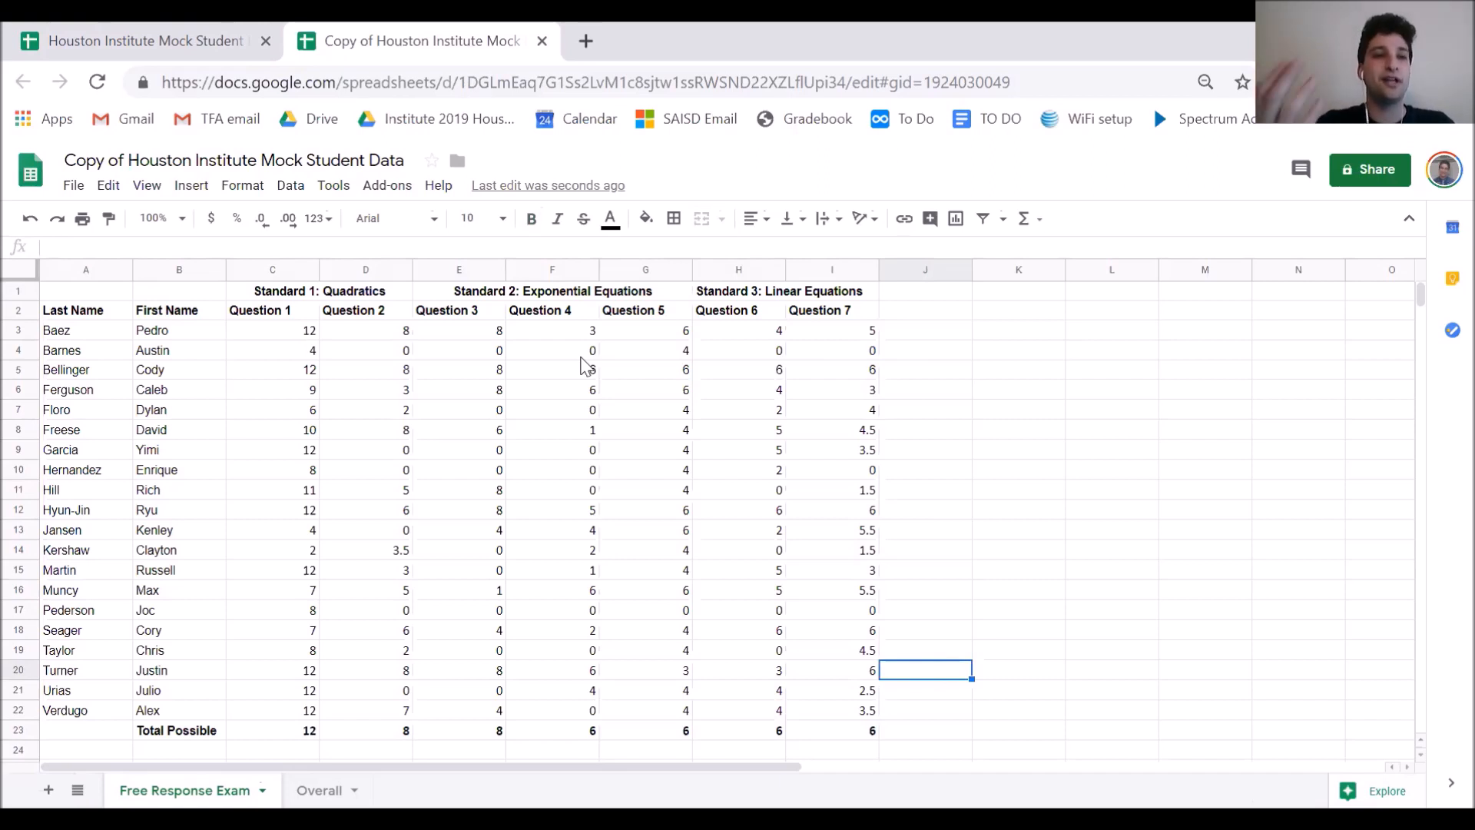
pyautogui.moveTo(85, 342)
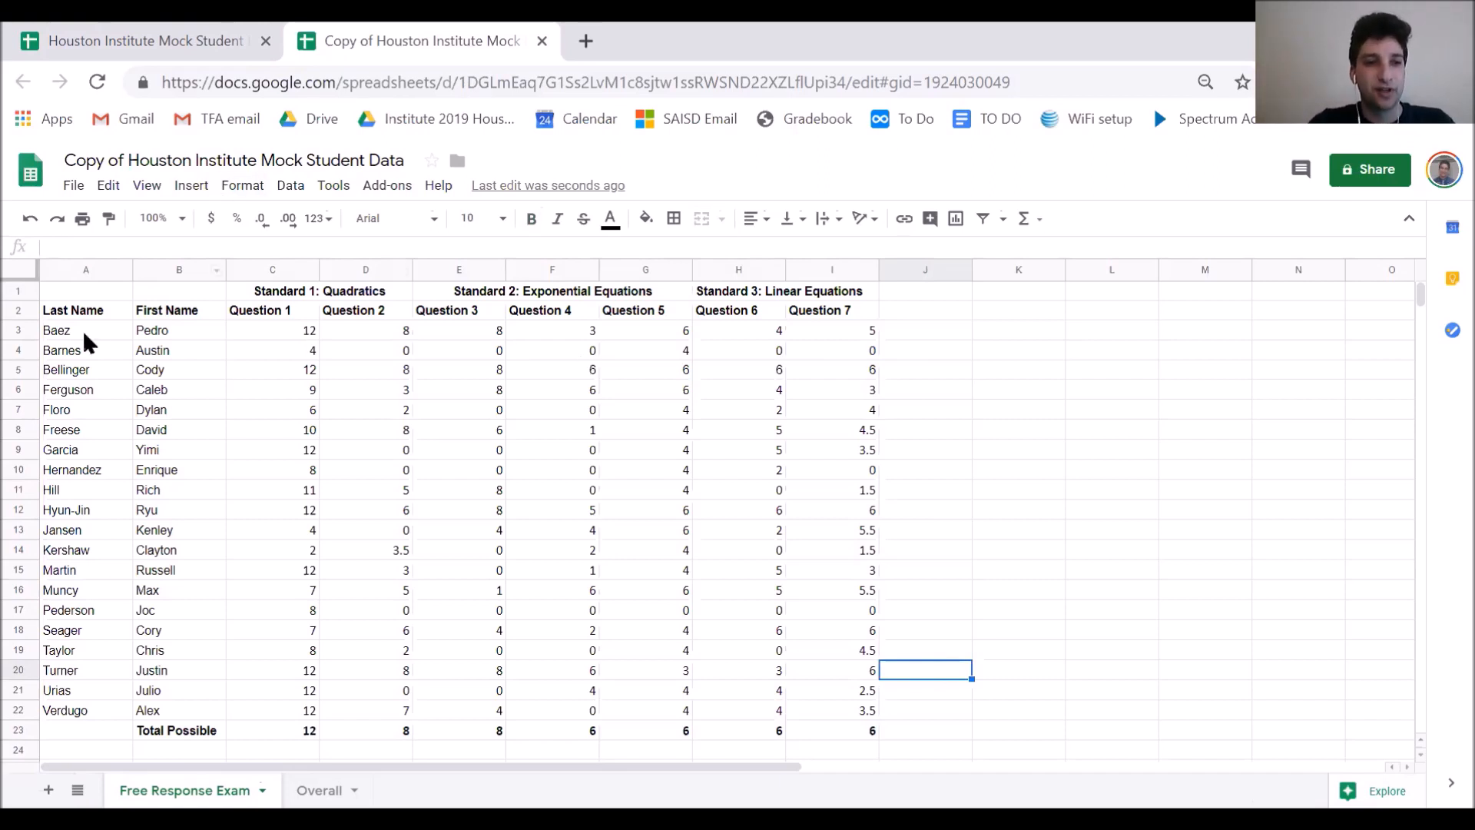
pyautogui.moveTo(260, 344)
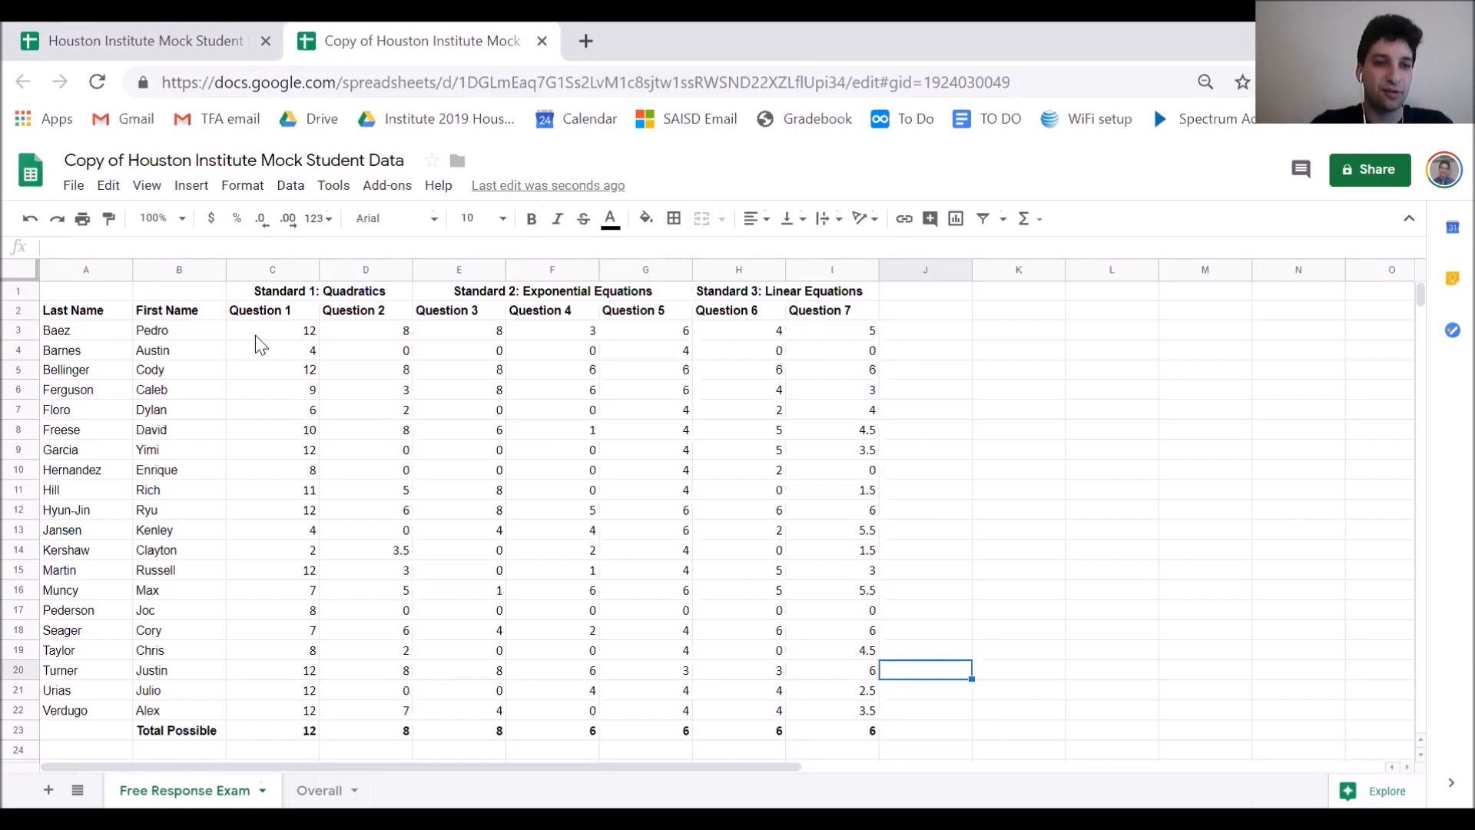
pyautogui.moveTo(129, 340)
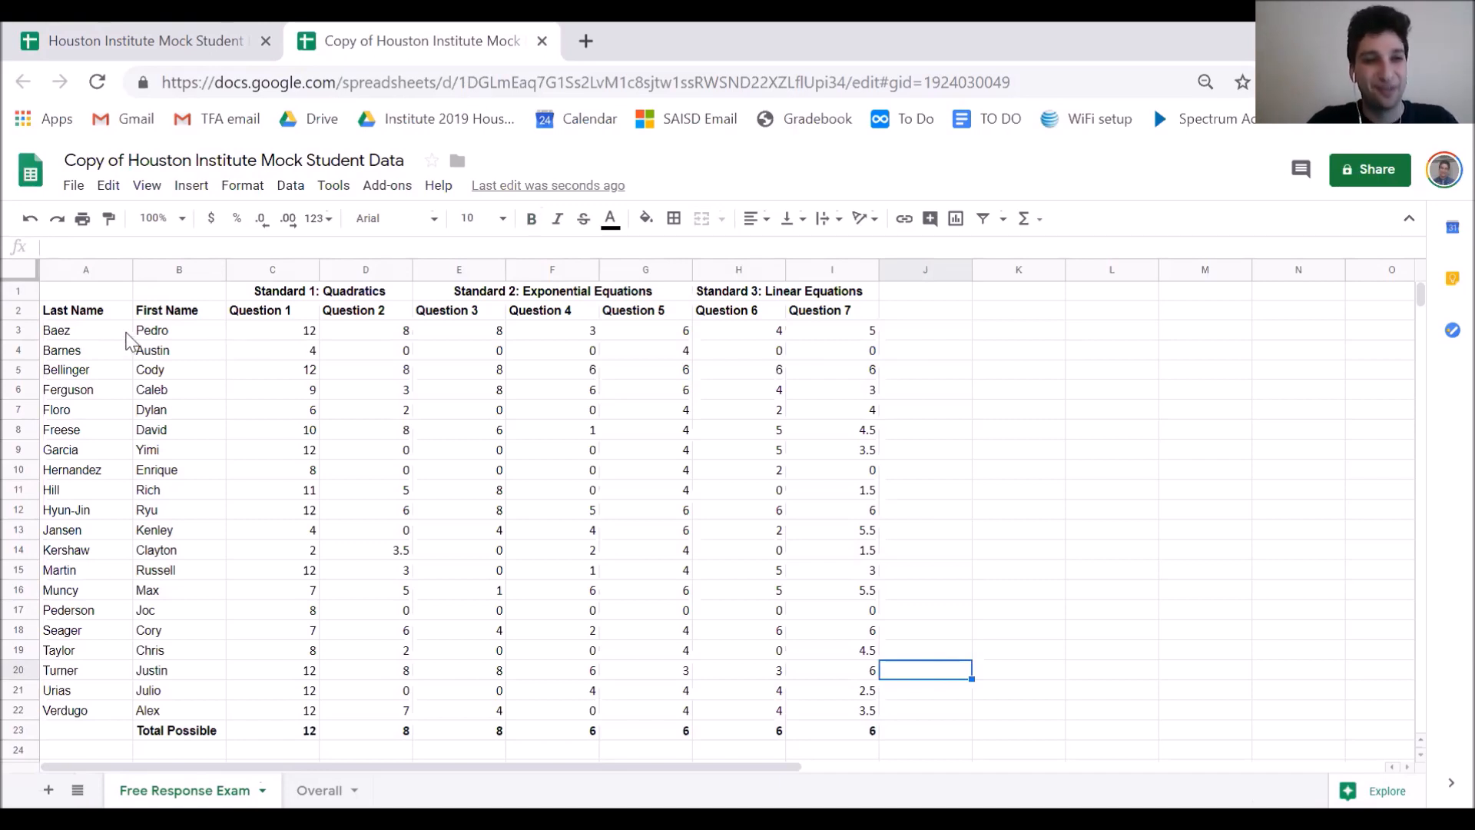
pyautogui.moveTo(912, 344)
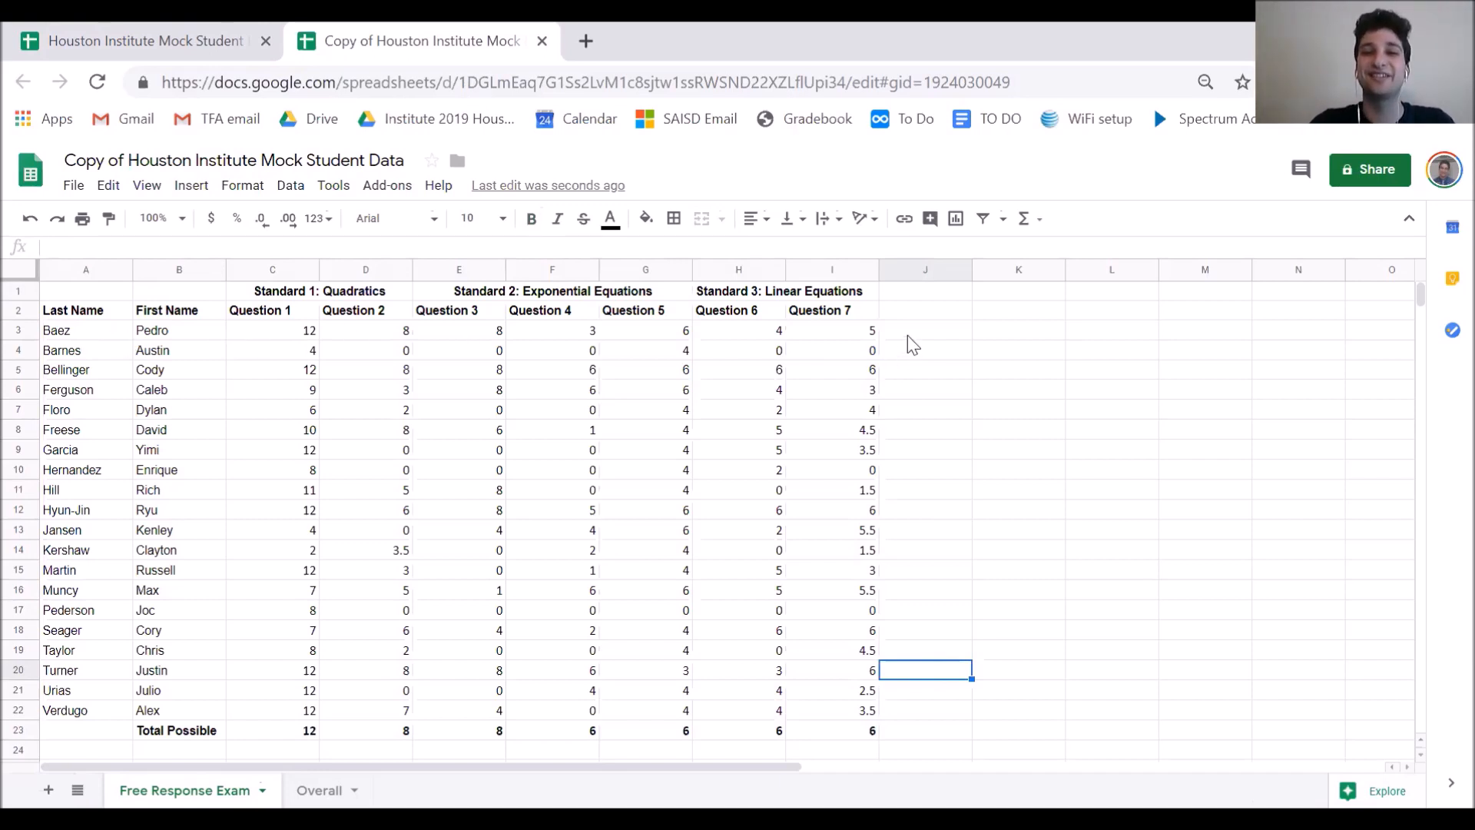
pyautogui.click(925, 330)
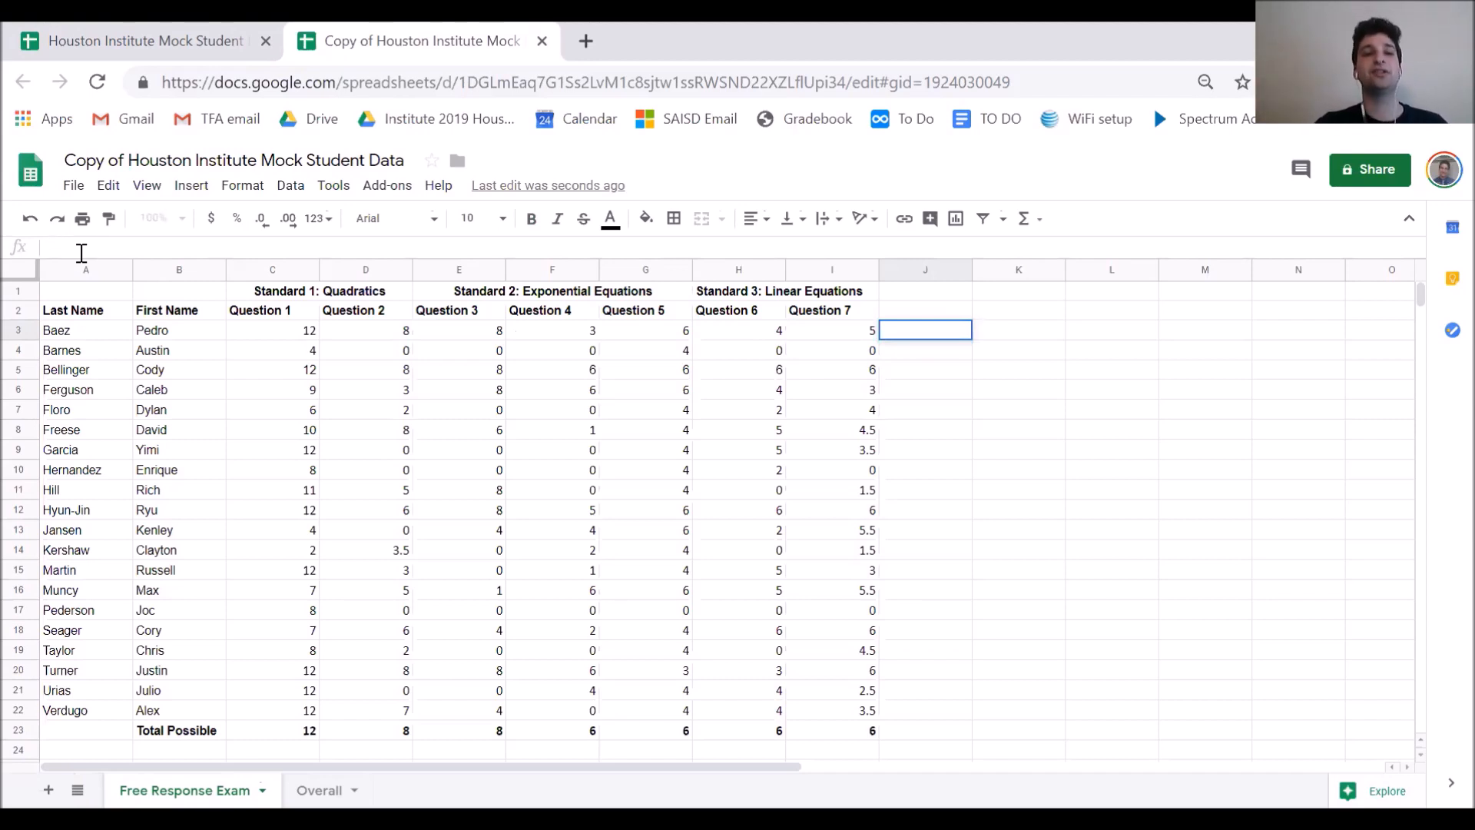
# - Enter =SUM(C3:I3) in J3 to total Baez's question scores, giving 46
pyautogui.write('=')
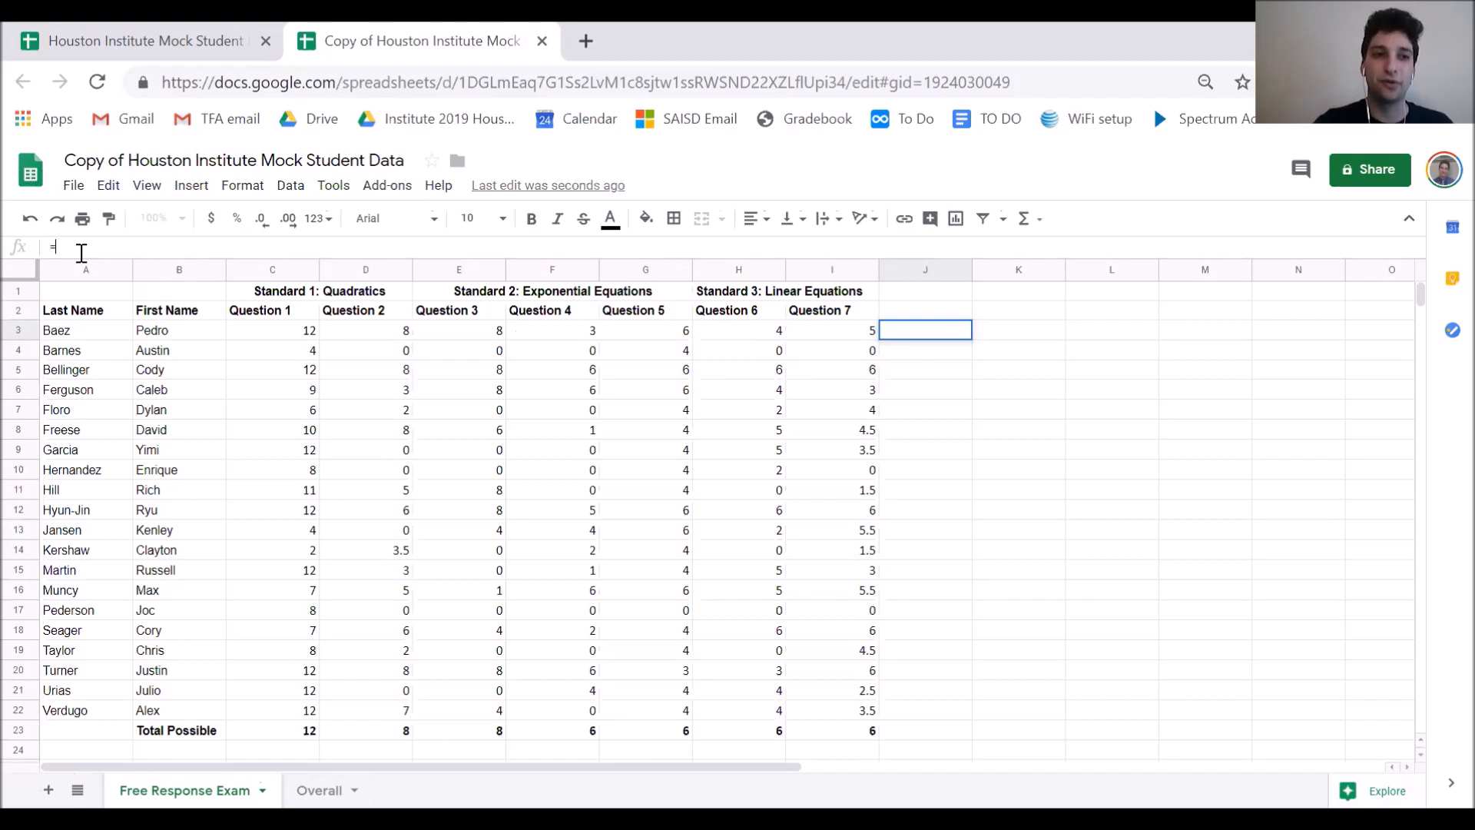
pyautogui.write('=')
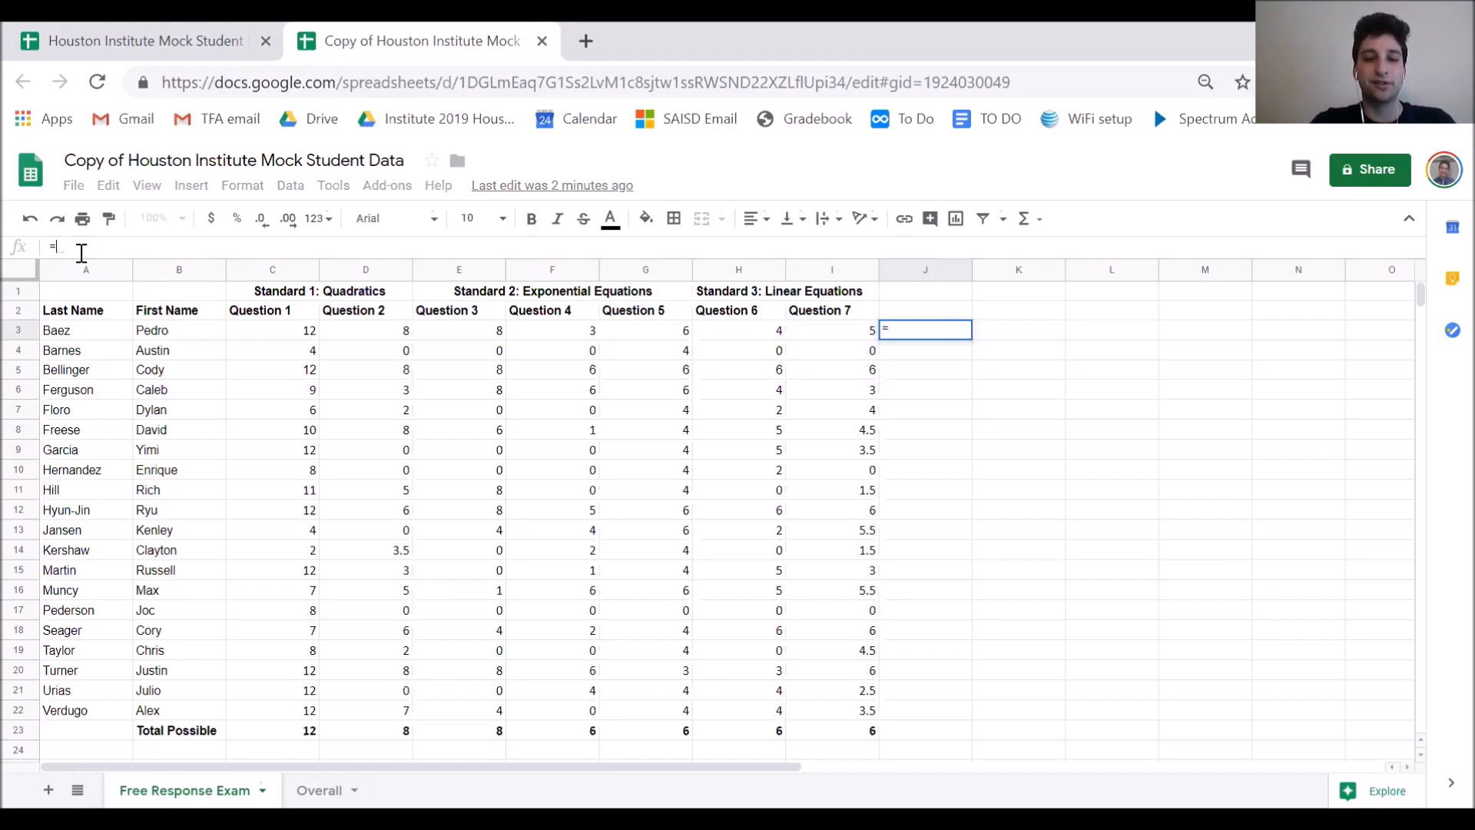
pyautogui.write('SUM')
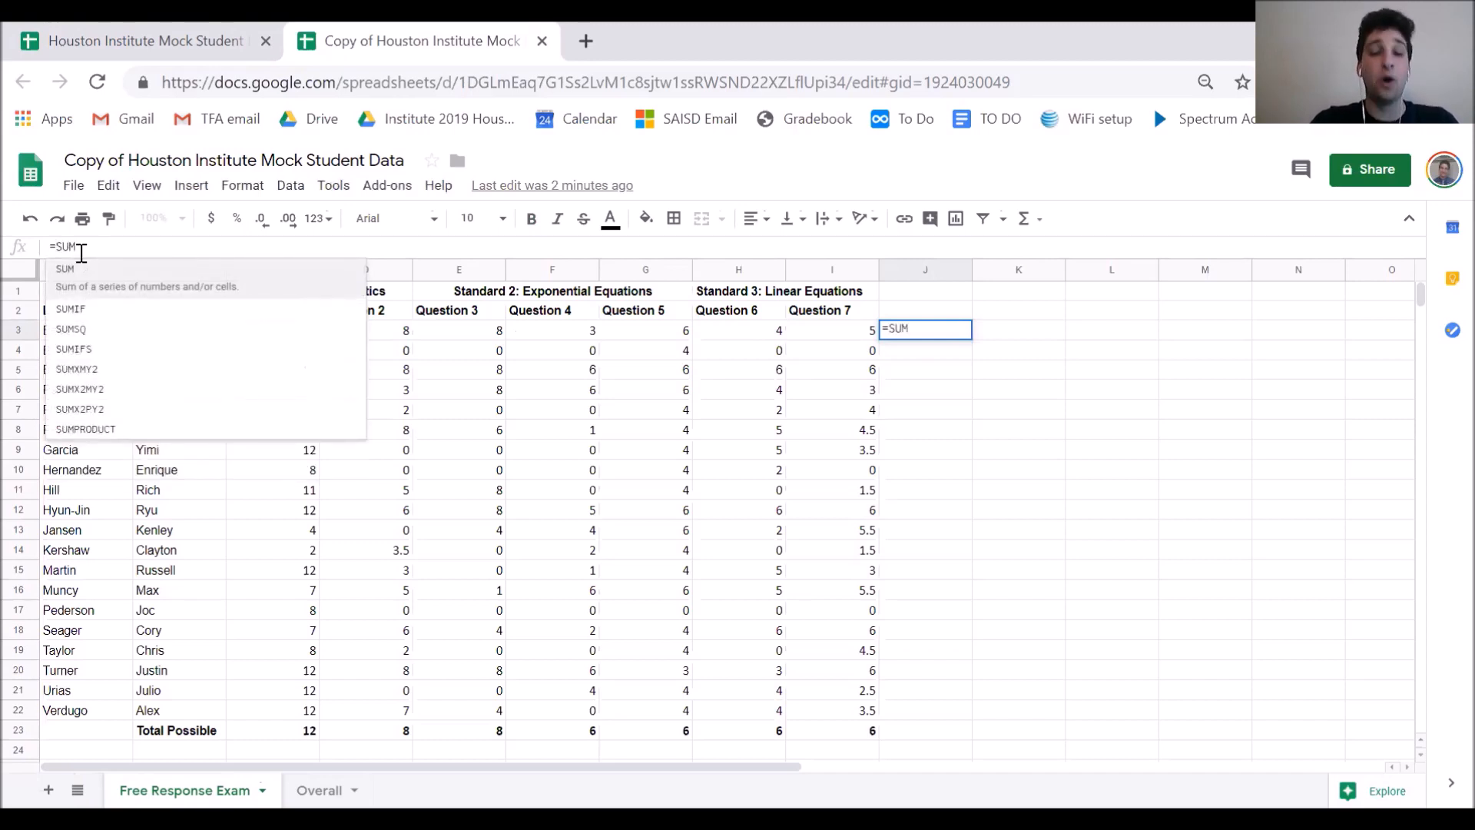
pyautogui.write('(')
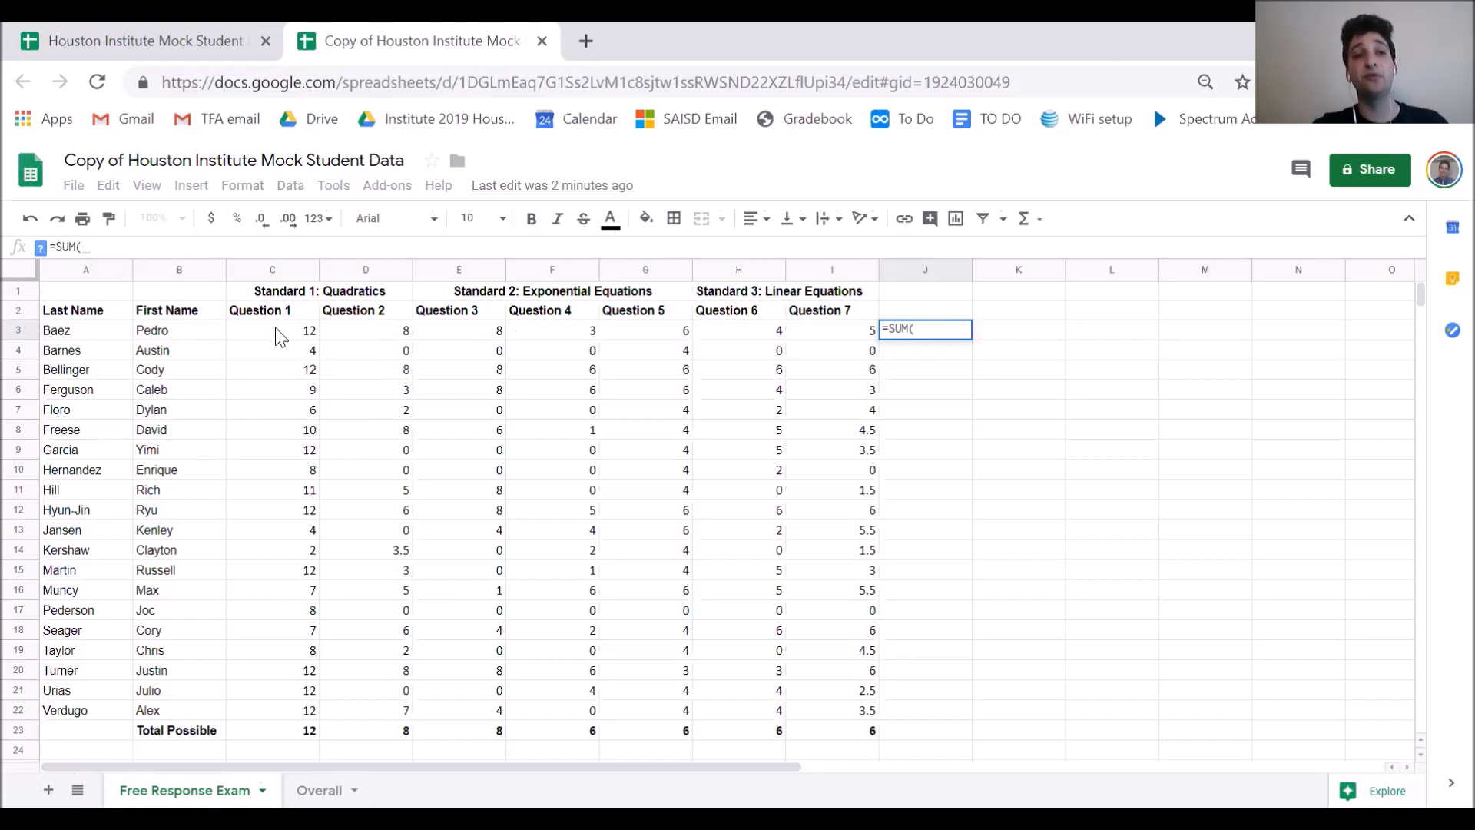
pyautogui.click(272, 330)
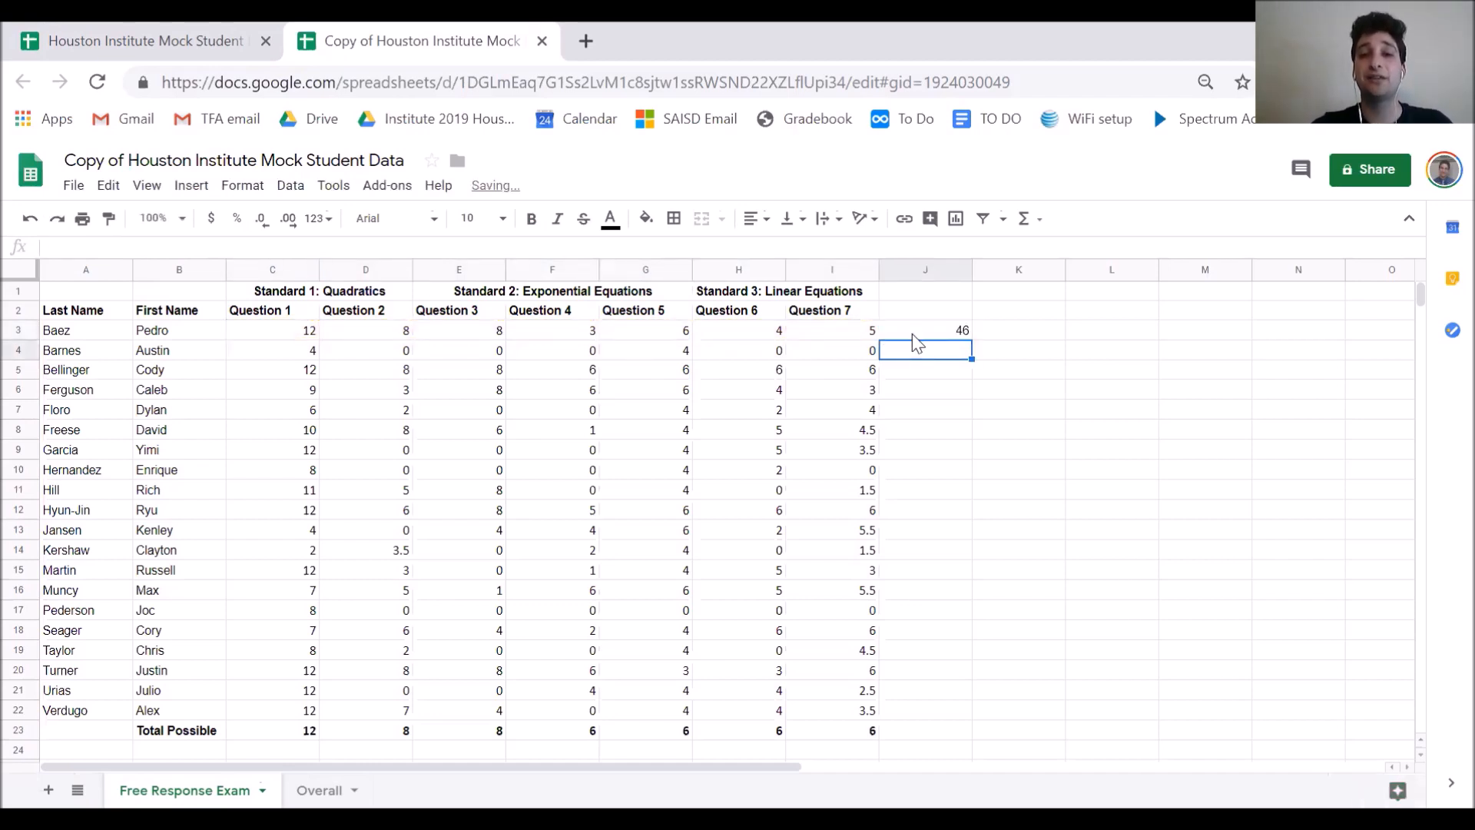
pyautogui.click(925, 331)
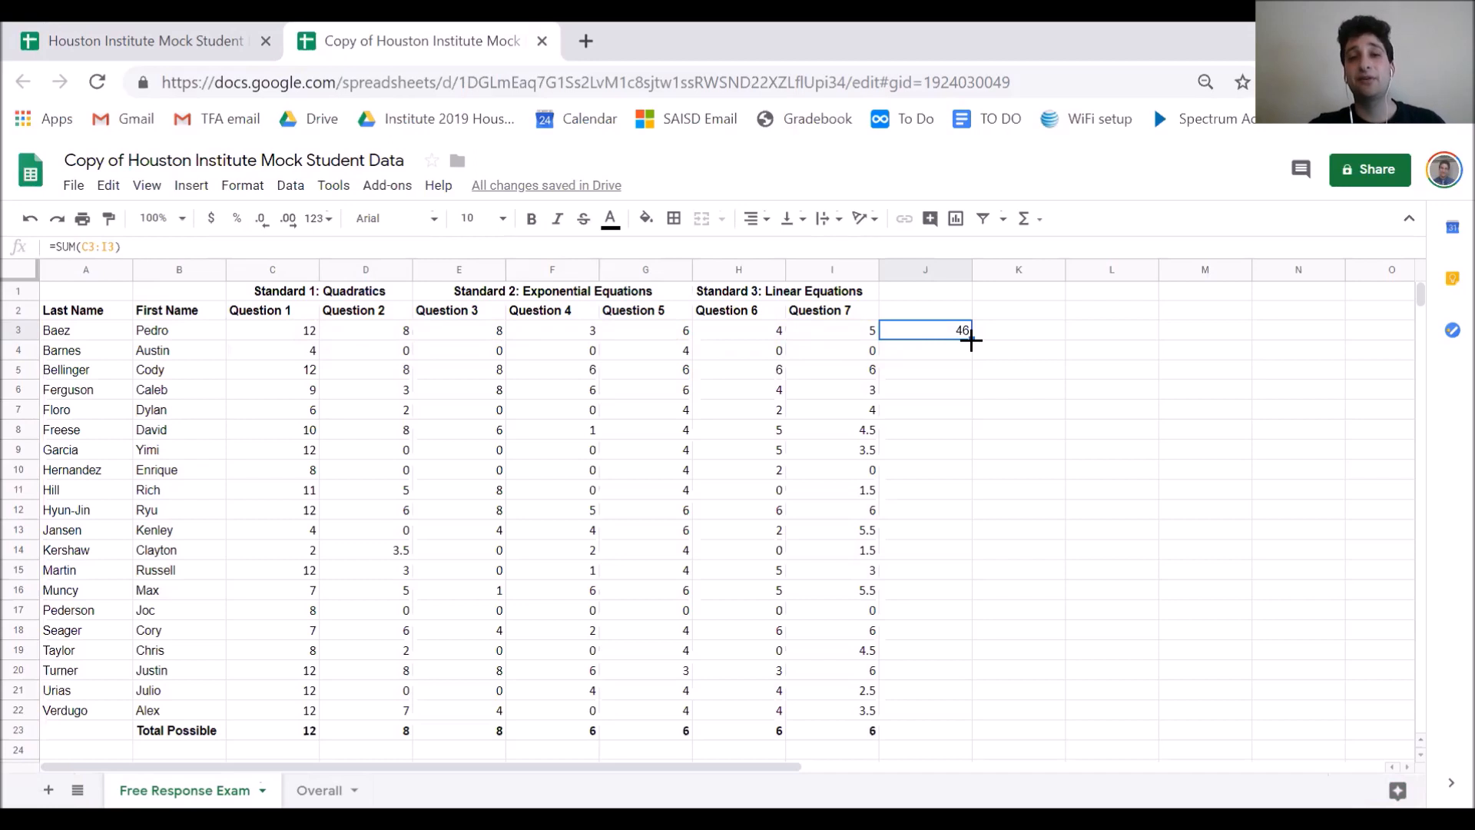
pyautogui.moveTo(958, 379)
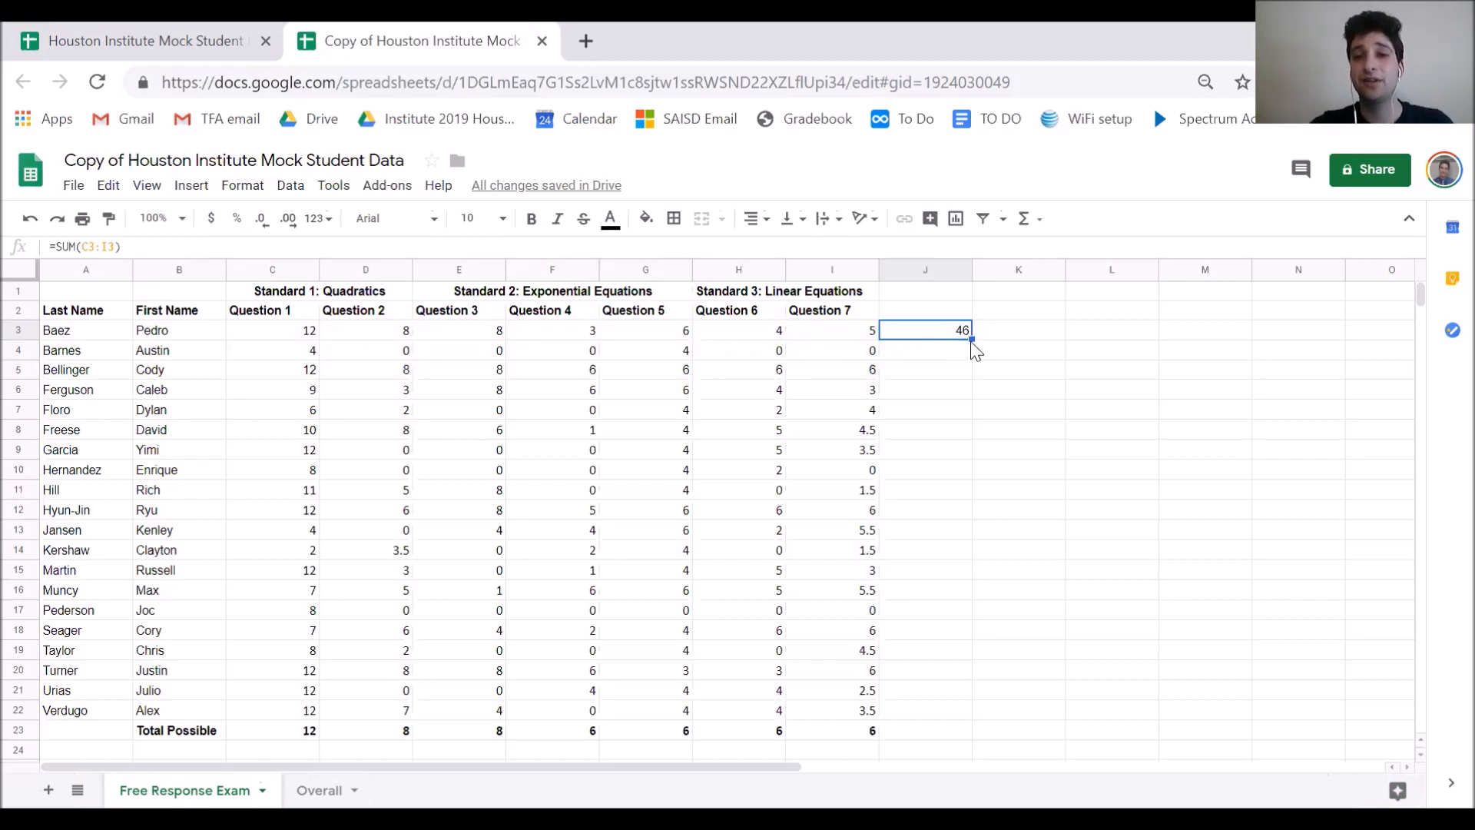
pyautogui.moveTo(972, 340)
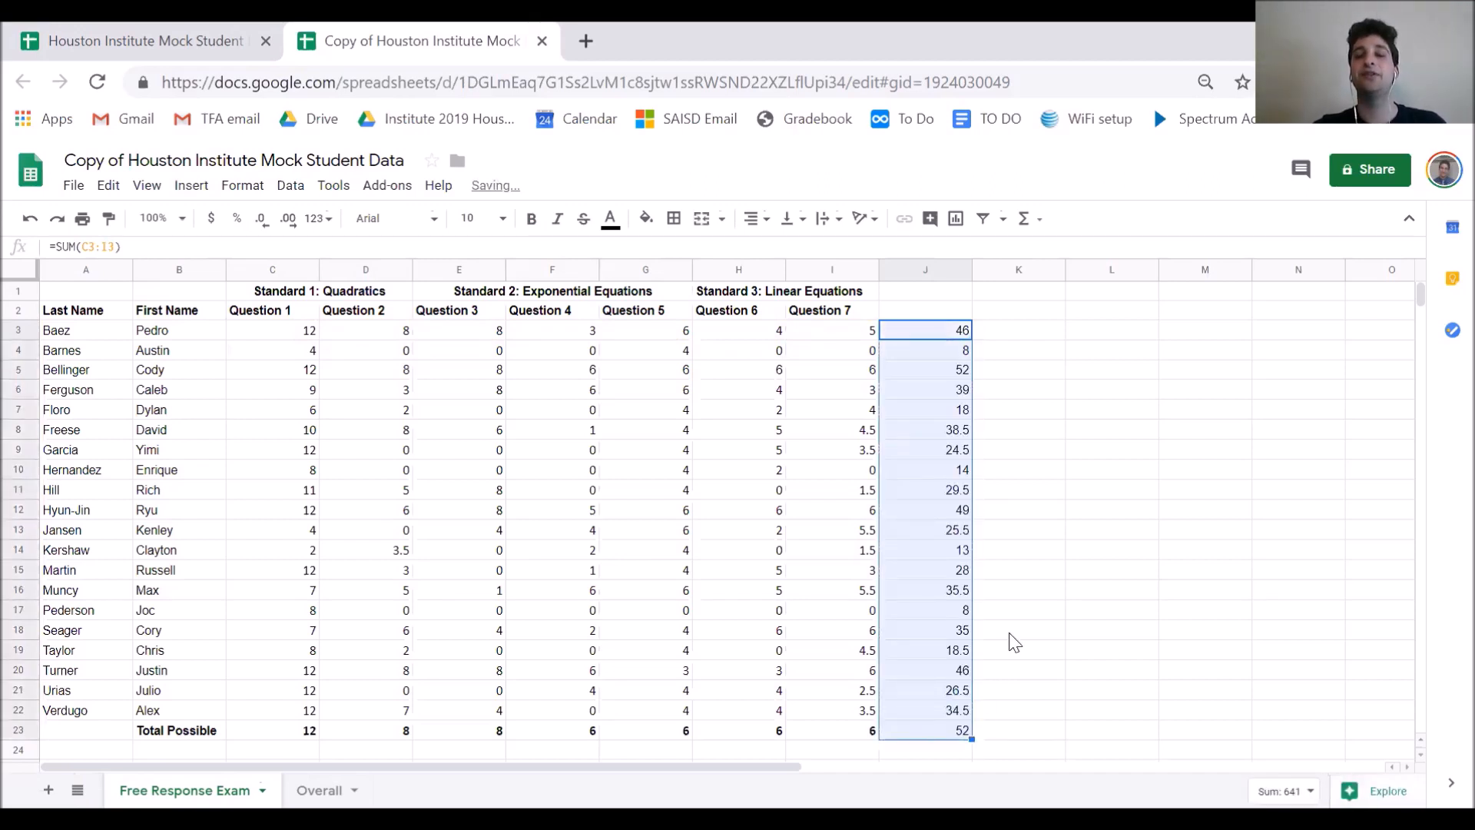
# - Fill the SUM totals down column J to row 23 and bold the Total Possible value 52
pyautogui.click(1018, 629)
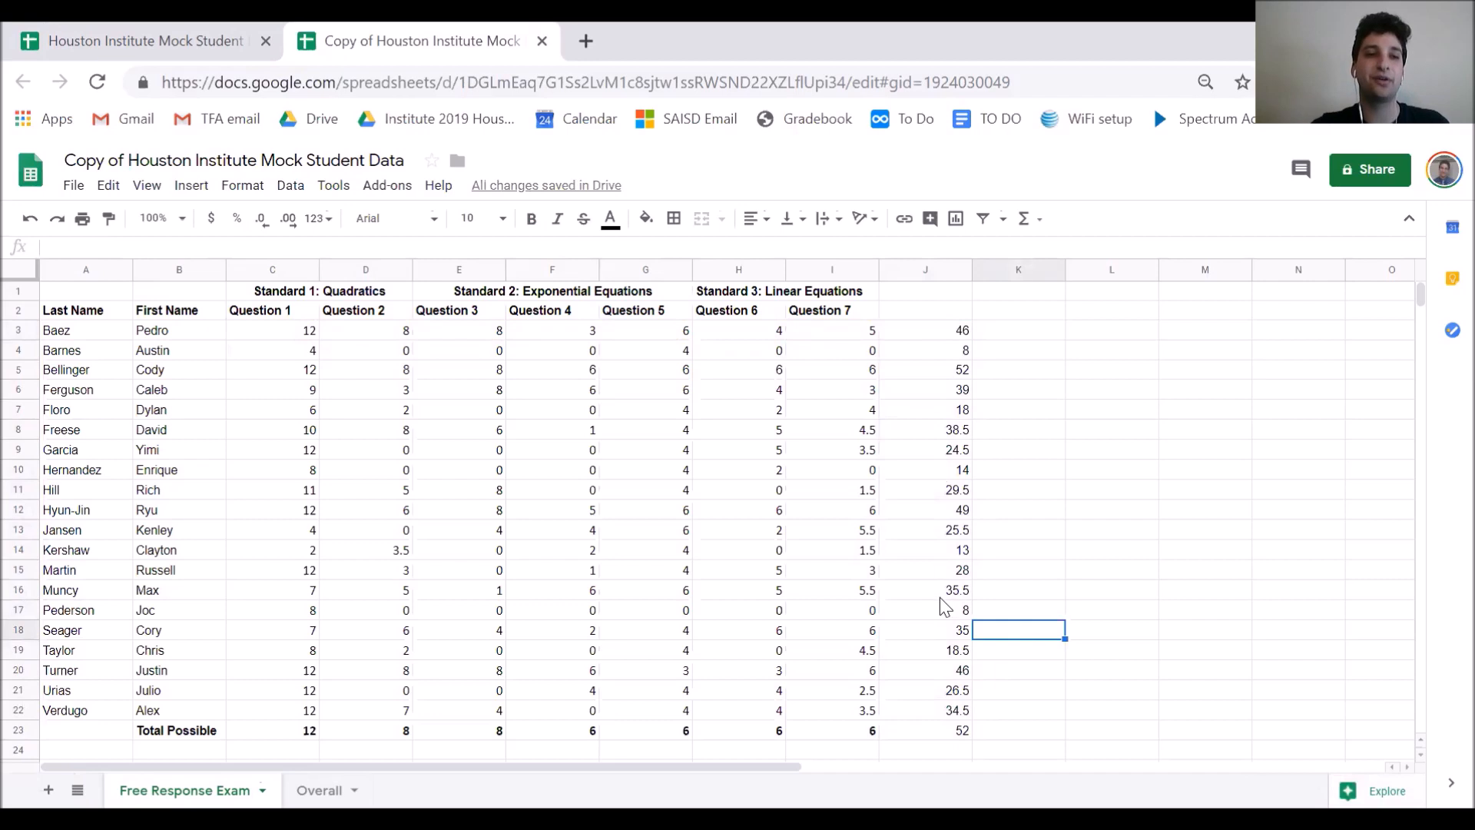
pyautogui.moveTo(946, 670)
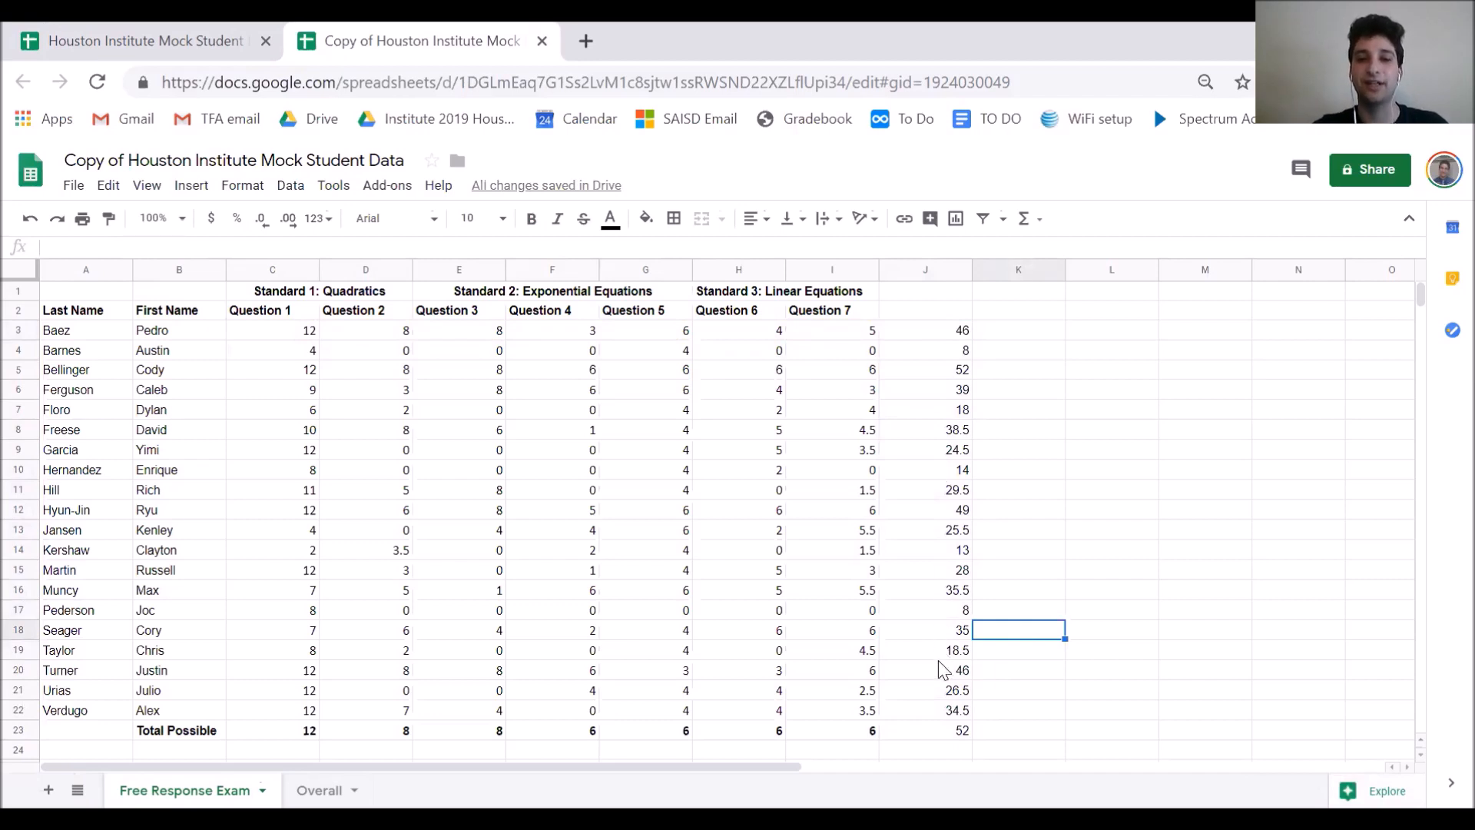
pyautogui.click(925, 730)
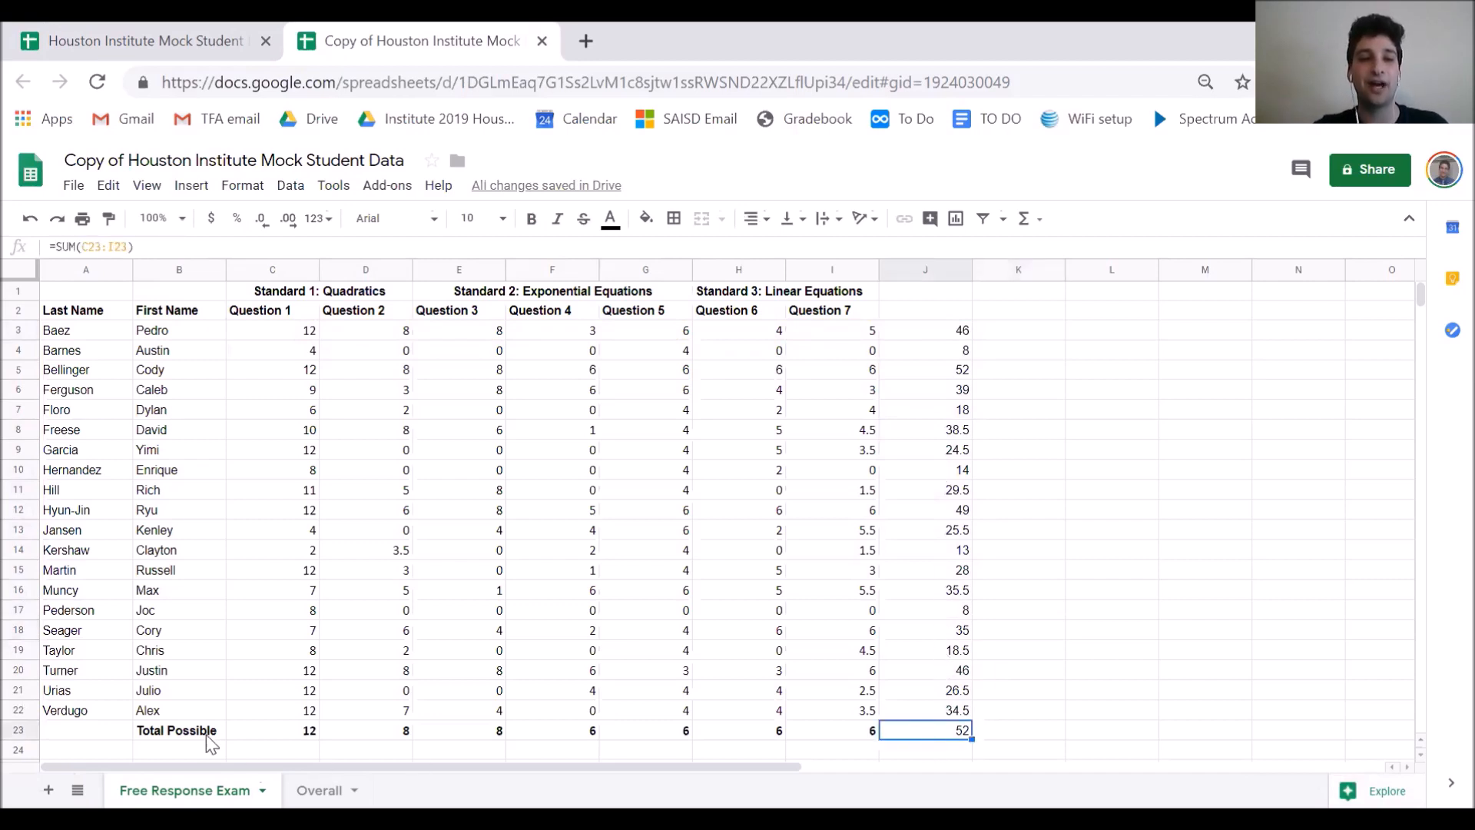
pyautogui.moveTo(1016, 740)
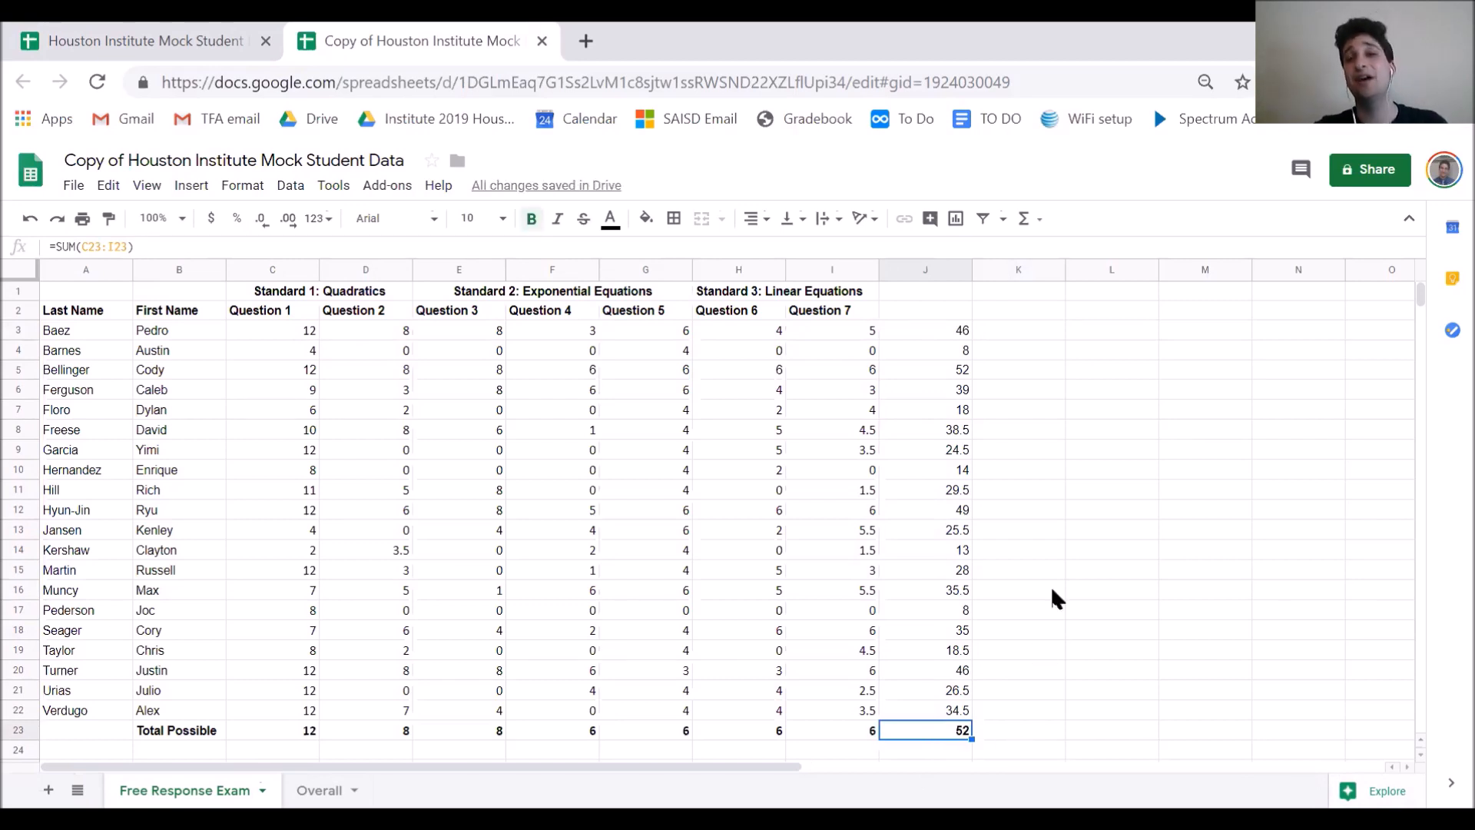
# - Type the heading 'Raw score' into J2 above the student totals
pyautogui.click(925, 310)
pyautogui.write('Raw score')
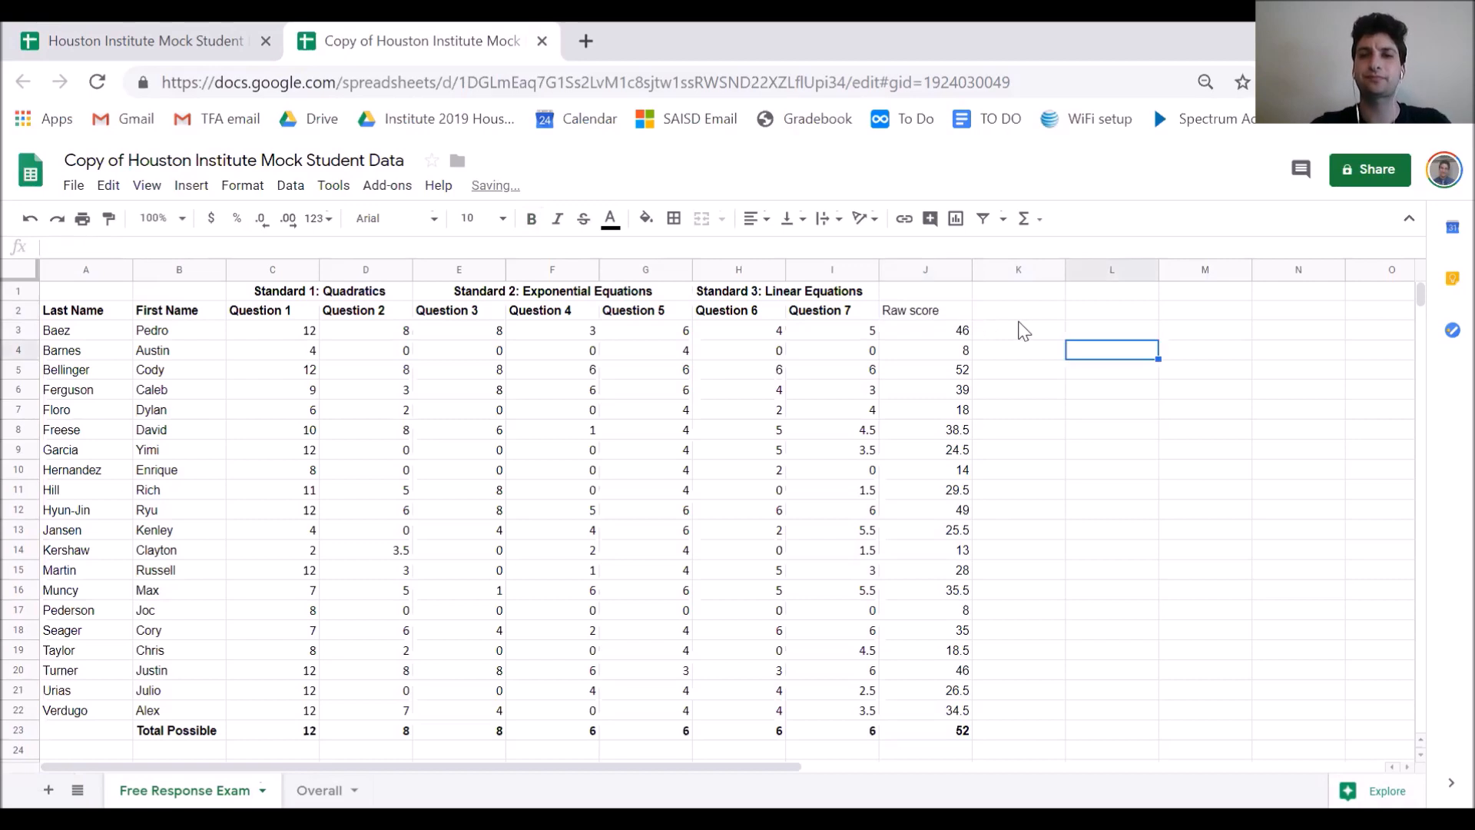
pyautogui.moveTo(1009, 322)
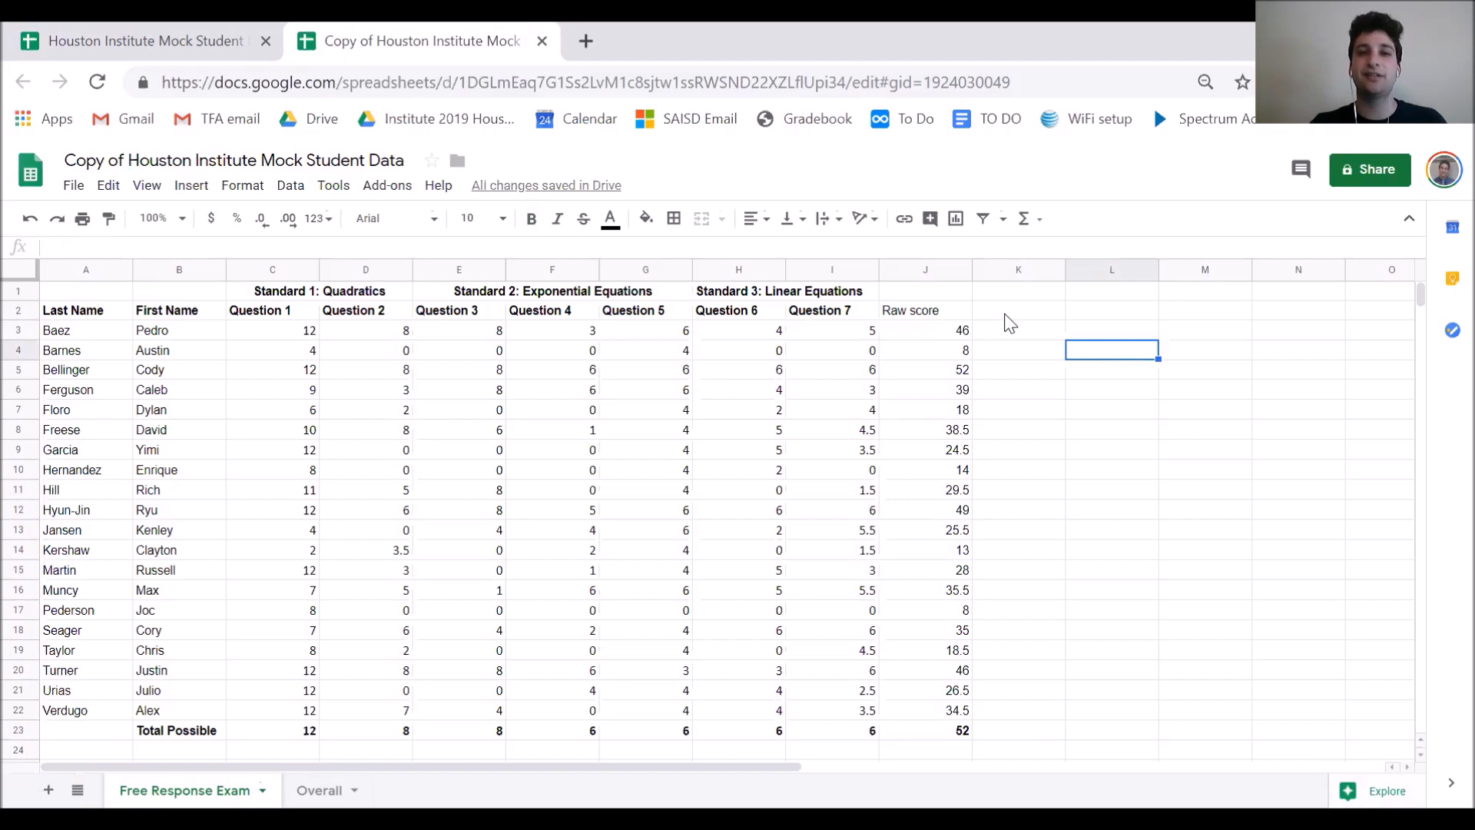
pyautogui.moveTo(956, 326)
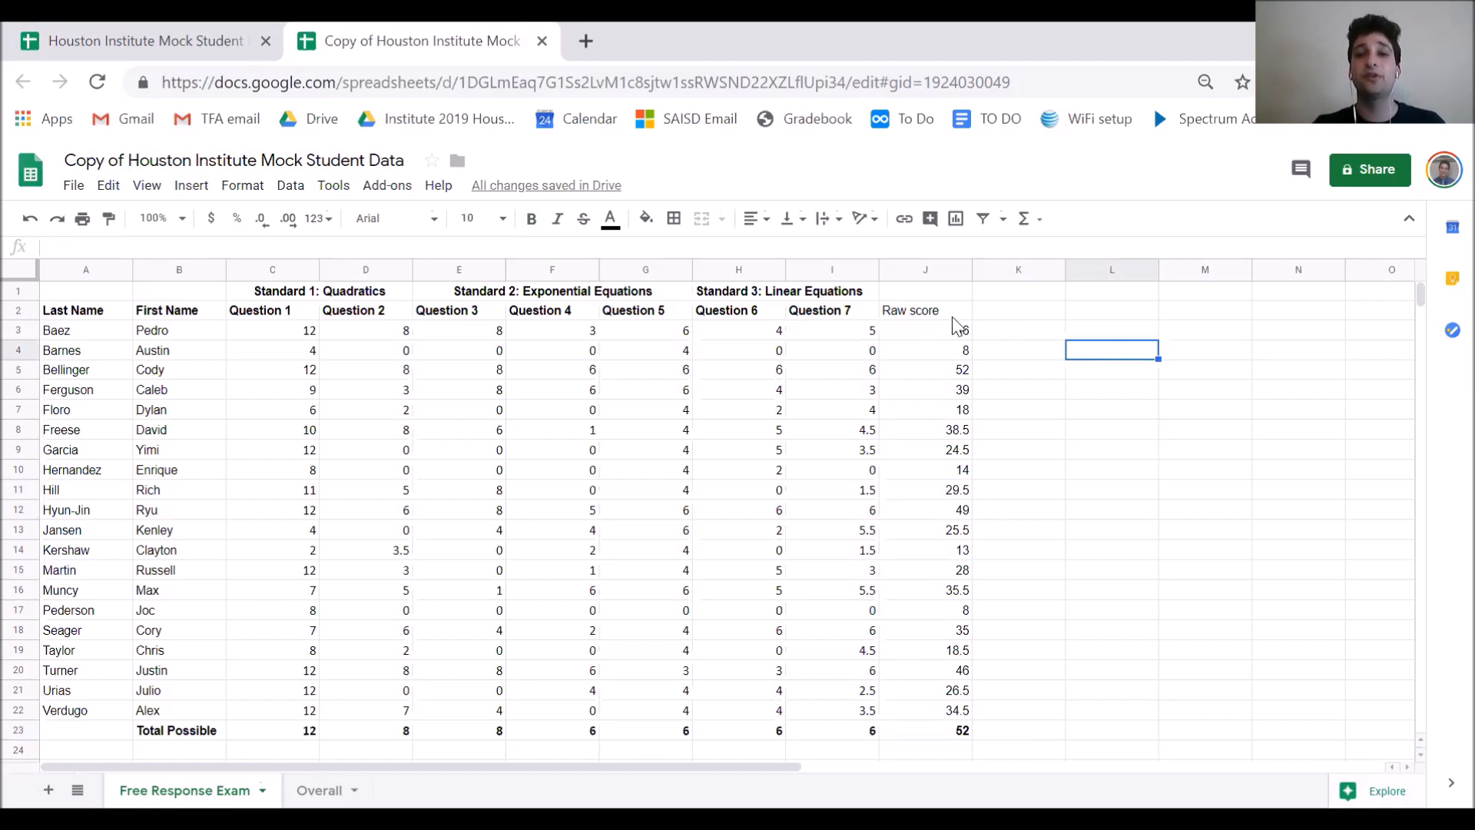
pyautogui.click(1018, 331)
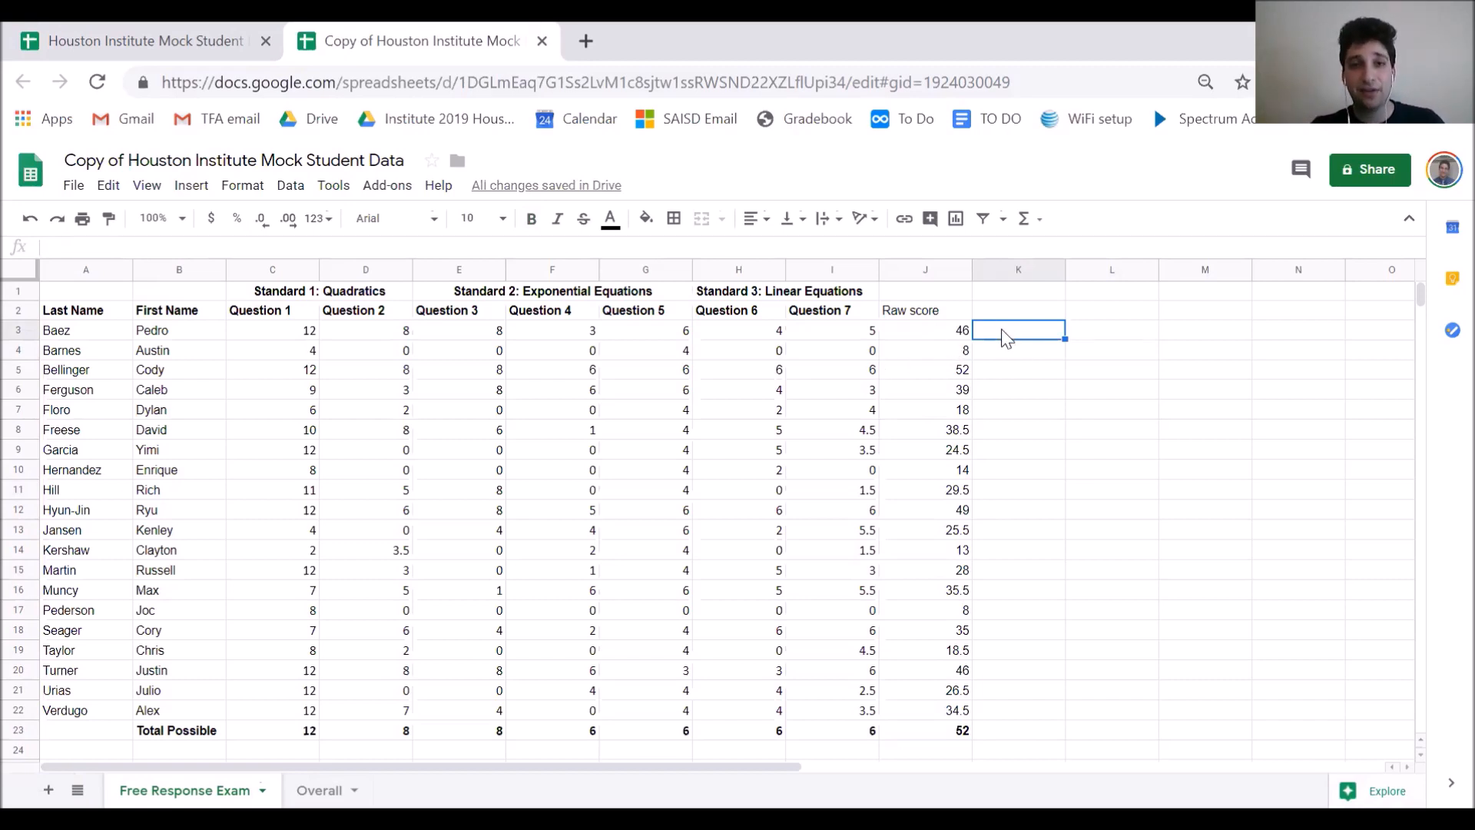
pyautogui.moveTo(1006, 341)
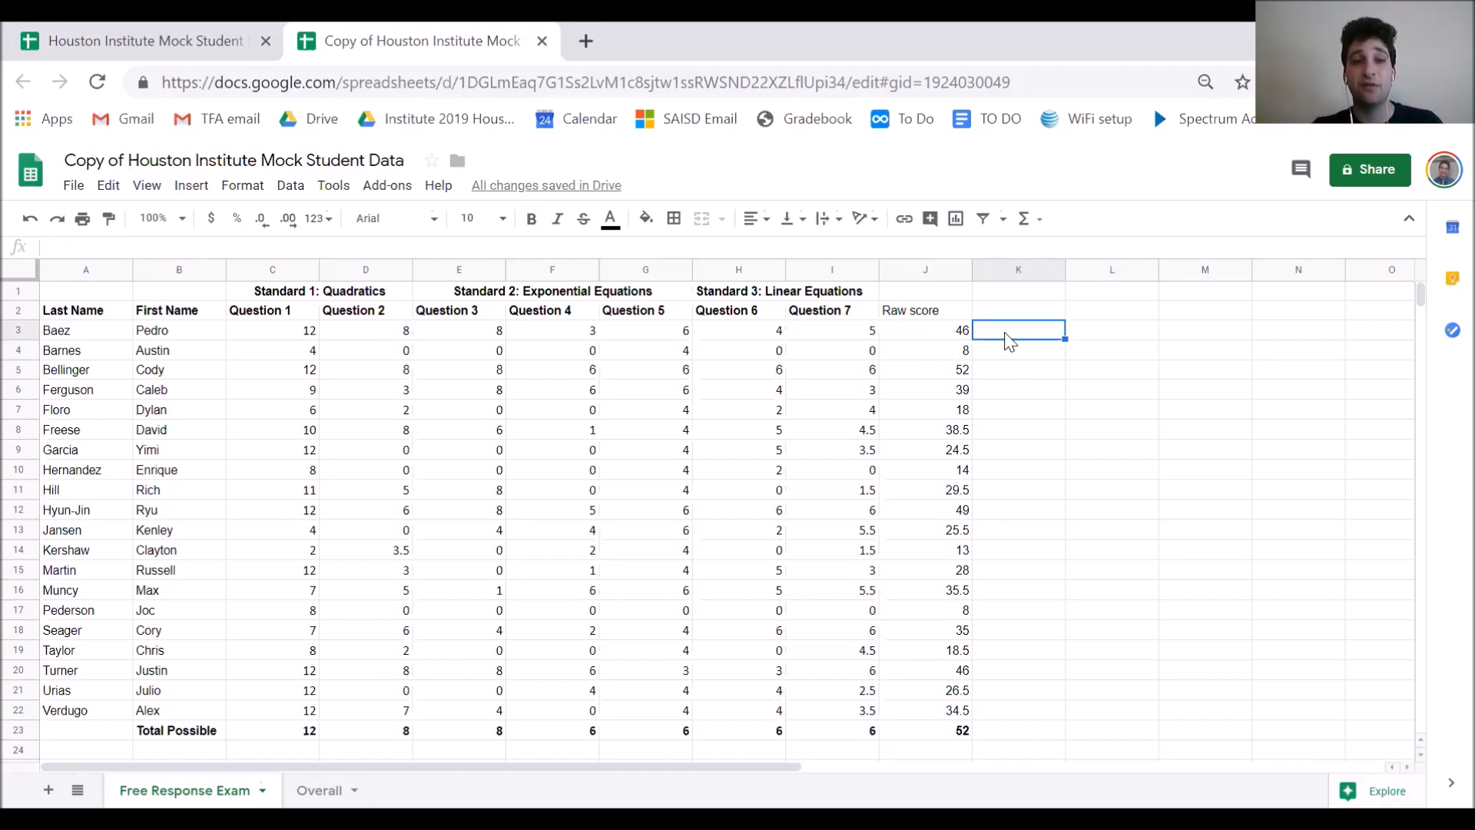
pyautogui.moveTo(866, 326)
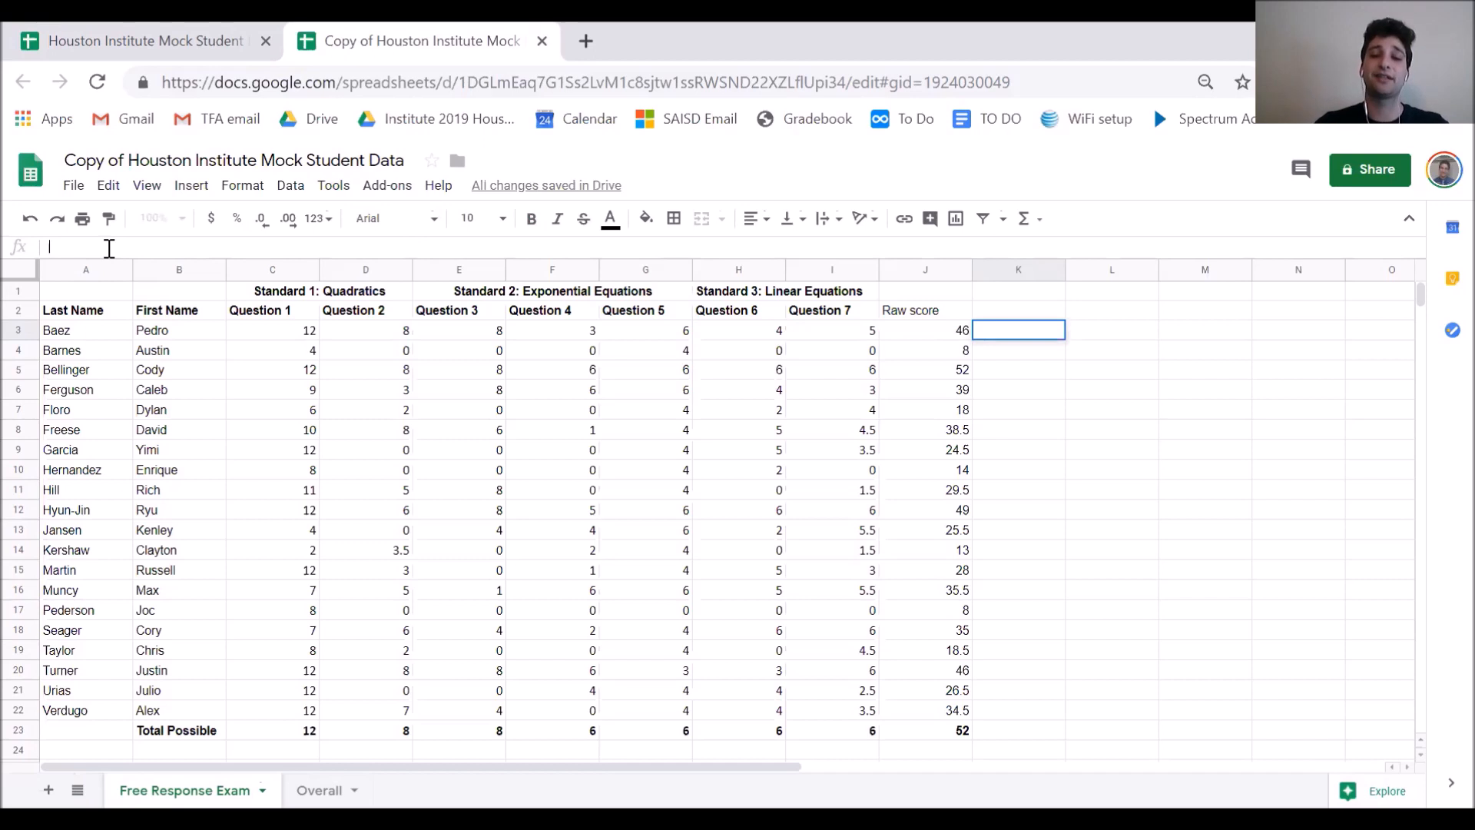
# - Enter =J3/52 in K3, showing 0.8846153846 for Baez
pyautogui.write('=')
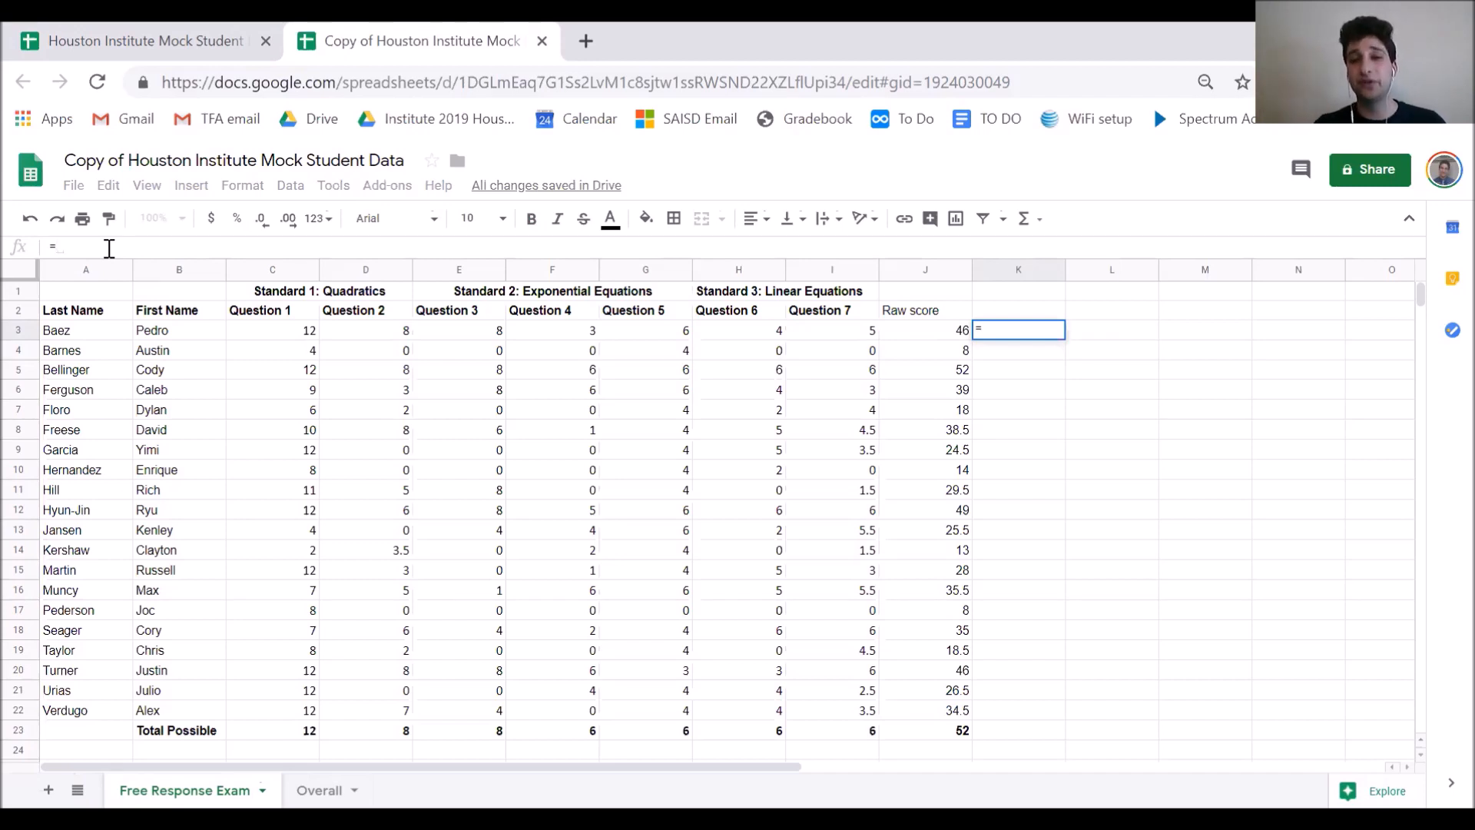
pyautogui.moveTo(1002, 336)
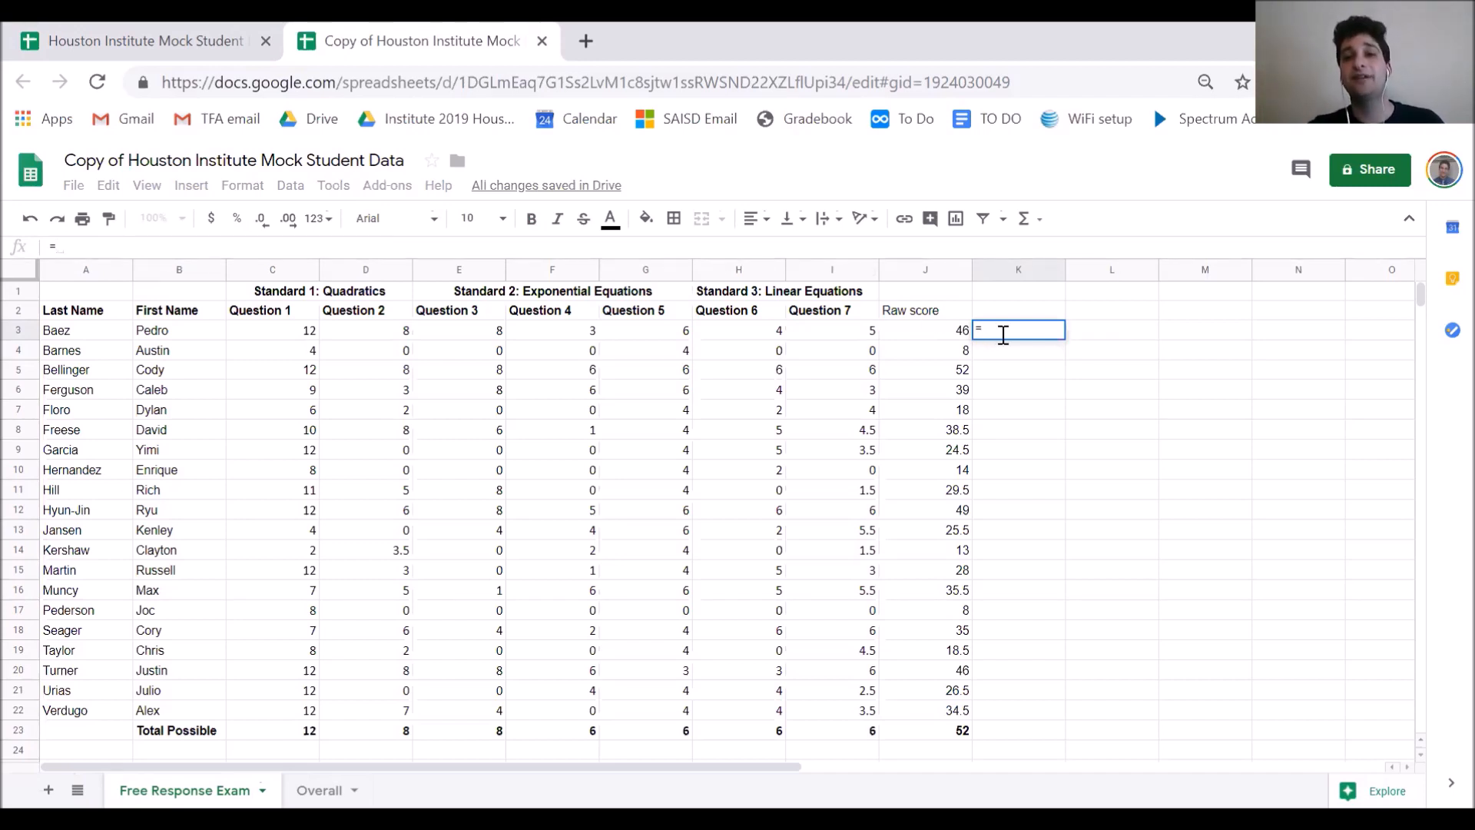
pyautogui.moveTo(946, 341)
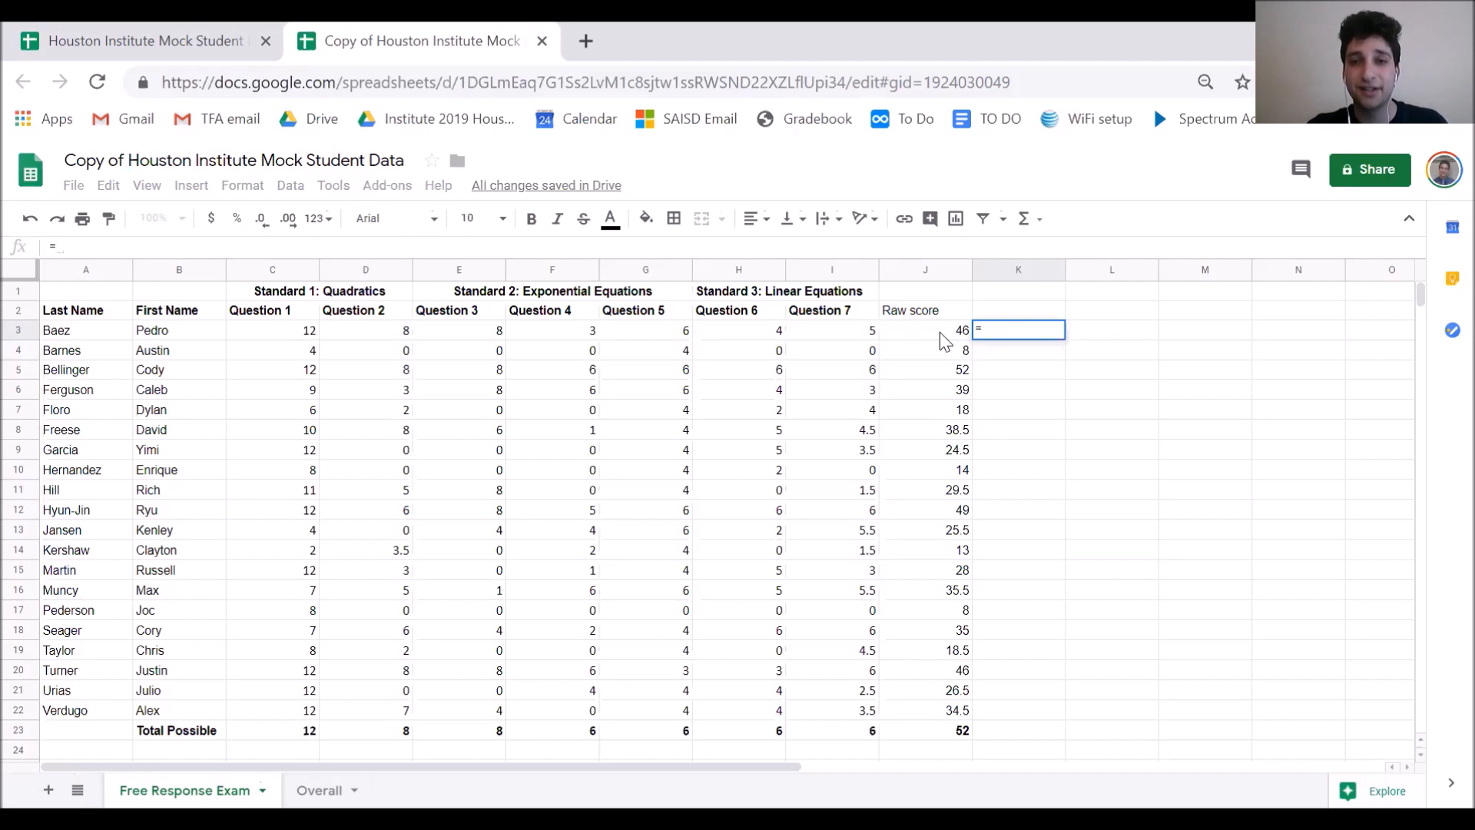
pyautogui.write('=')
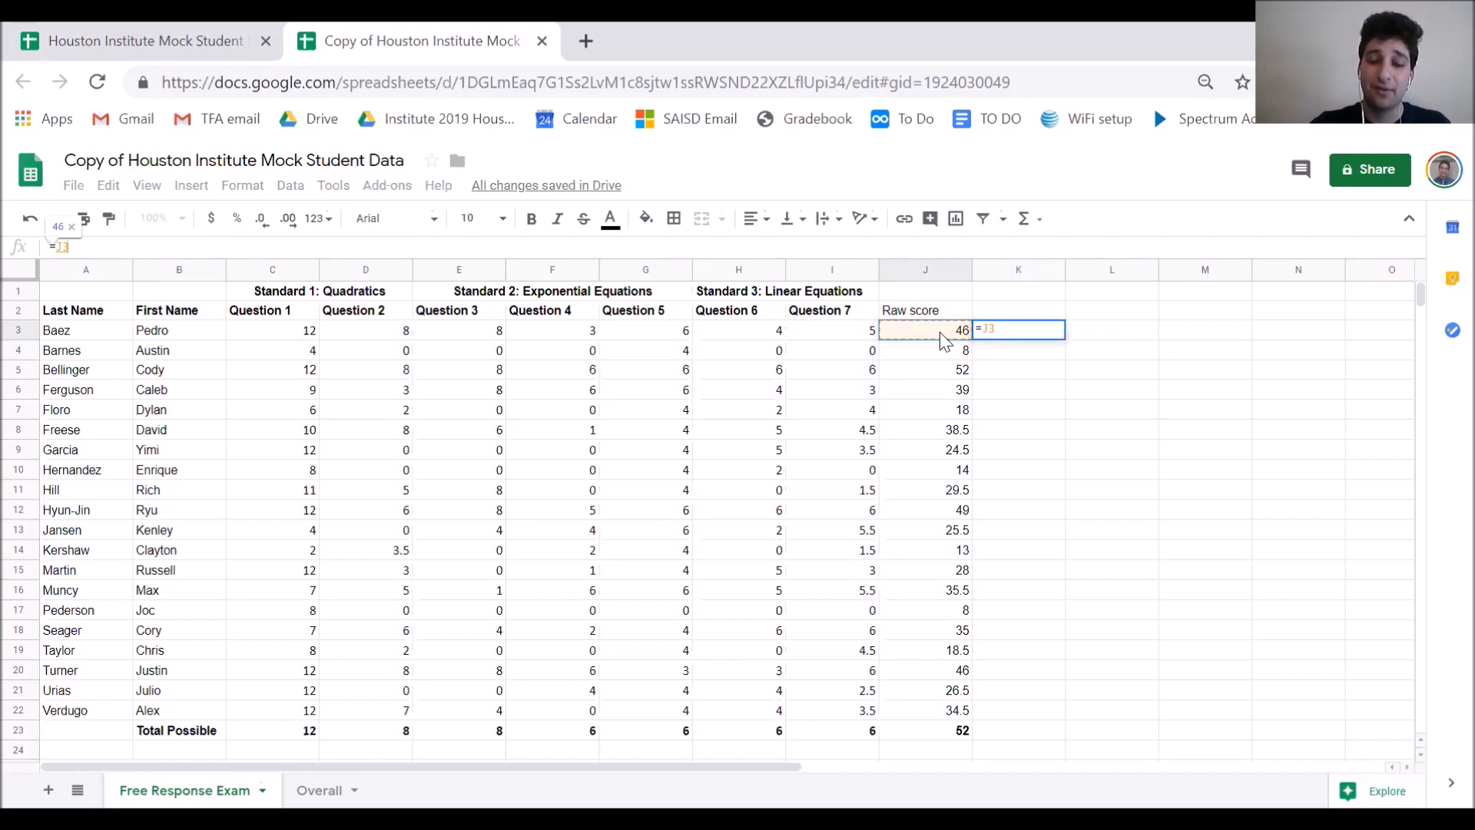
pyautogui.write('/')
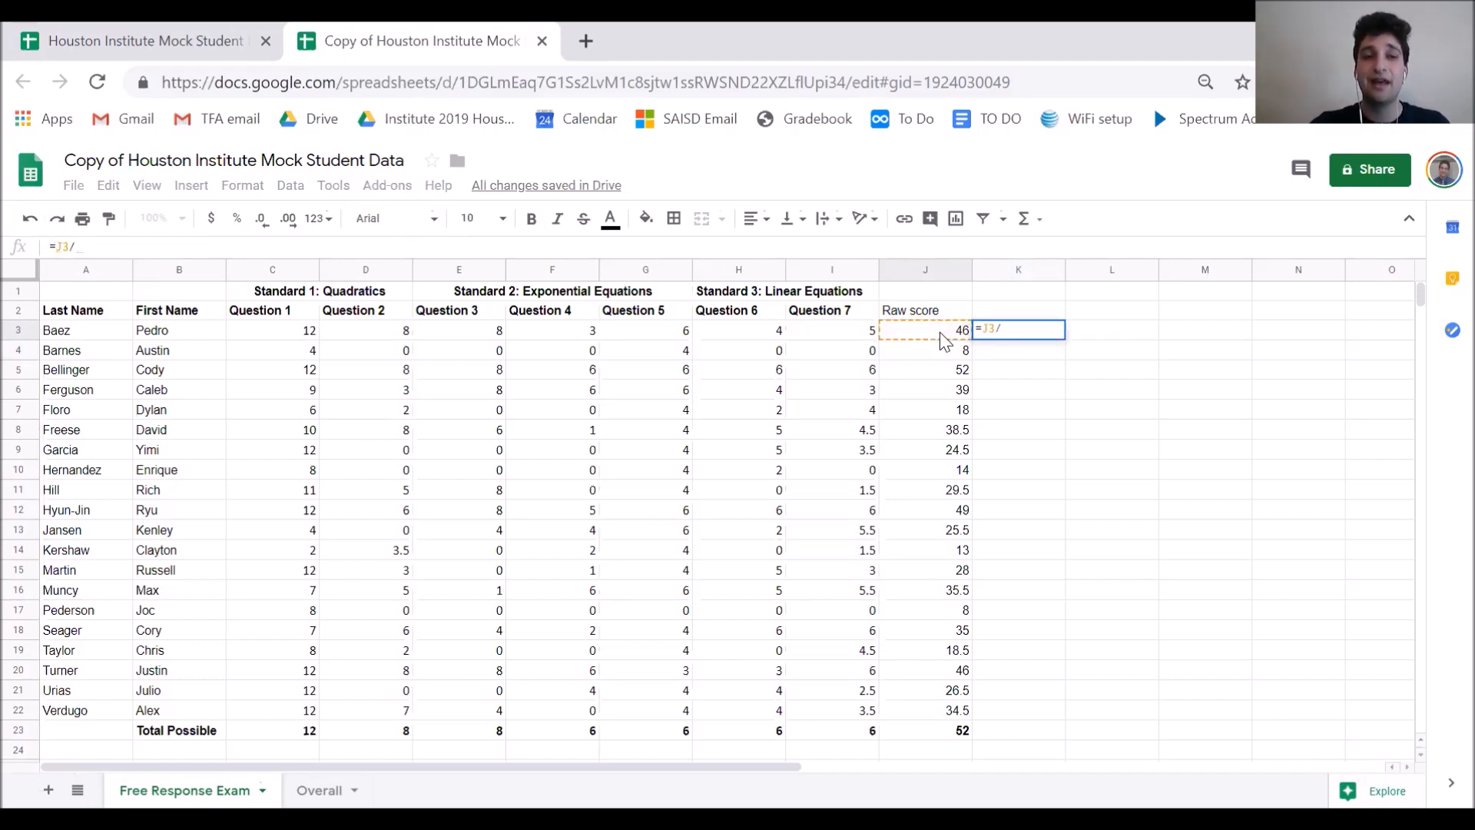
pyautogui.moveTo(958, 489)
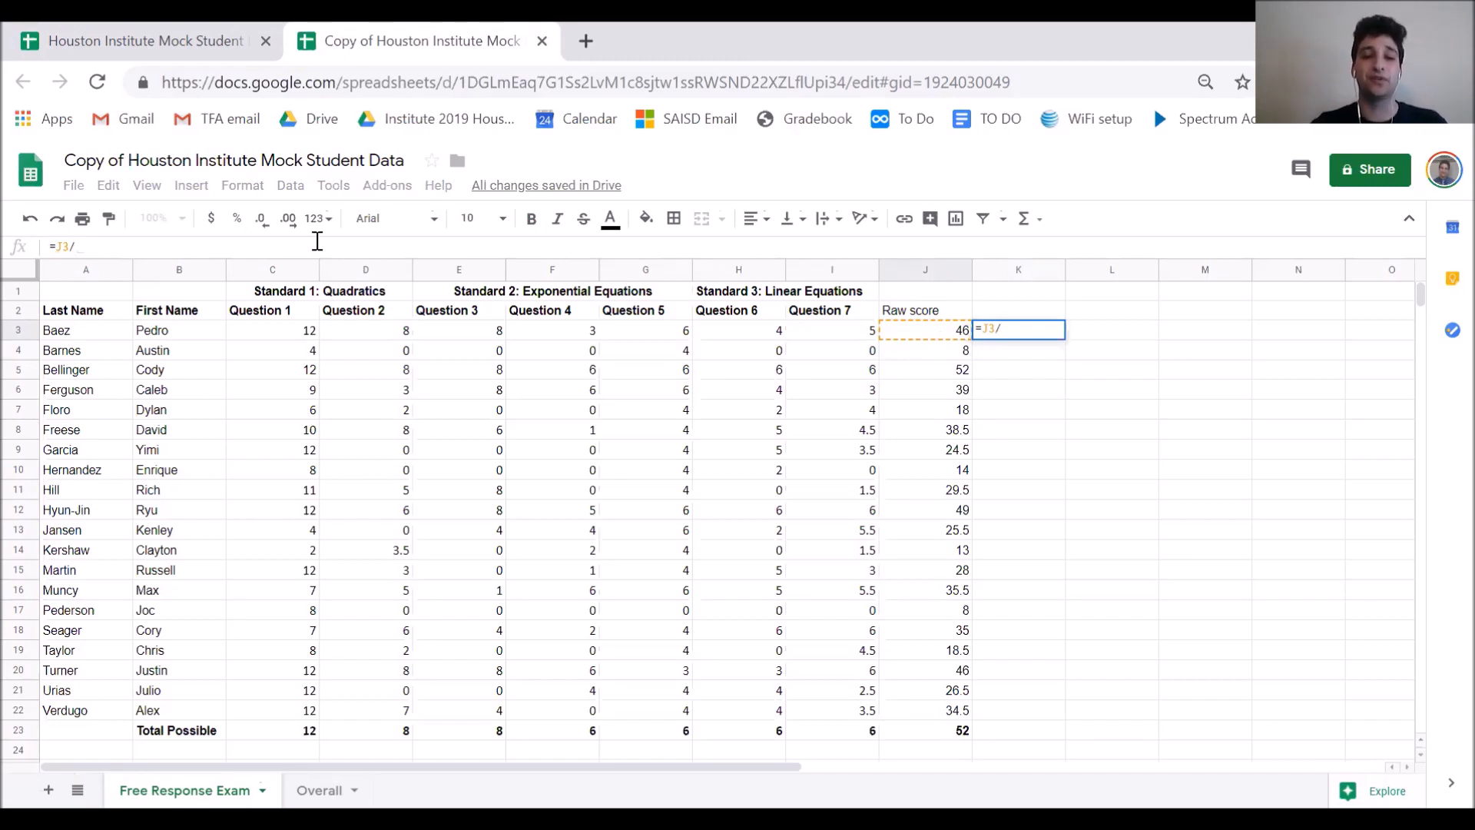
pyautogui.write('52')
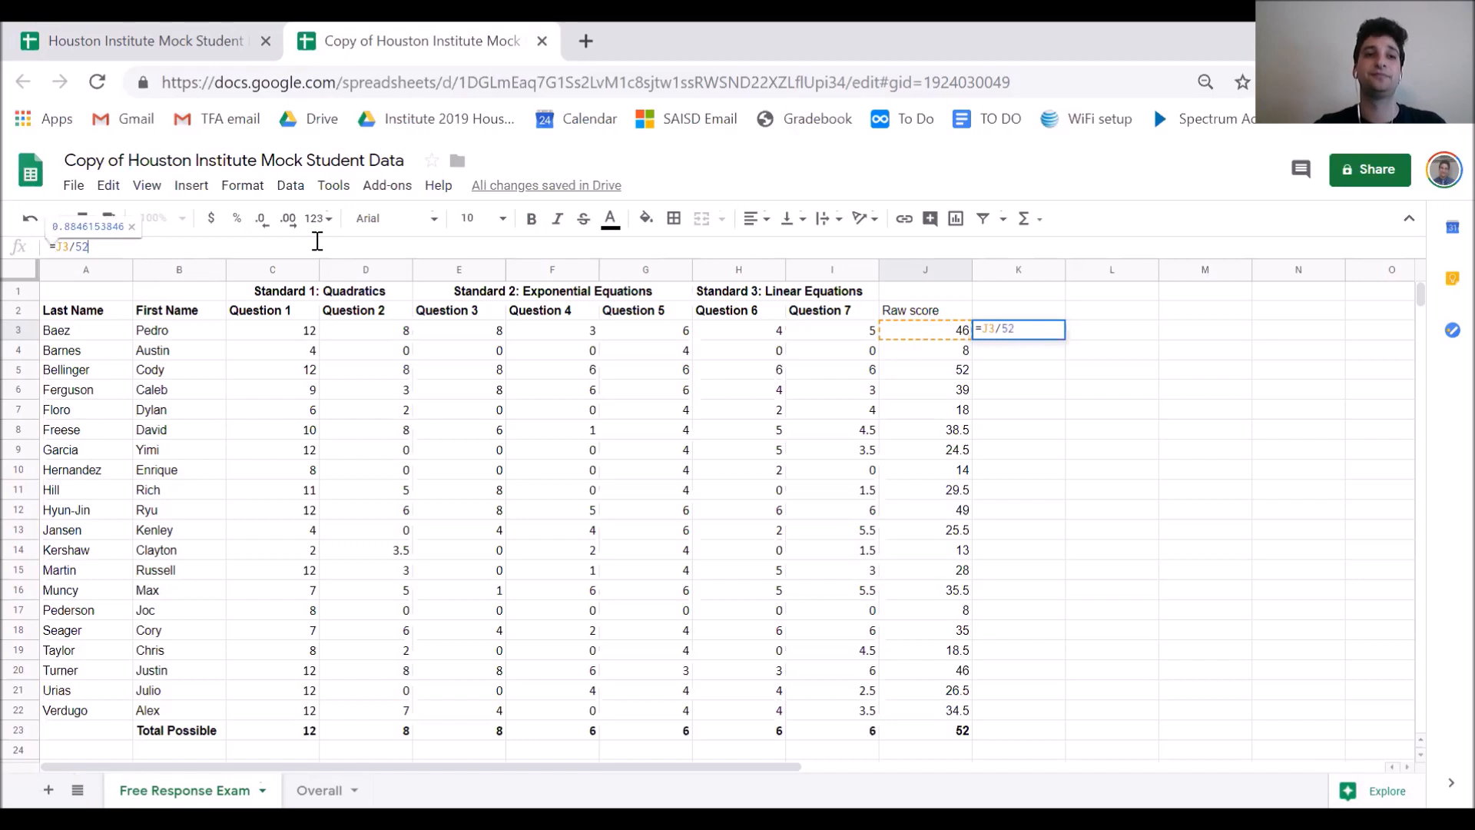
pyautogui.press('Return')
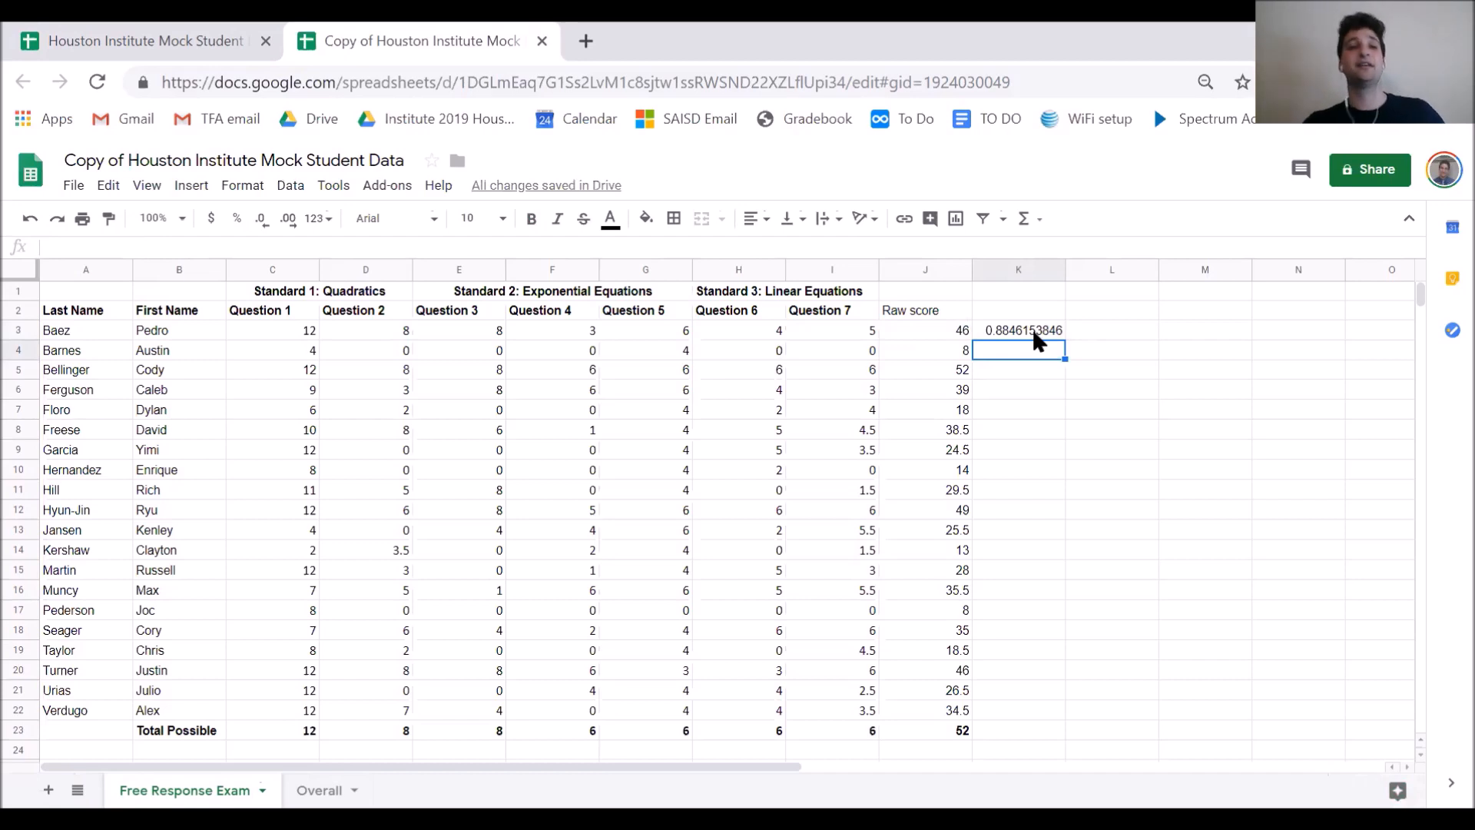
pyautogui.click(1018, 330)
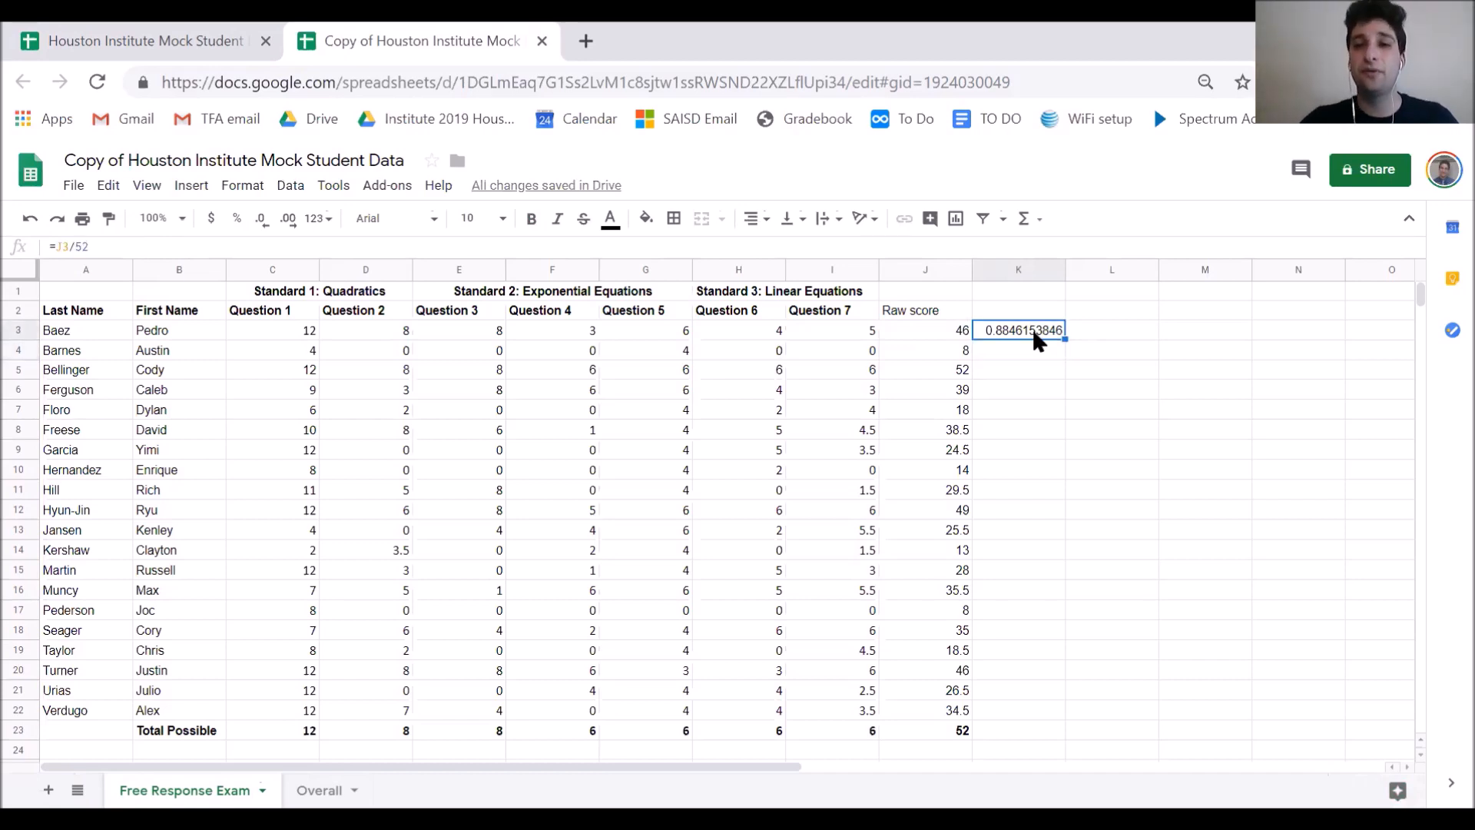
pyautogui.moveTo(1110, 362)
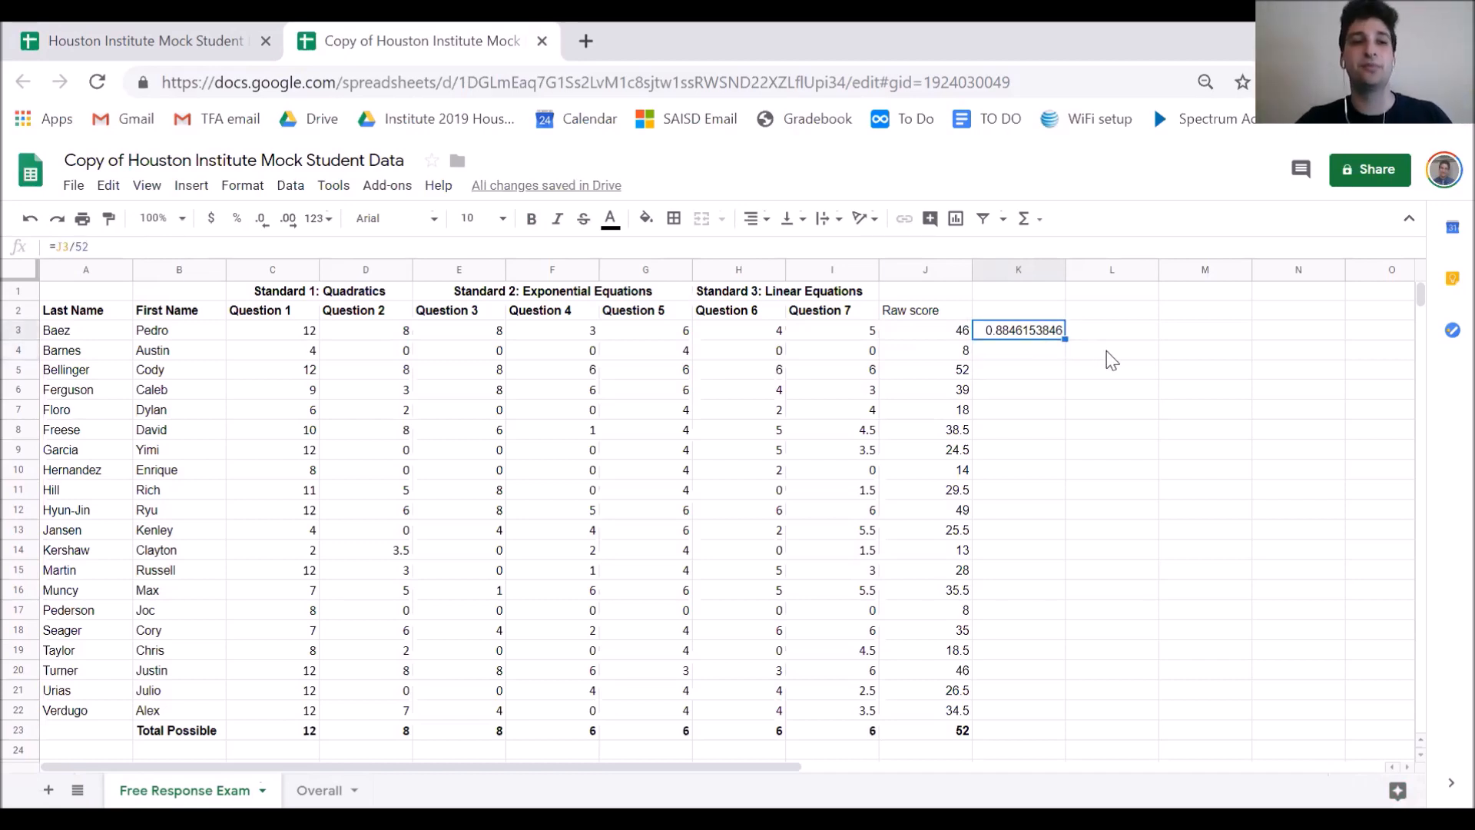
pyautogui.moveTo(221, 224)
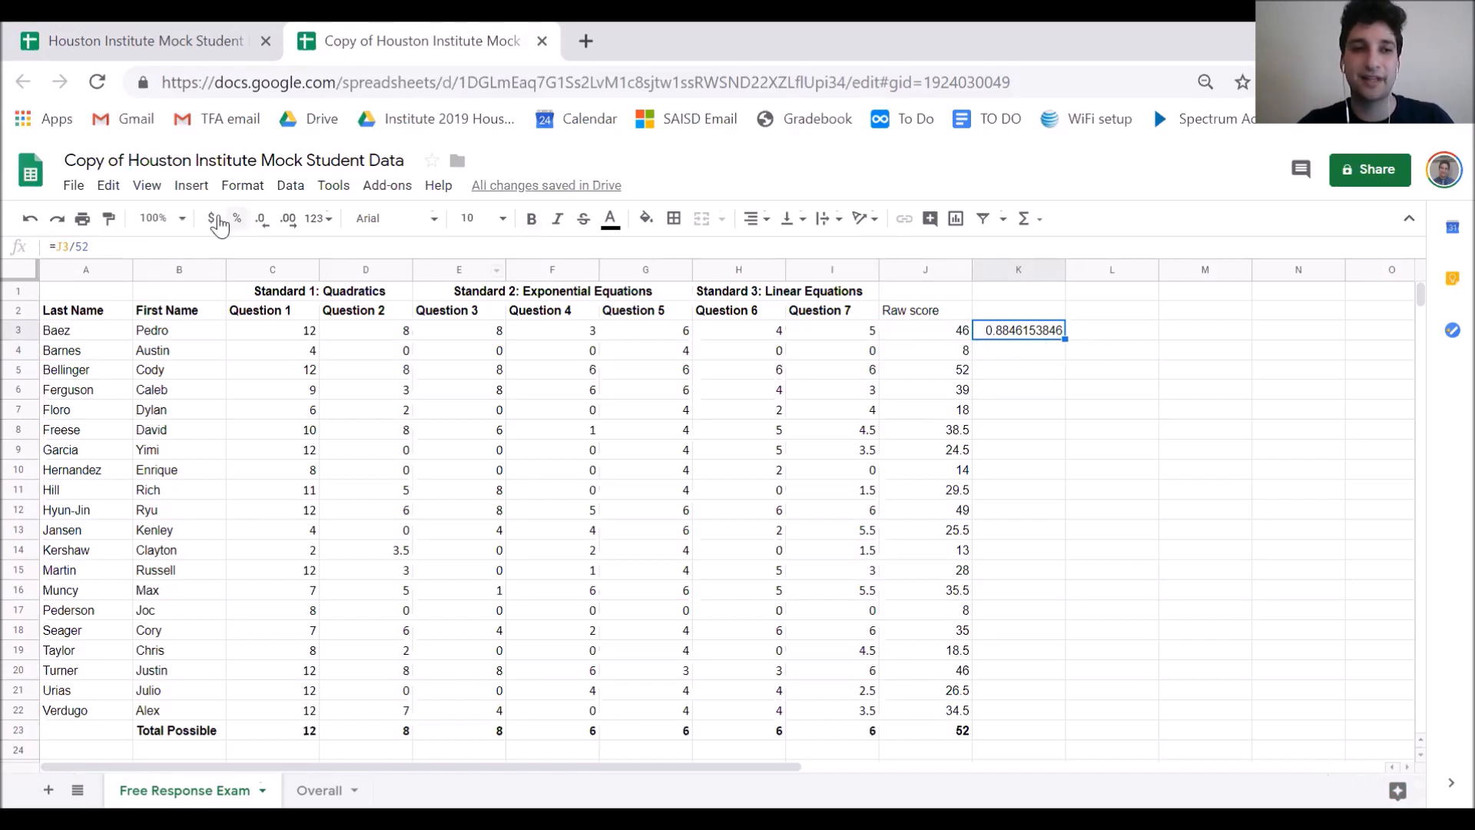
# - Format K3 as Percent and fill the formula down column K through row 23
pyautogui.click(242, 184)
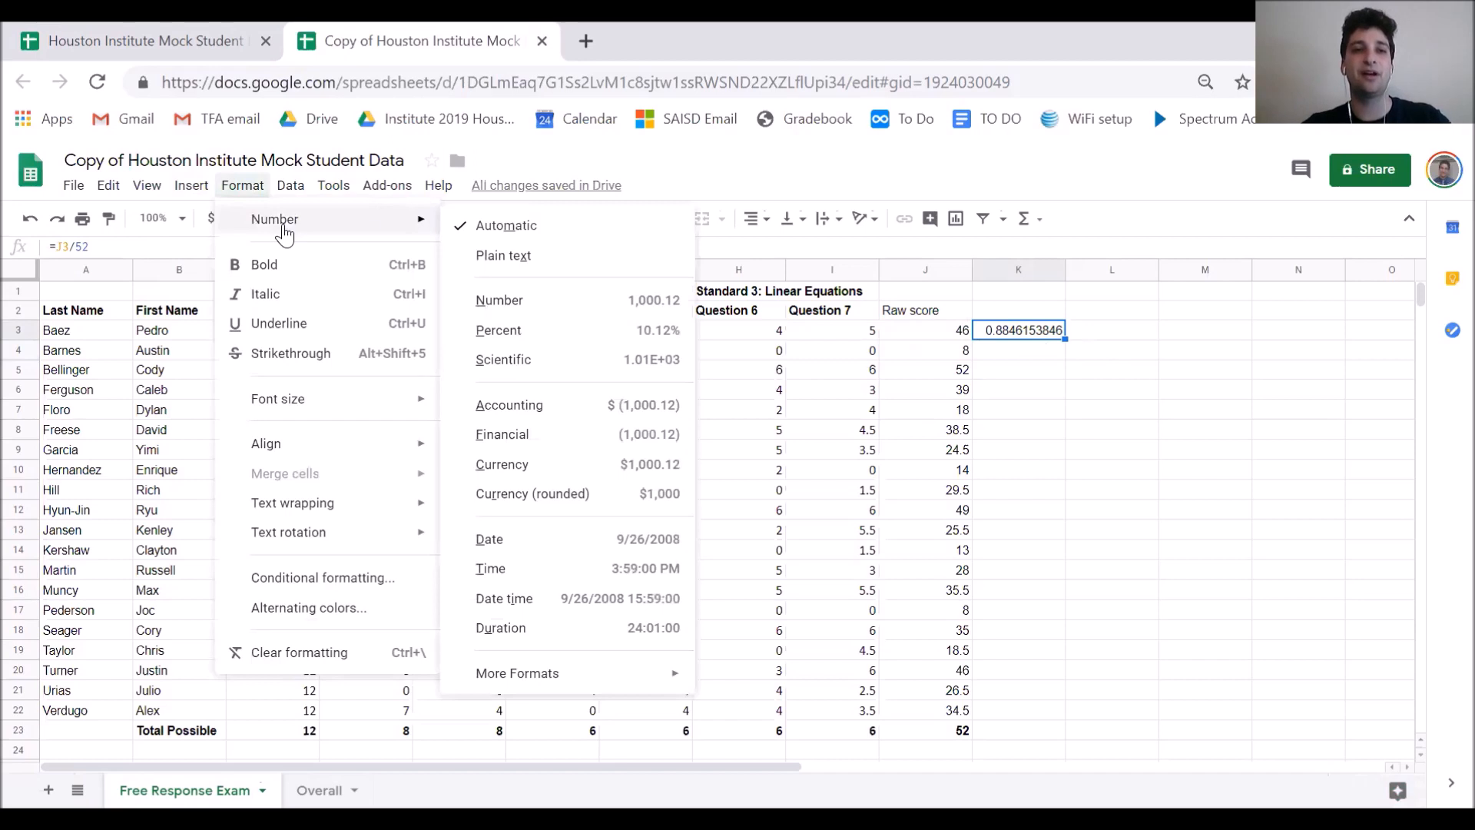
pyautogui.moveTo(523, 339)
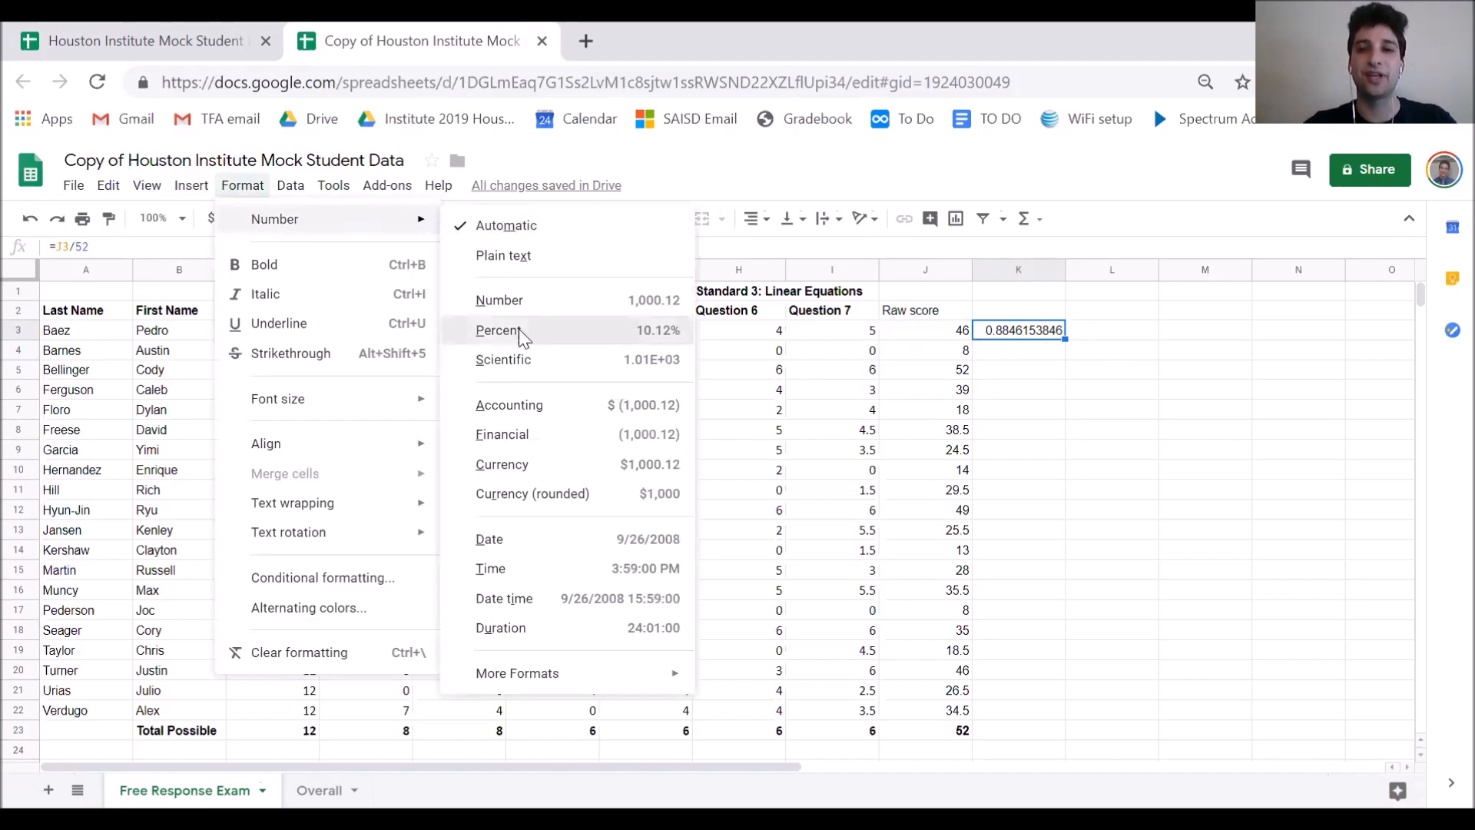
pyautogui.click(500, 330)
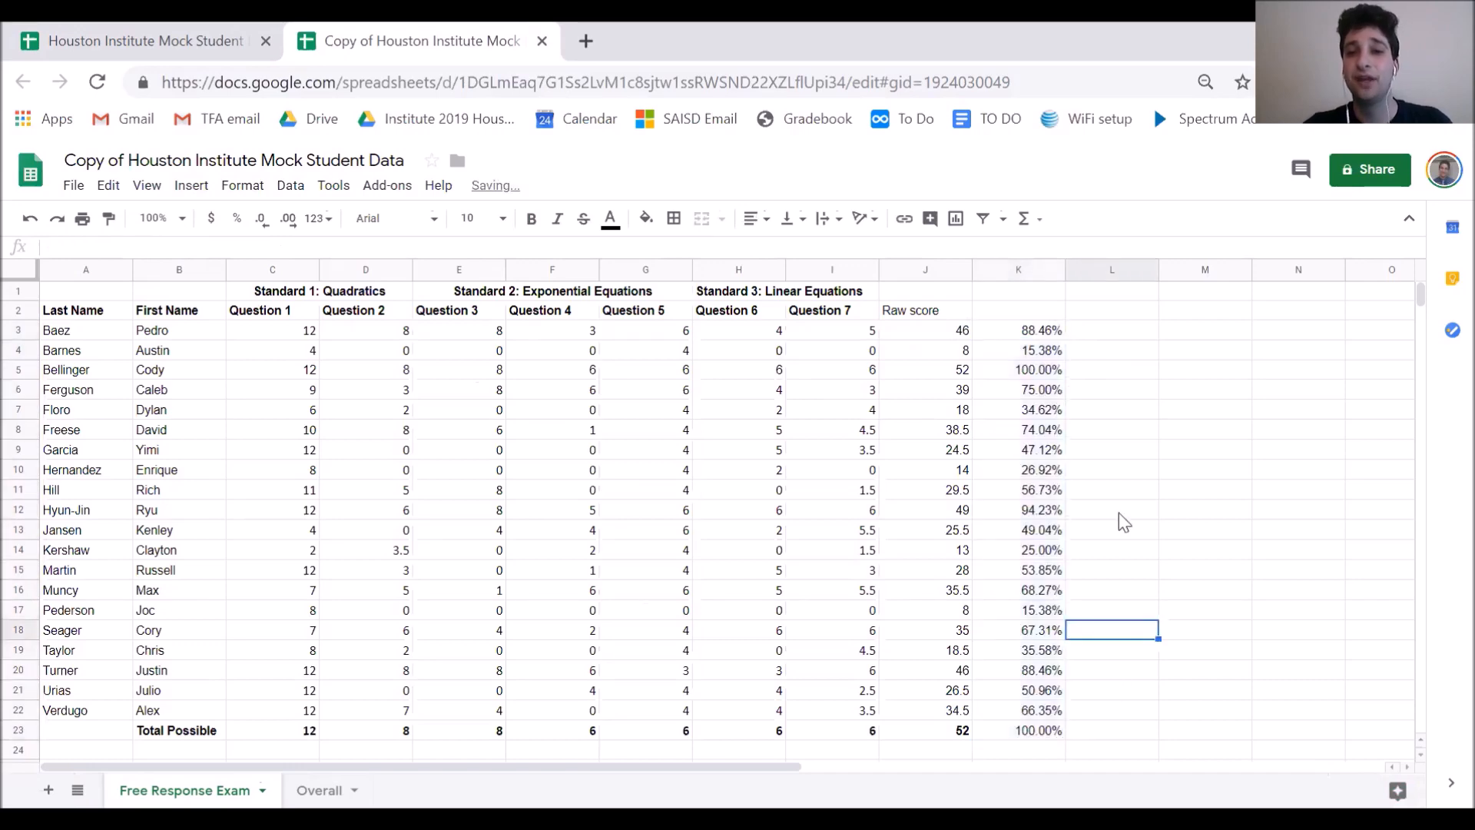
# - Check the percent formulas in K4 and K5, then enter the header 'Percent' in K2
pyautogui.click(1017, 351)
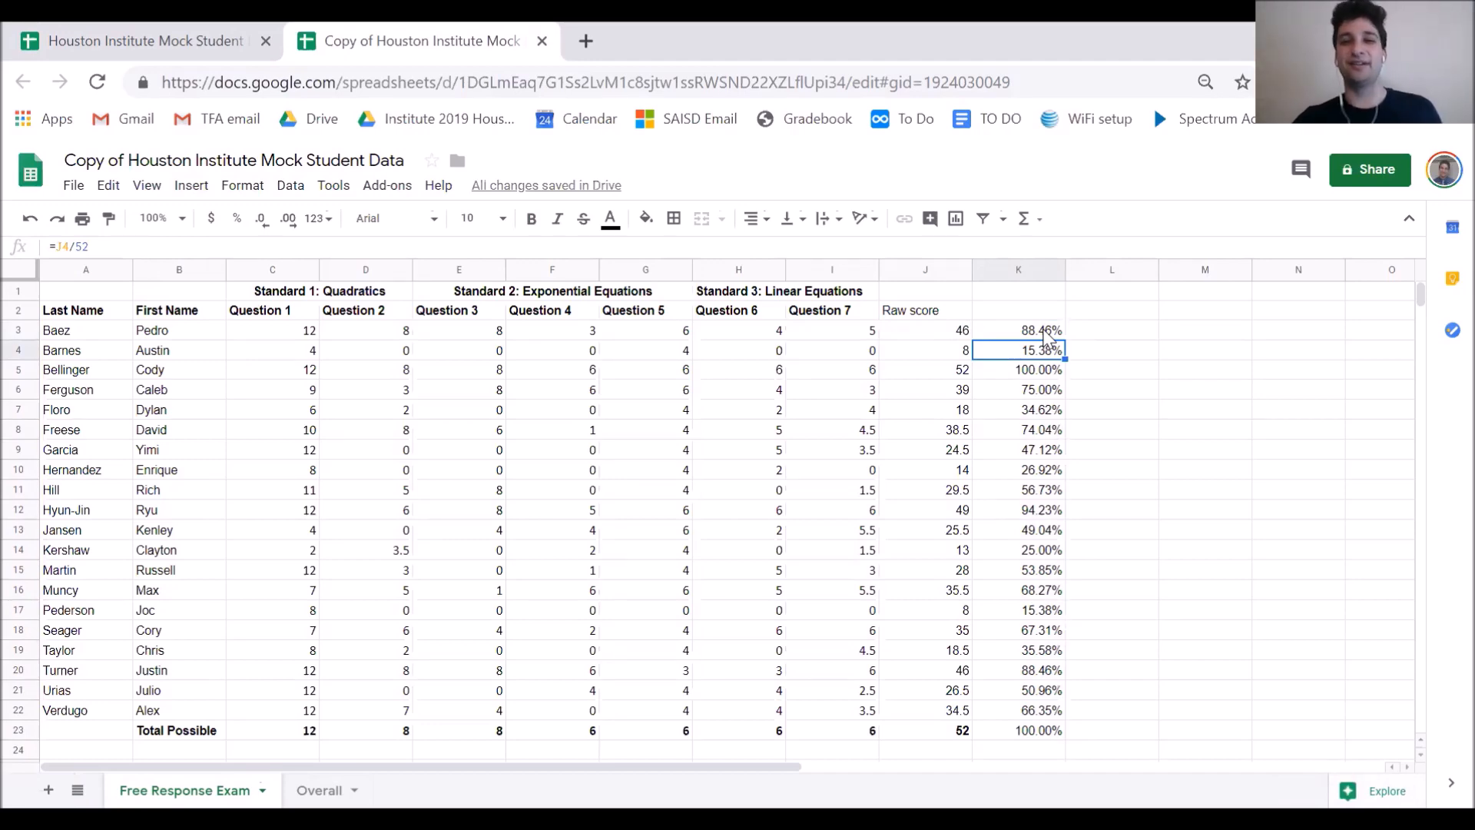
pyautogui.click(1017, 369)
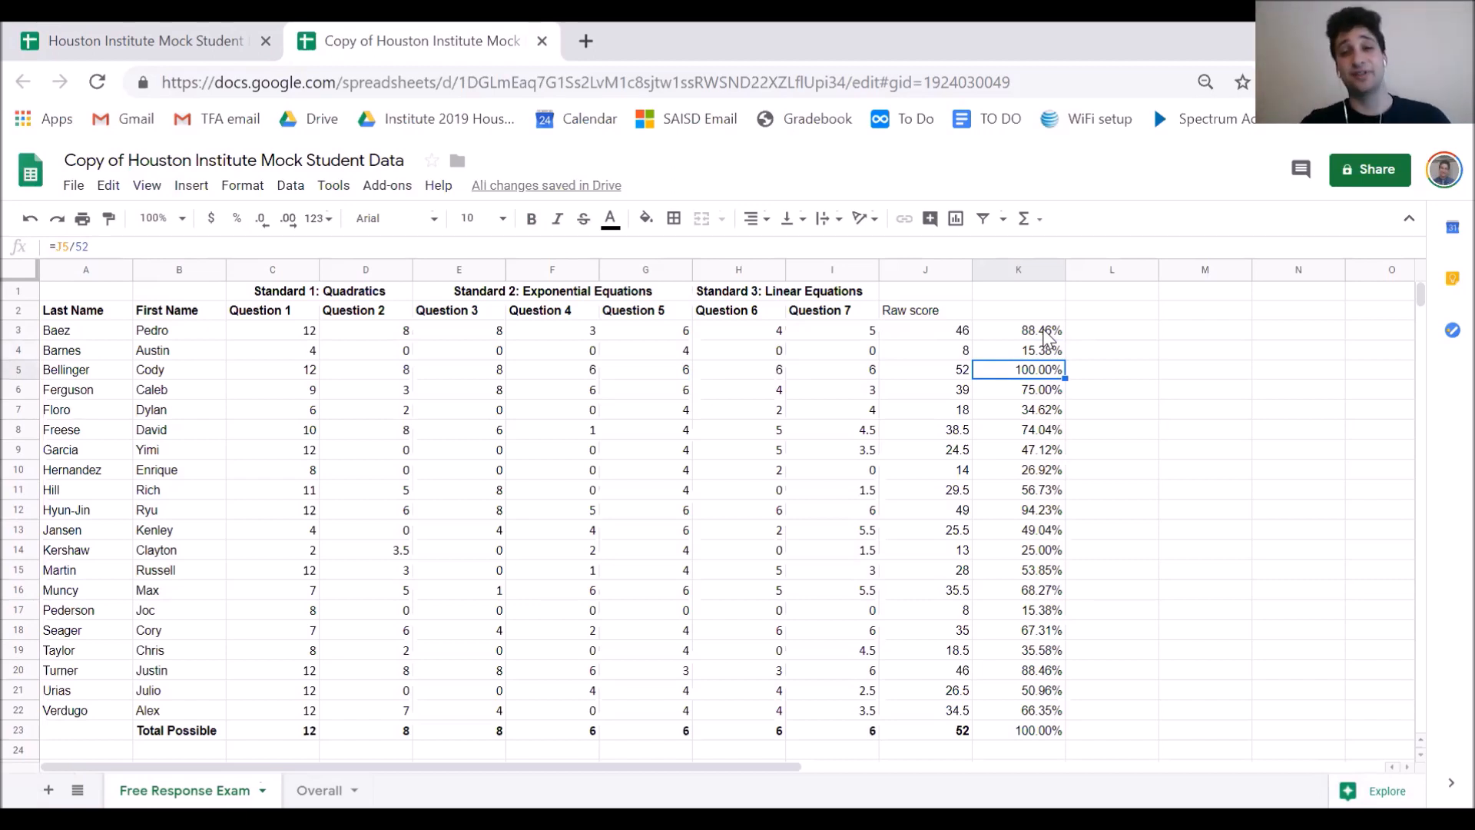
pyautogui.click(1018, 311)
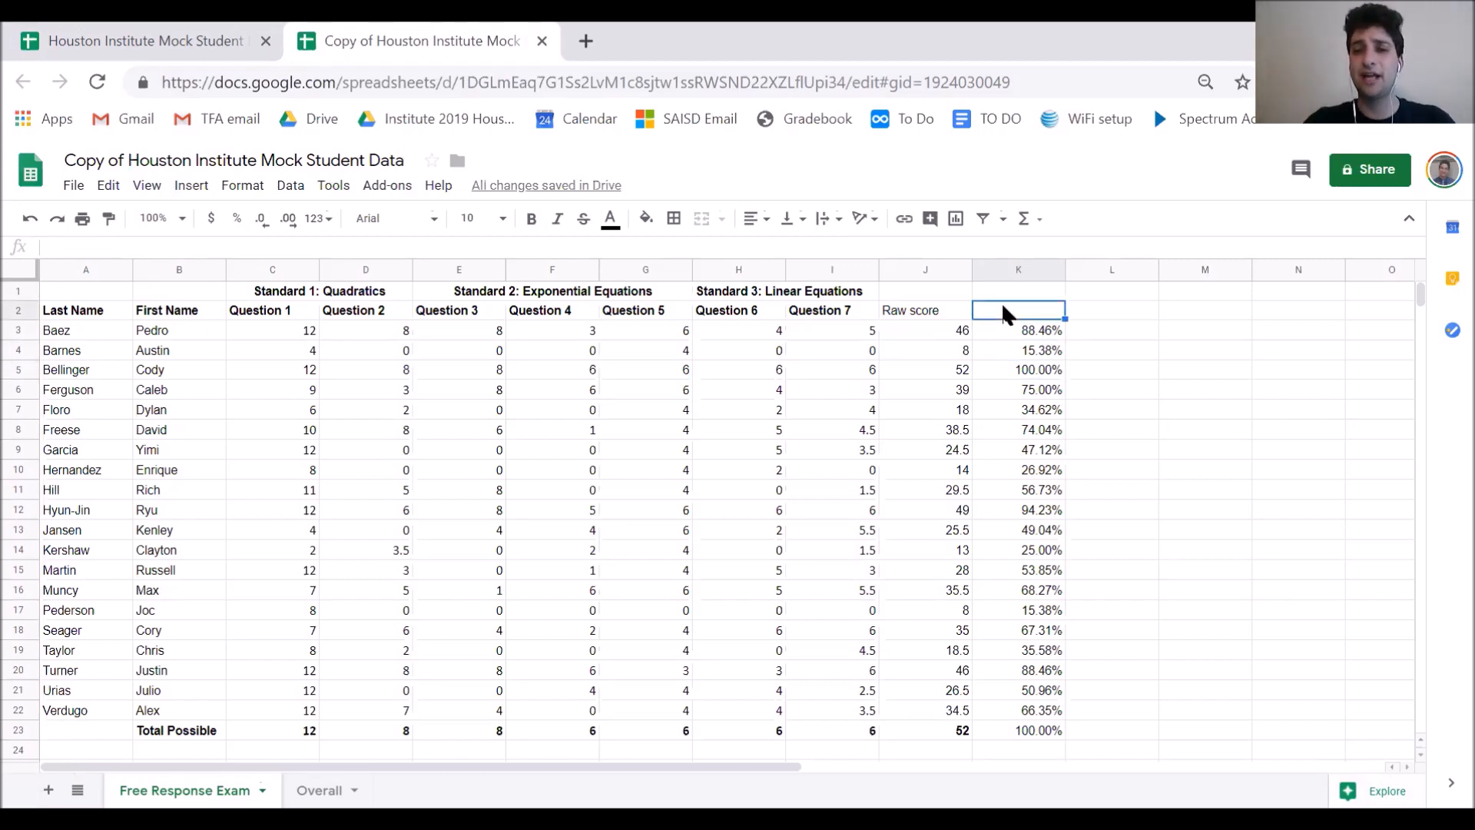
pyautogui.write('Percent')
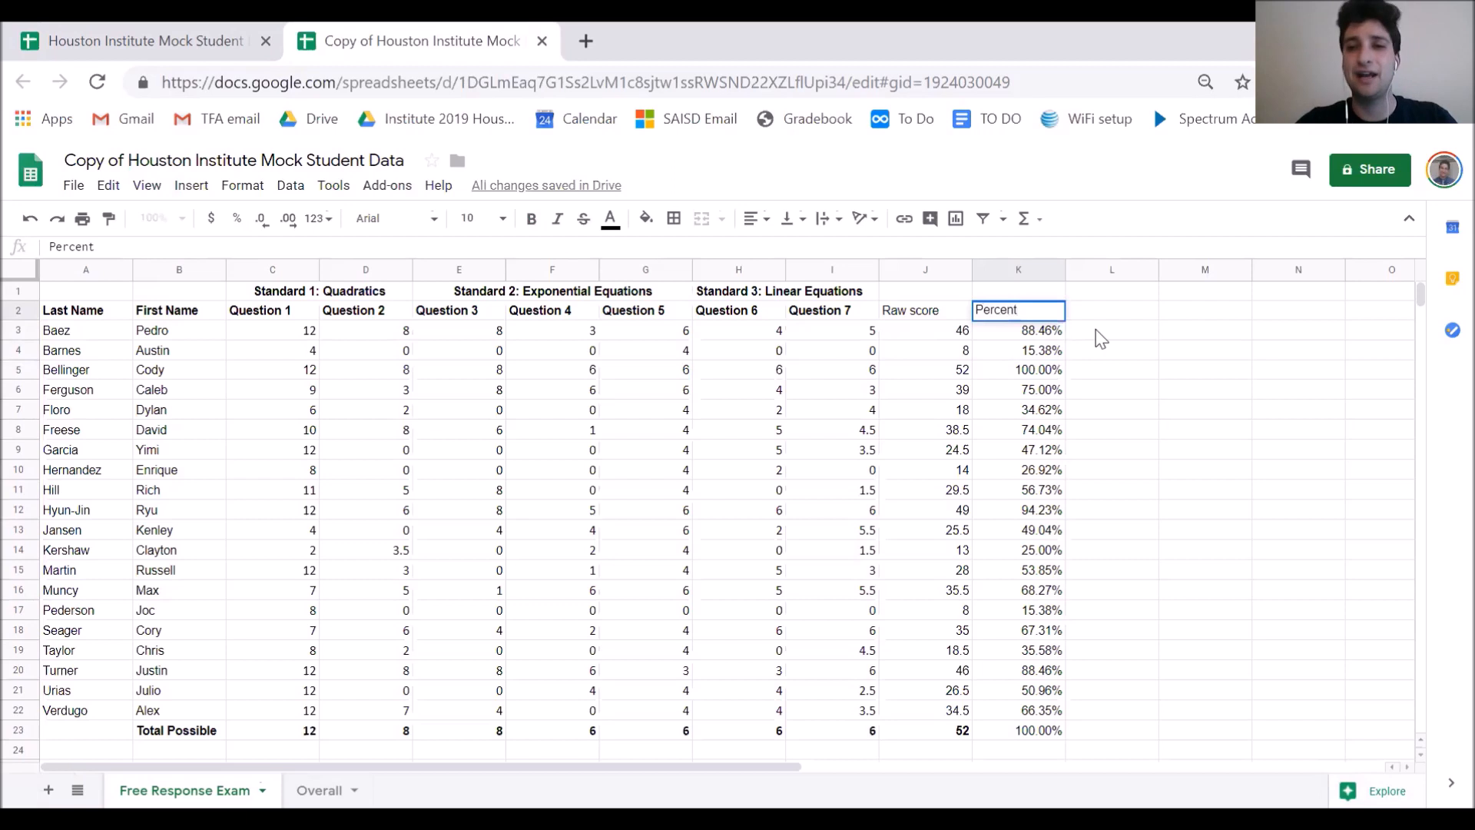
pyautogui.click(1111, 351)
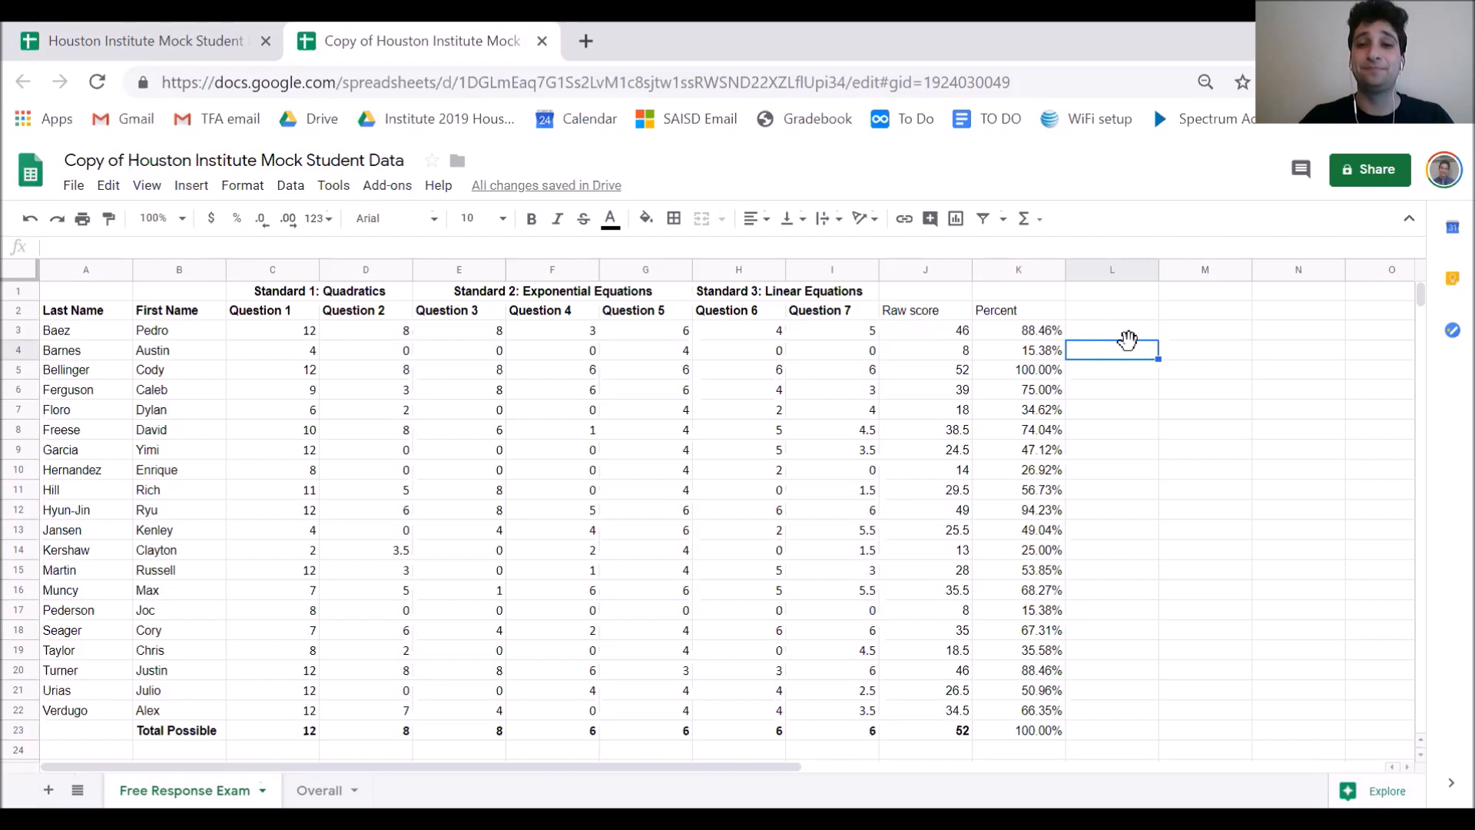
pyautogui.click(1018, 331)
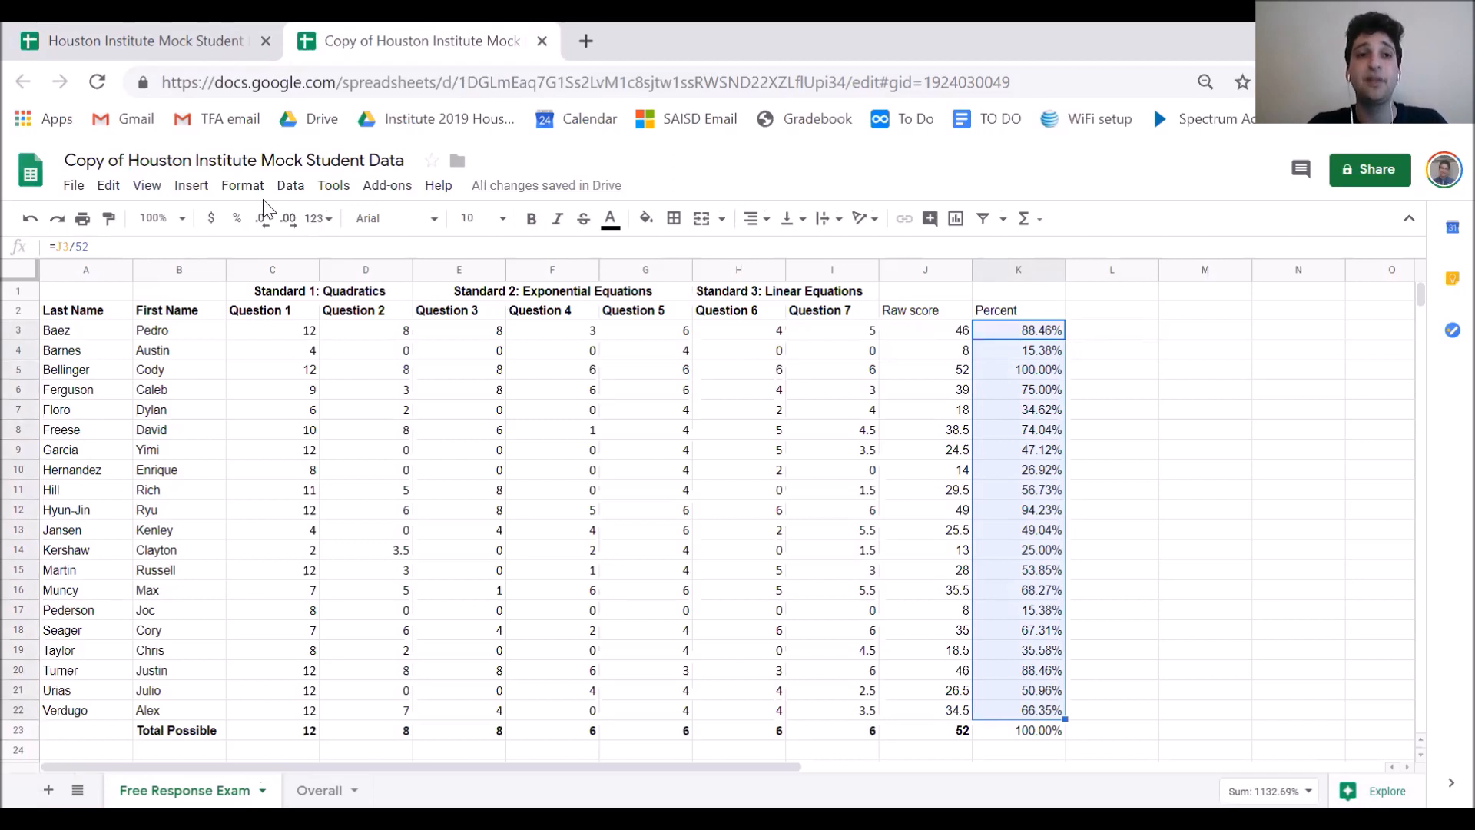
# - Open the conditional formatting rules sidebar for the percentages in K3:K22
pyautogui.click(243, 186)
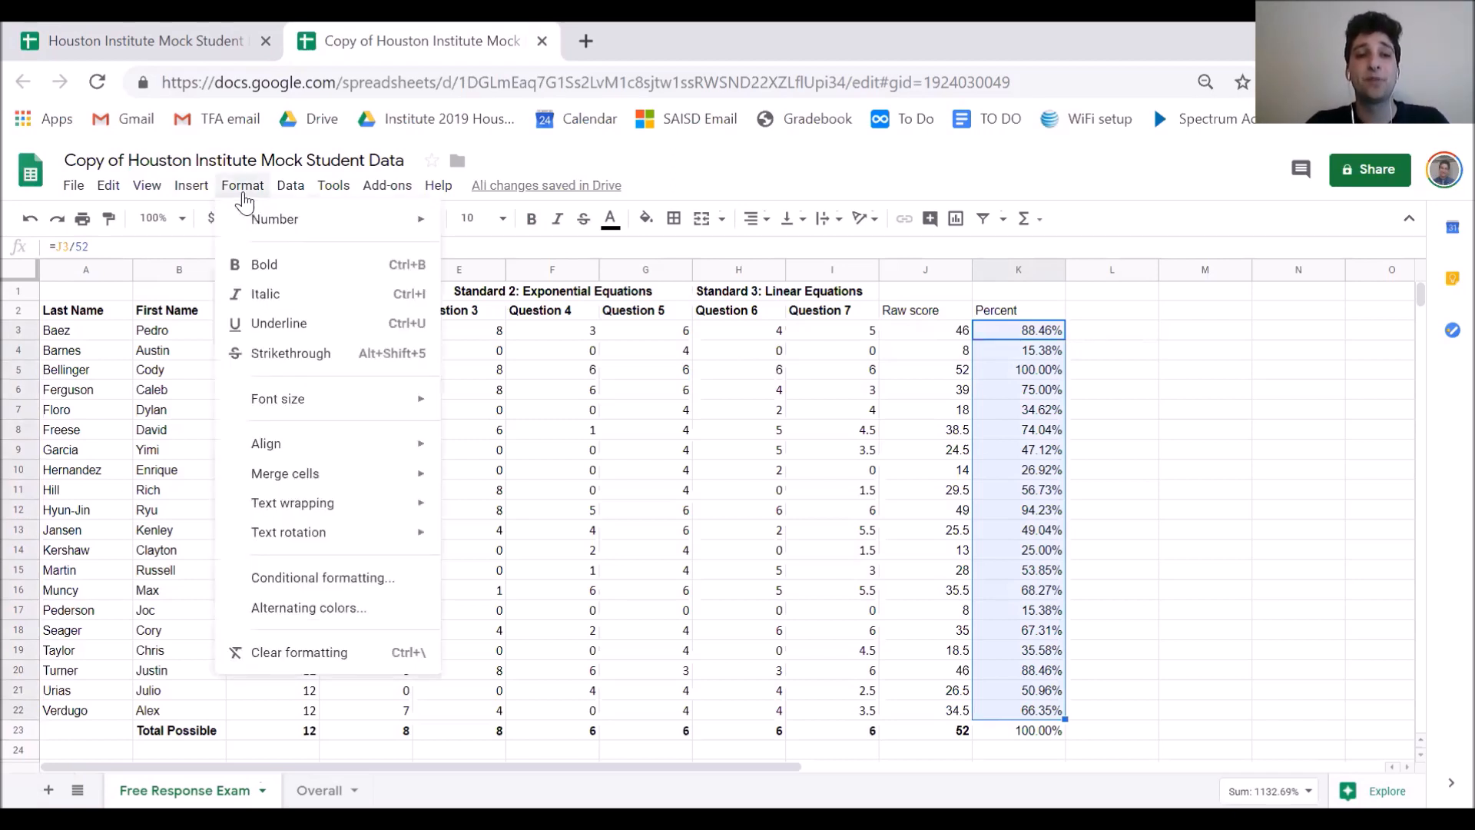
pyautogui.moveTo(323, 577)
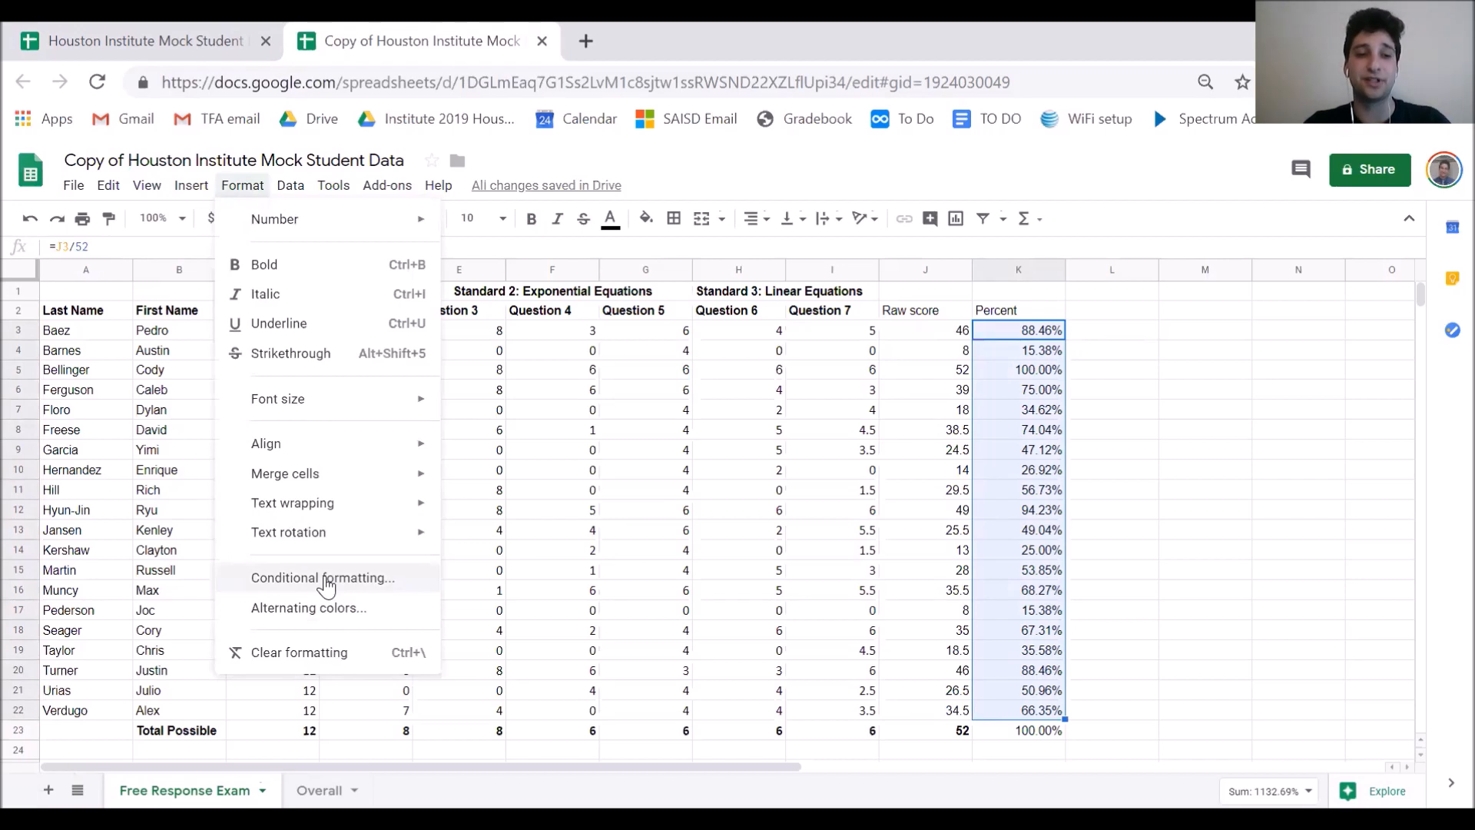
pyautogui.click(323, 577)
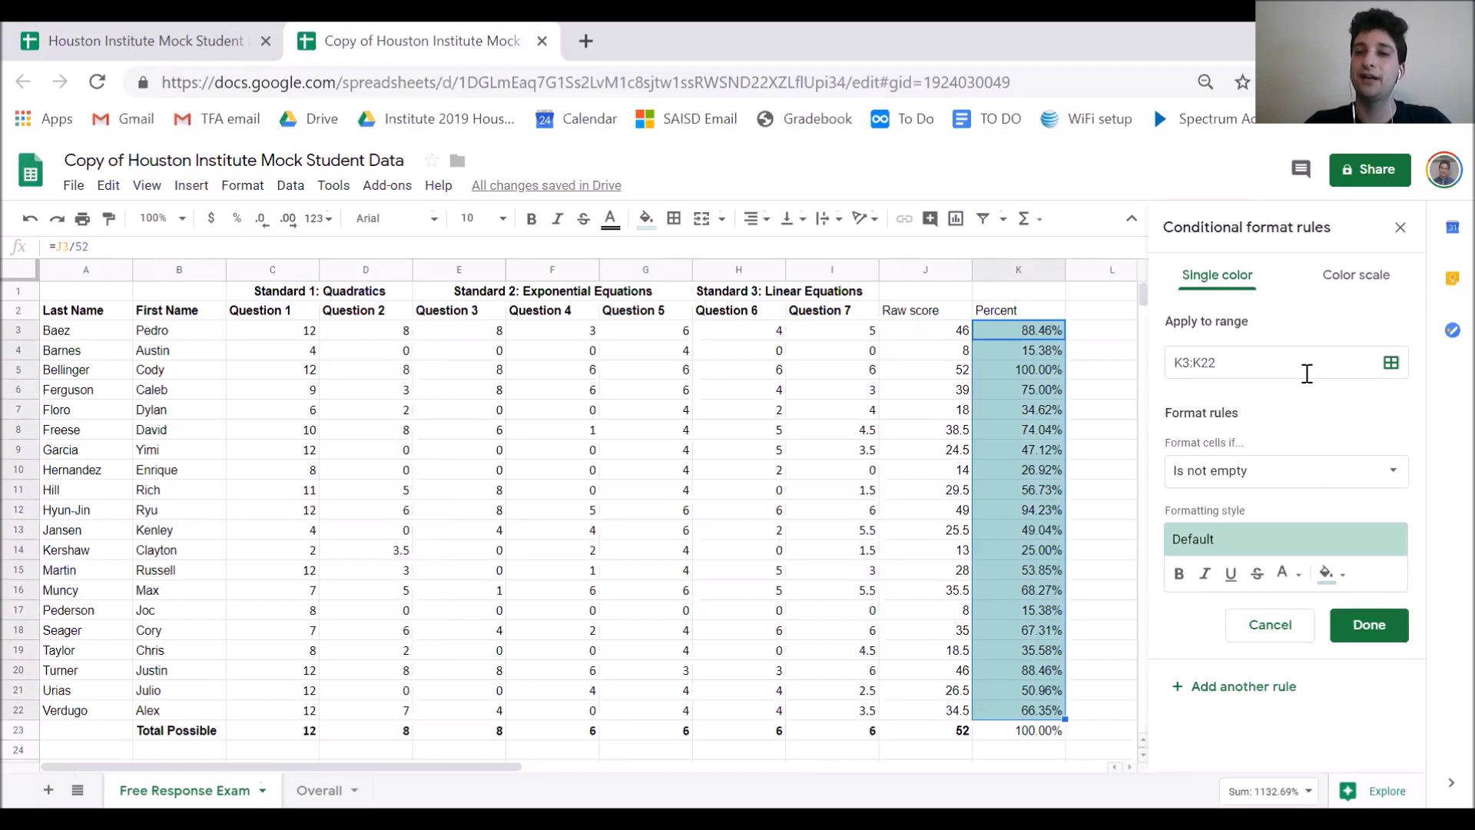
pyautogui.moveTo(1356, 275)
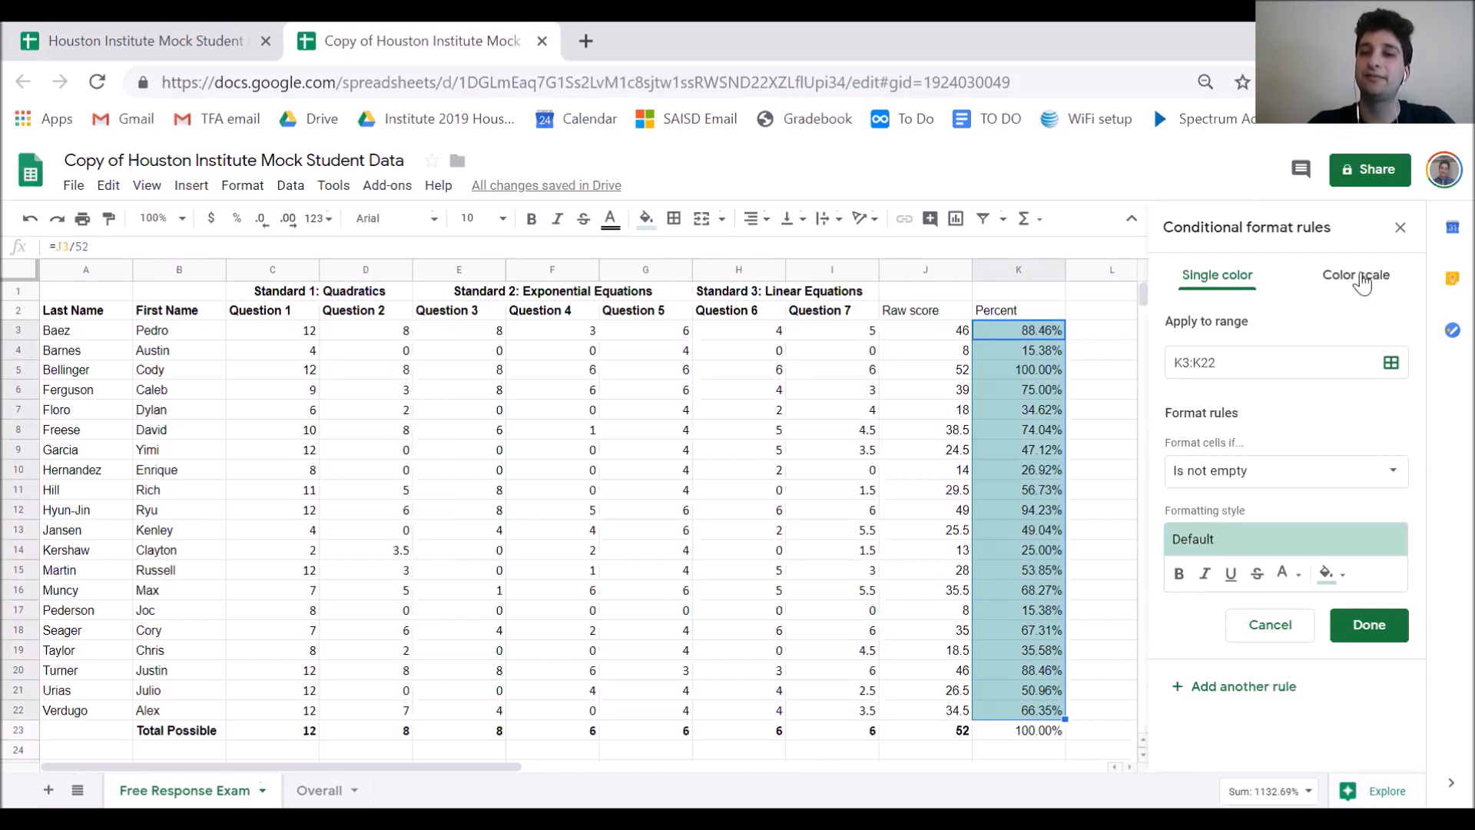
# - Apply the White to green color scale preset to K3:K22 and inspect the shaded cells
pyautogui.click(1355, 275)
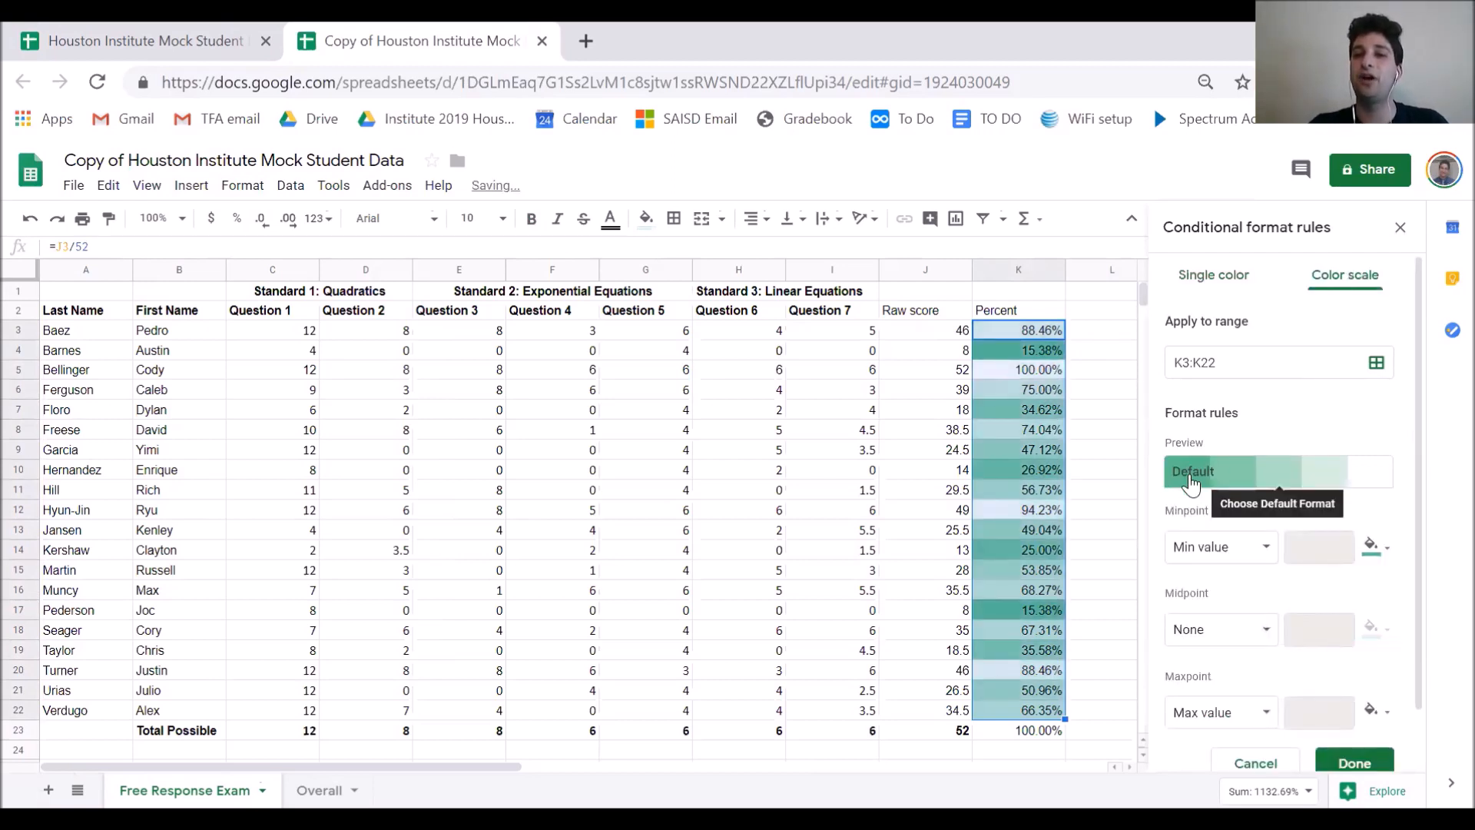
pyautogui.click(1194, 471)
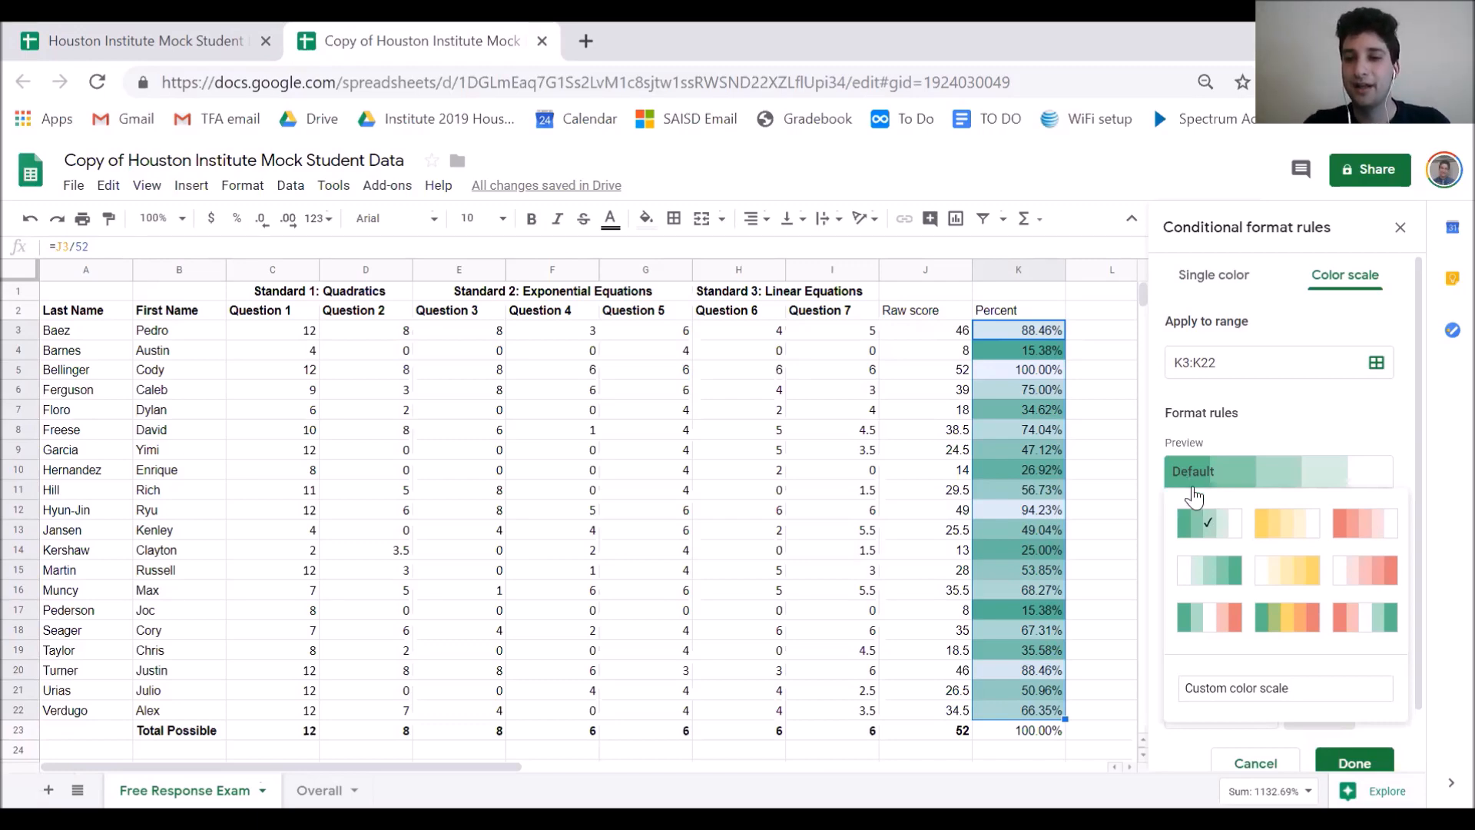
pyautogui.moveTo(1208, 570)
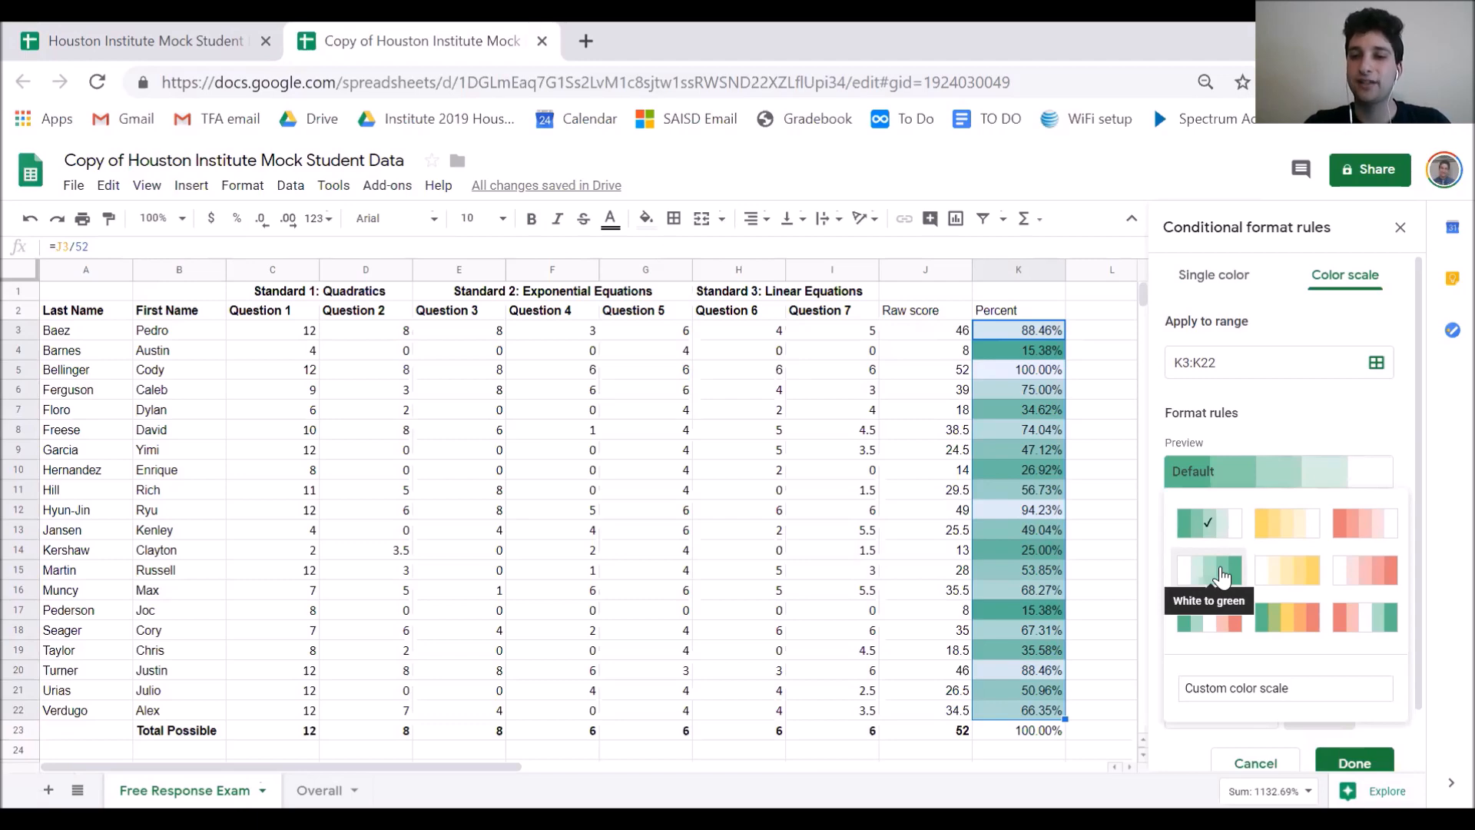
pyautogui.click(1208, 570)
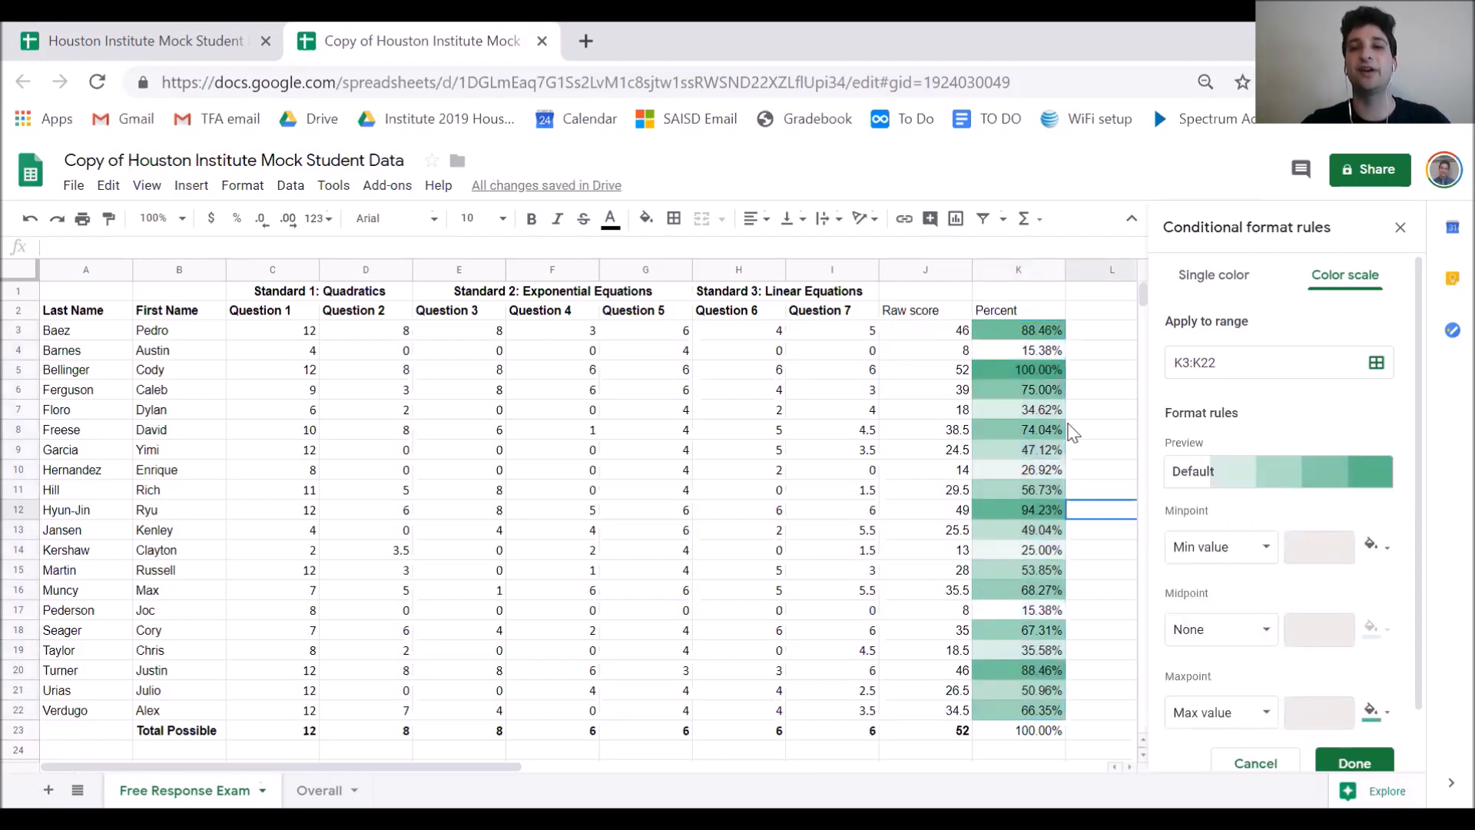
pyautogui.click(1018, 329)
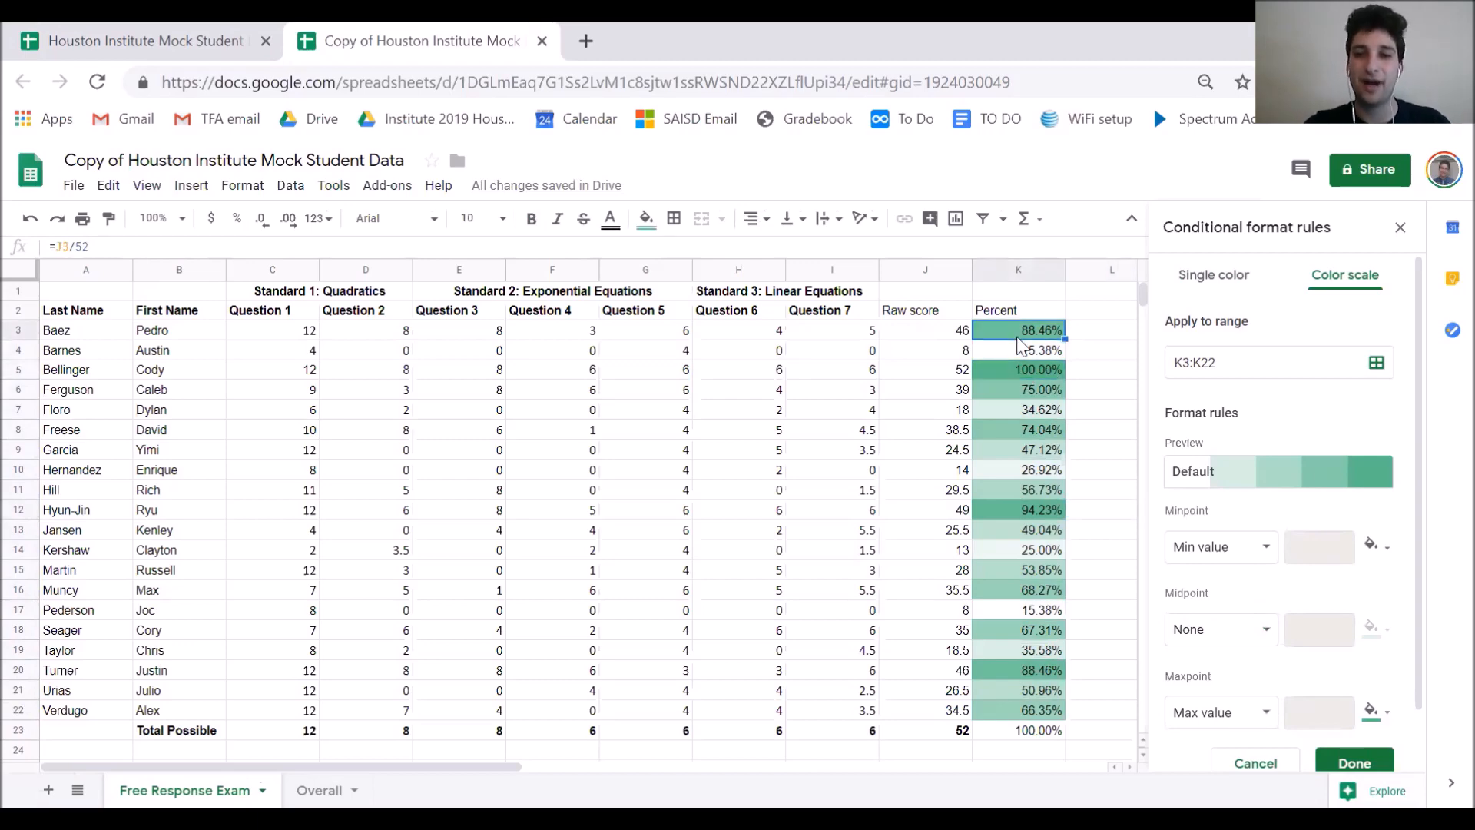
pyautogui.click(1018, 350)
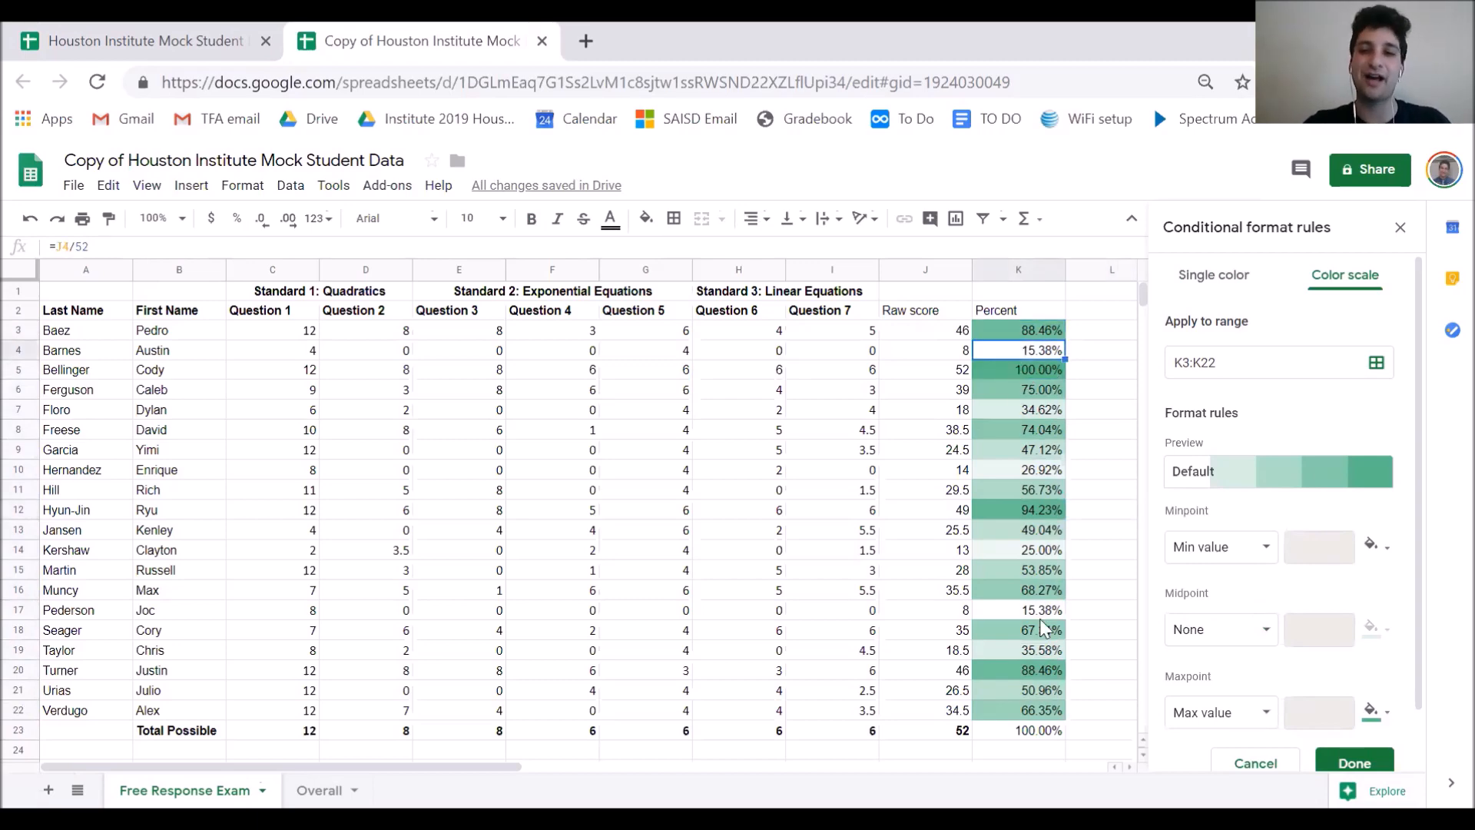
pyautogui.click(1018, 609)
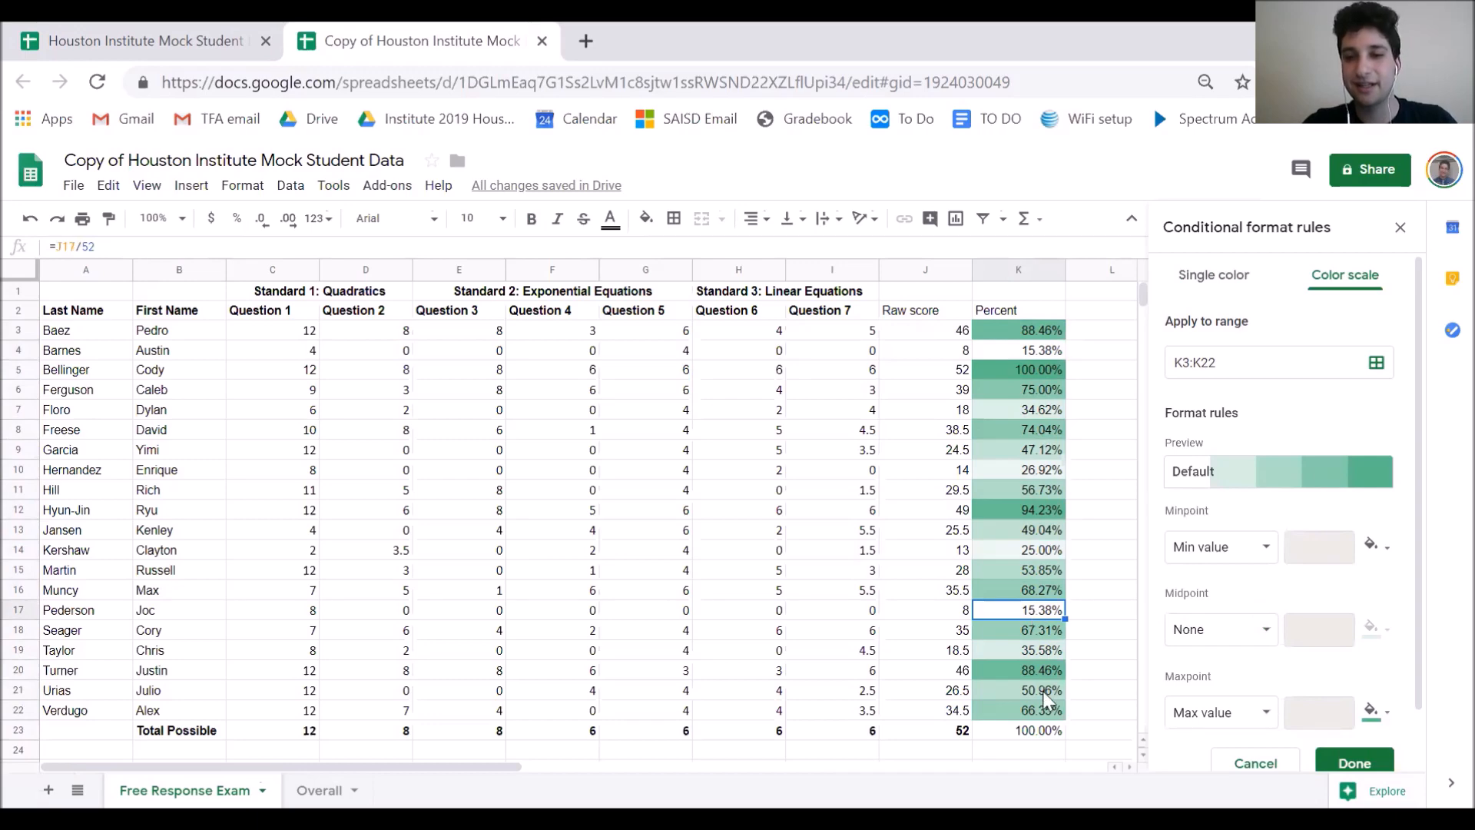
pyautogui.click(1018, 670)
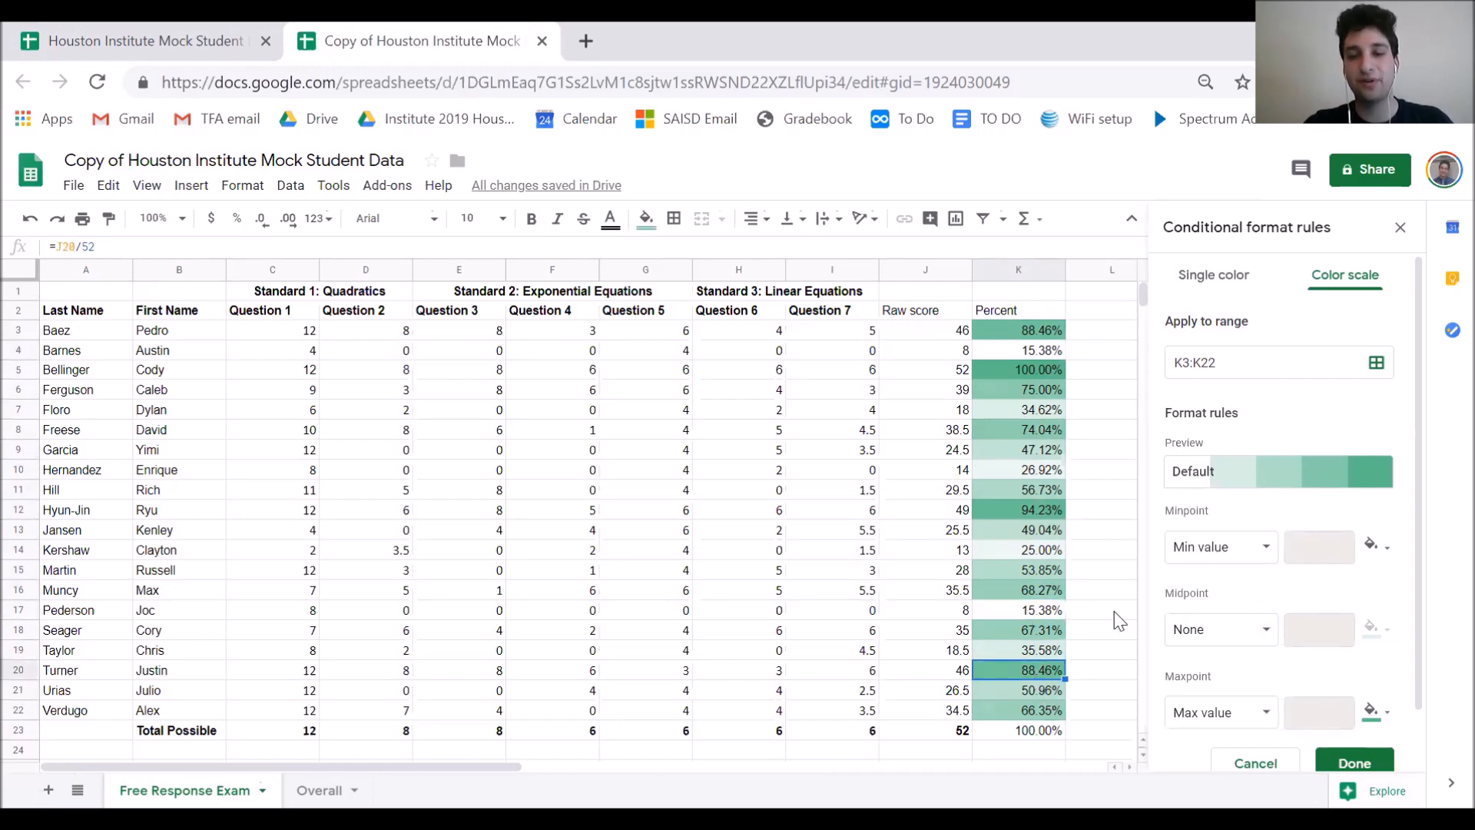